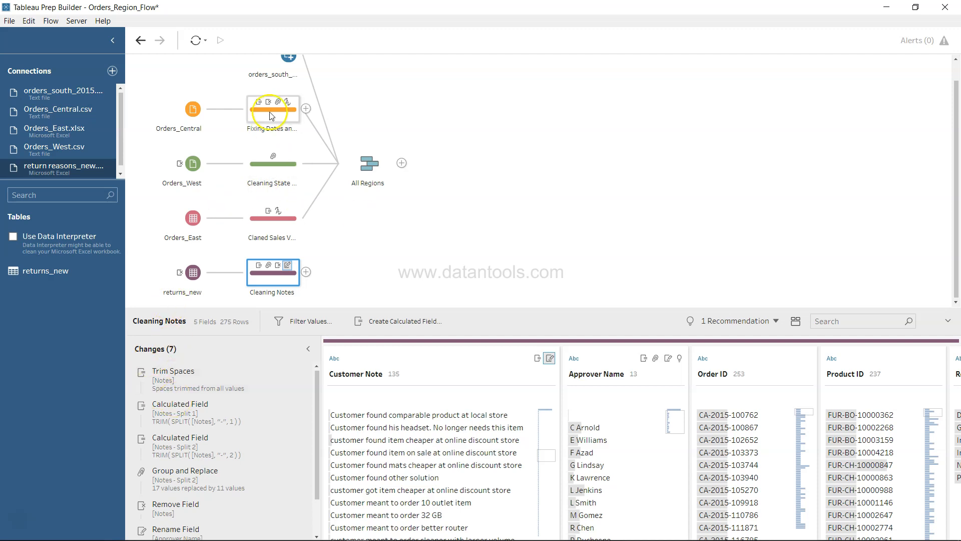
mouse_move(368, 167)
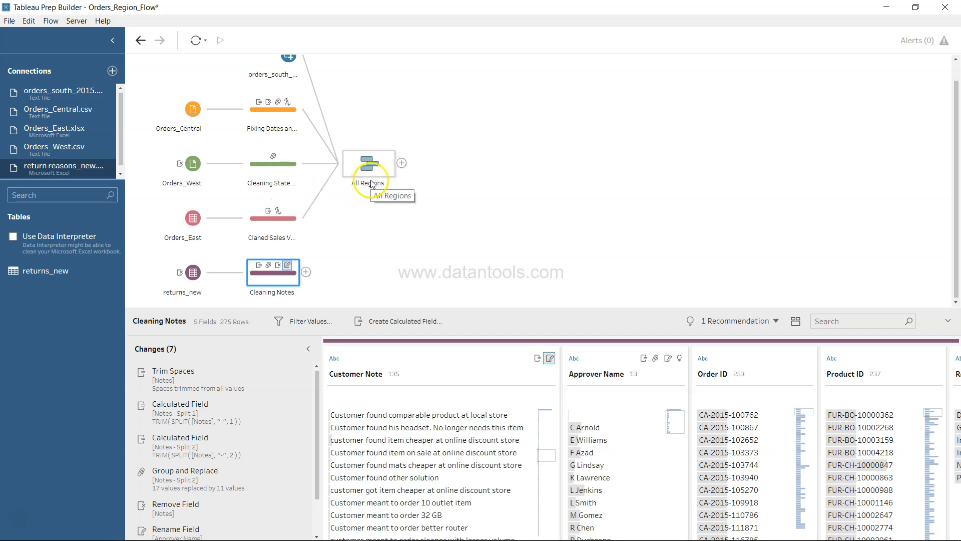
mouse_move(374, 175)
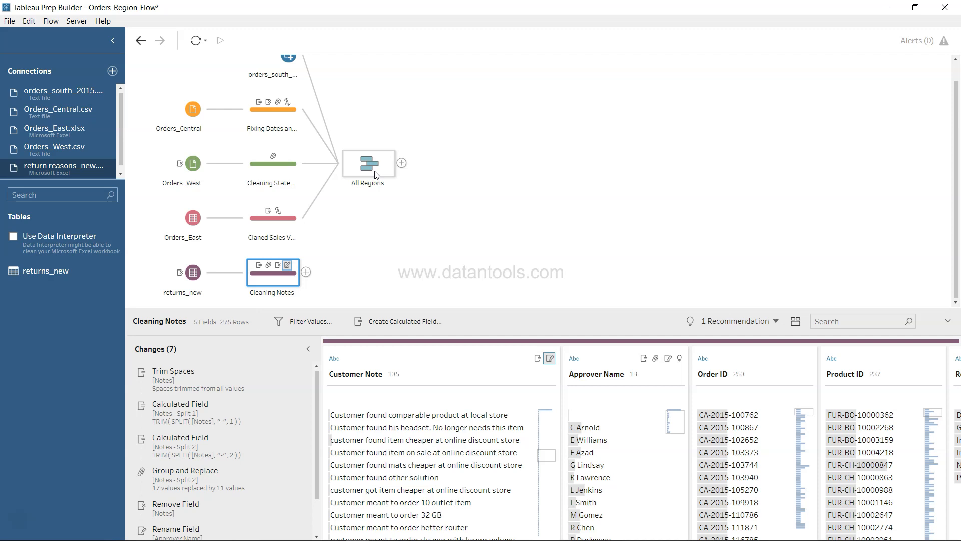
Join Cleaning Notes with All Regions on Product ID, creating the Join 1 step
click(182, 272)
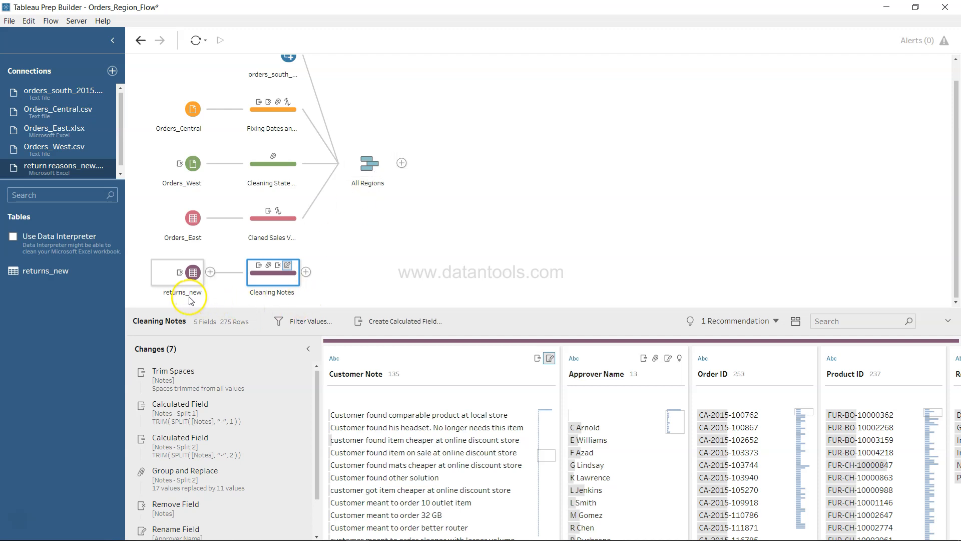
mouse_move(211, 299)
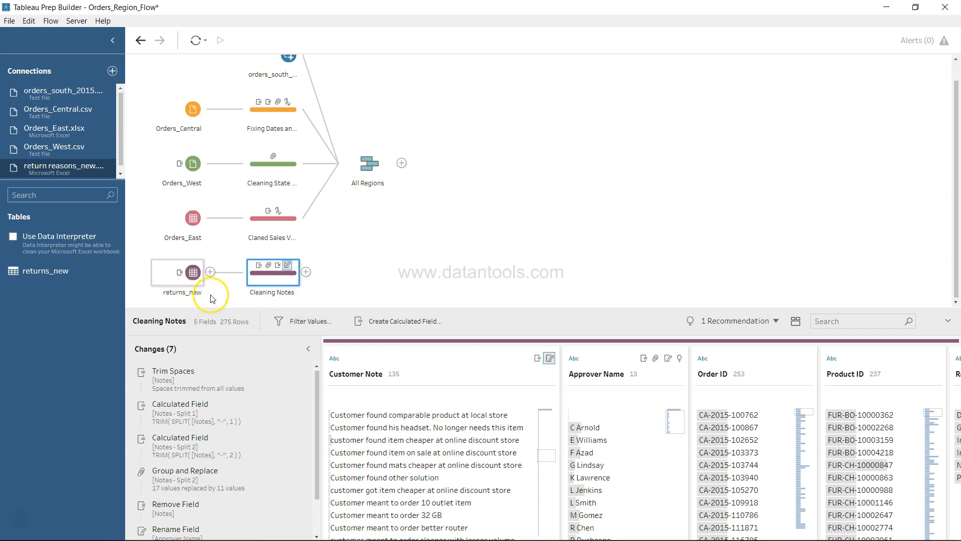
mouse_move(383, 394)
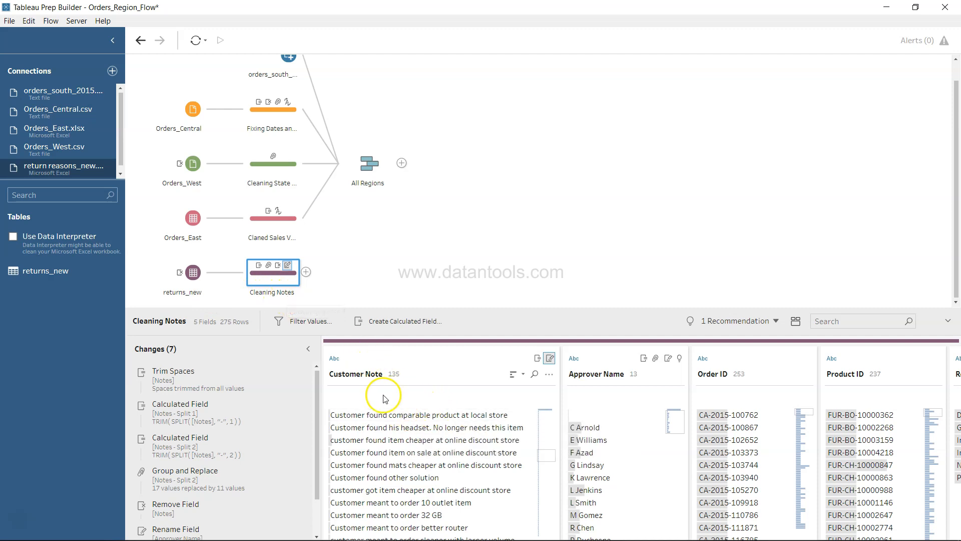
mouse_move(500, 371)
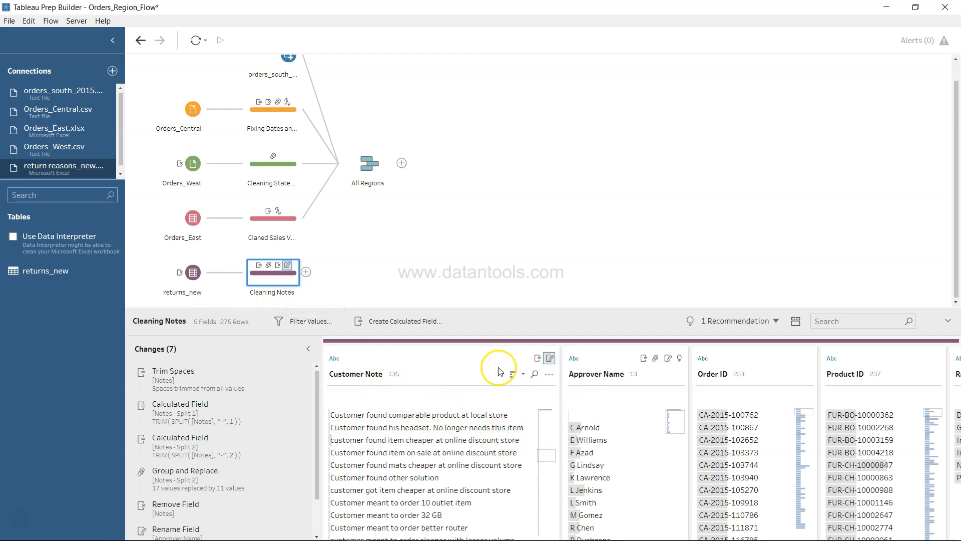
mouse_move(409, 282)
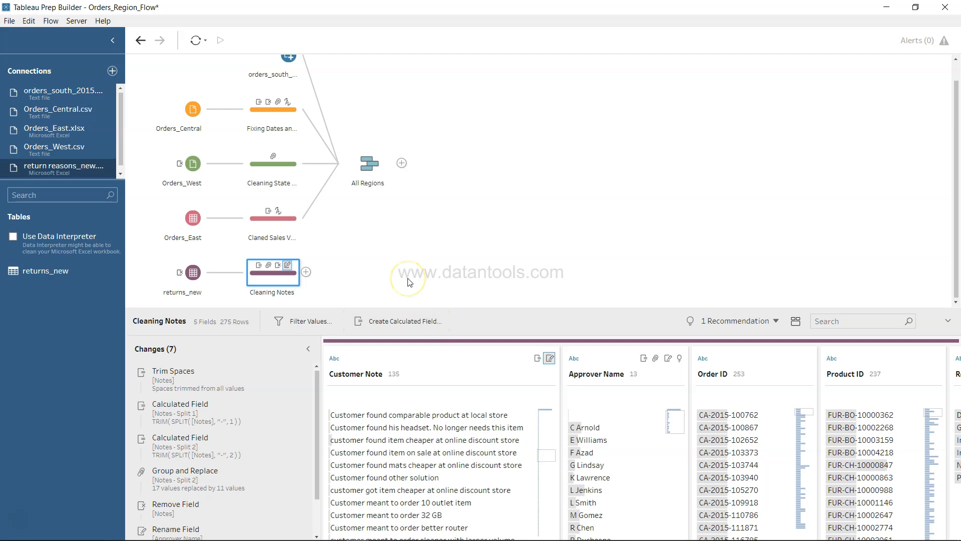
mouse_move(279, 281)
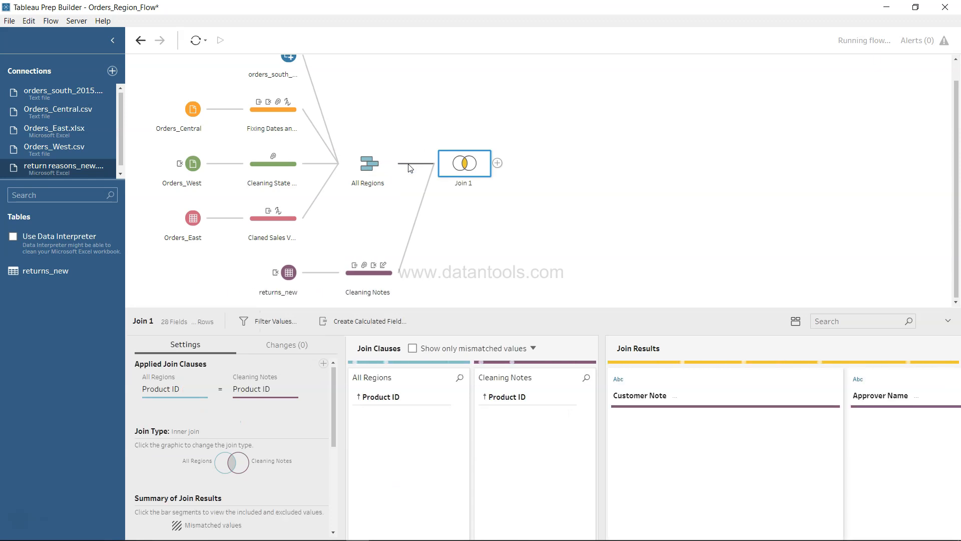
click(219, 40)
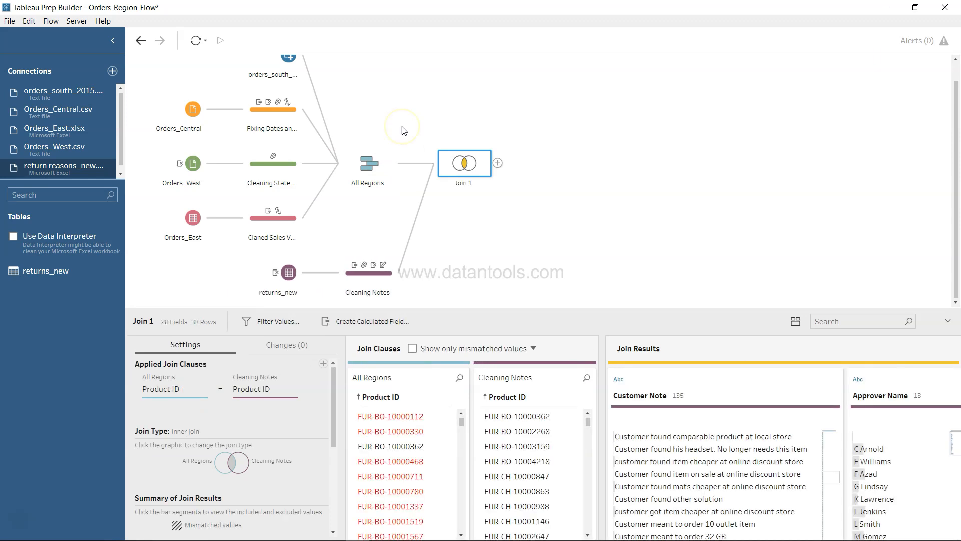
mouse_move(235, 429)
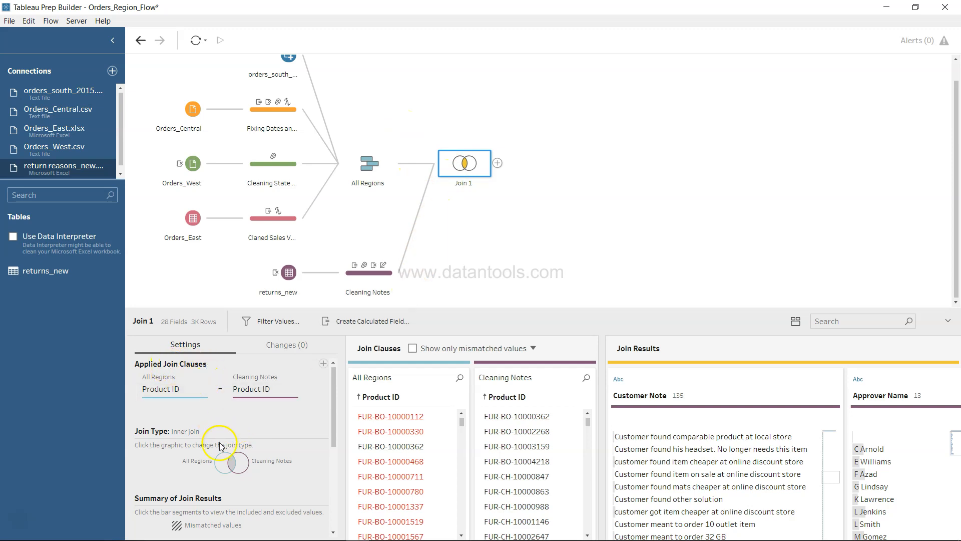
mouse_move(195, 389)
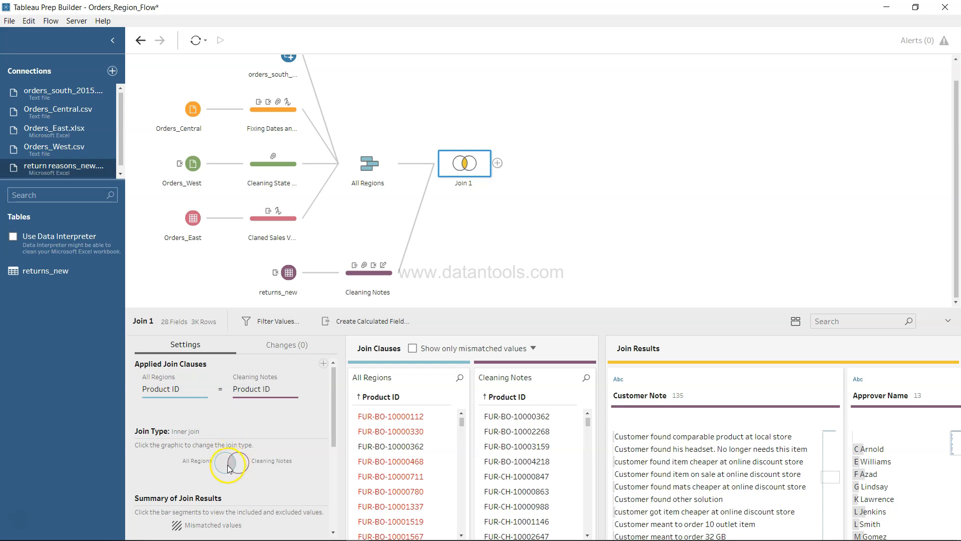
mouse_move(190, 435)
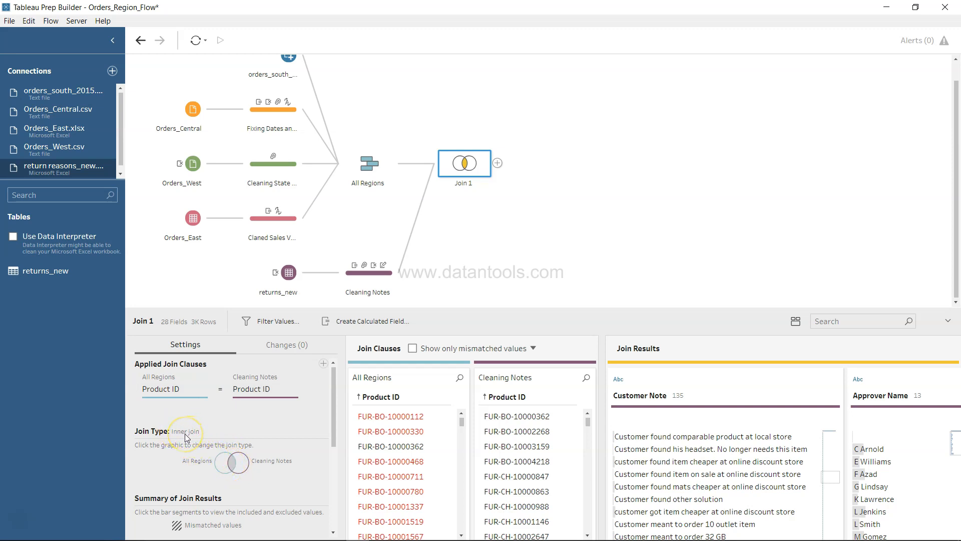
scroll(down, 3)
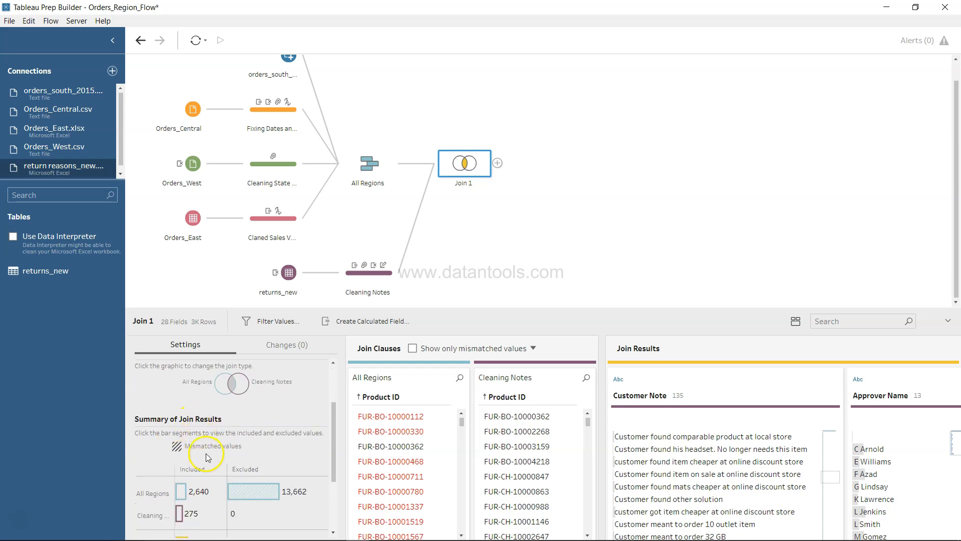
scroll(down, 3)
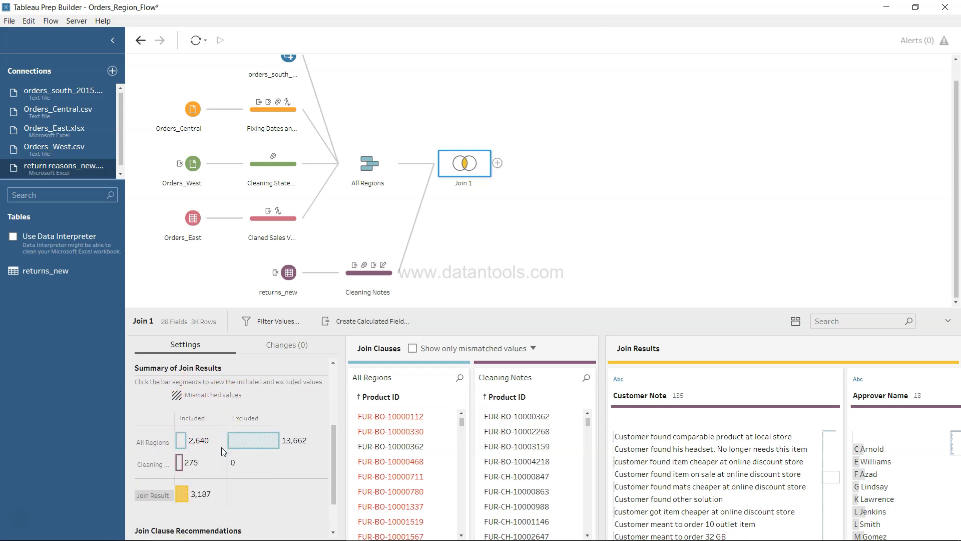
click(152, 440)
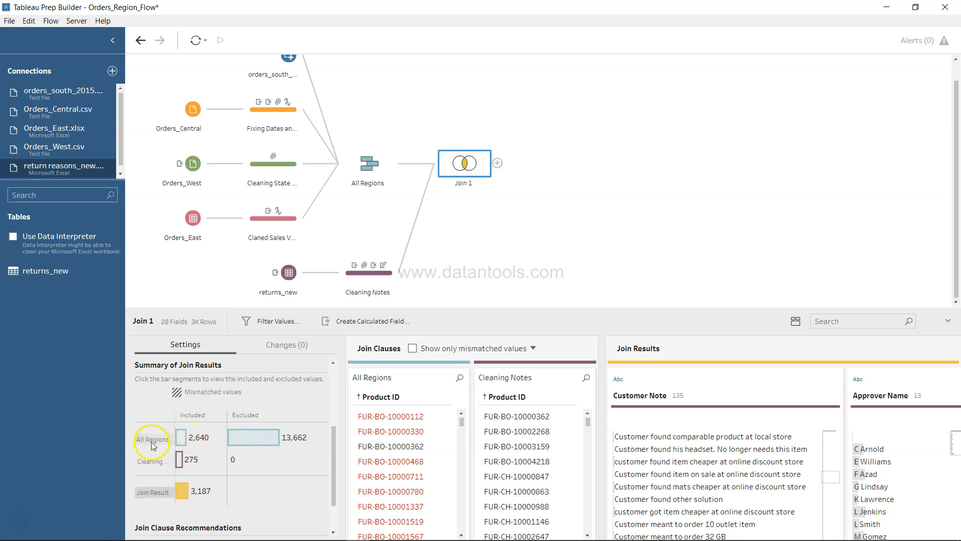
mouse_move(304, 446)
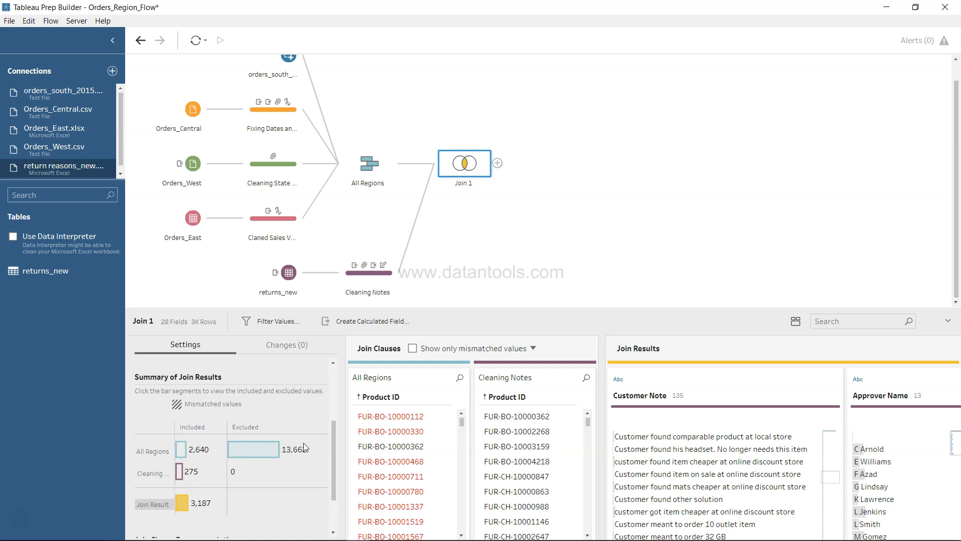
Review the Summary of Join Results, showing 3,187 joined rows
scroll(up, 3)
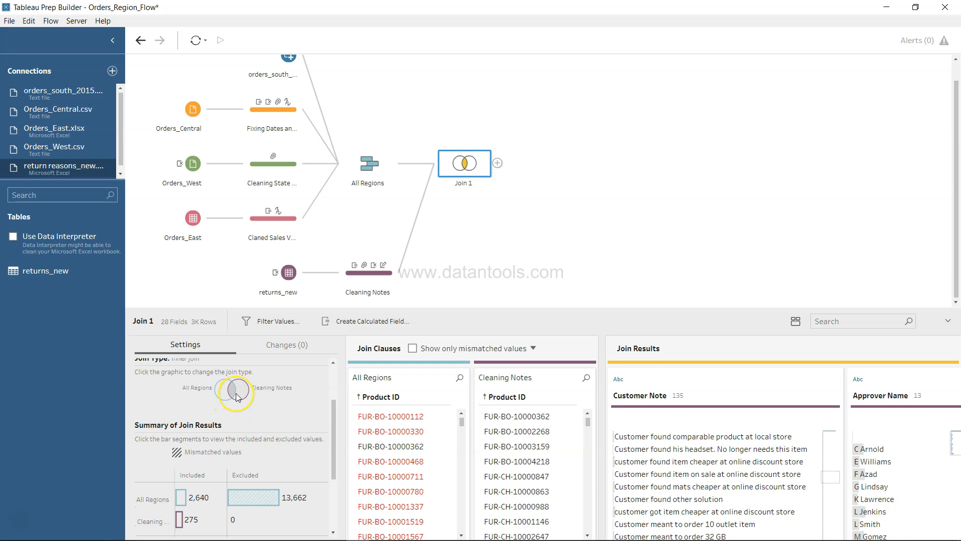
scroll(down, 3)
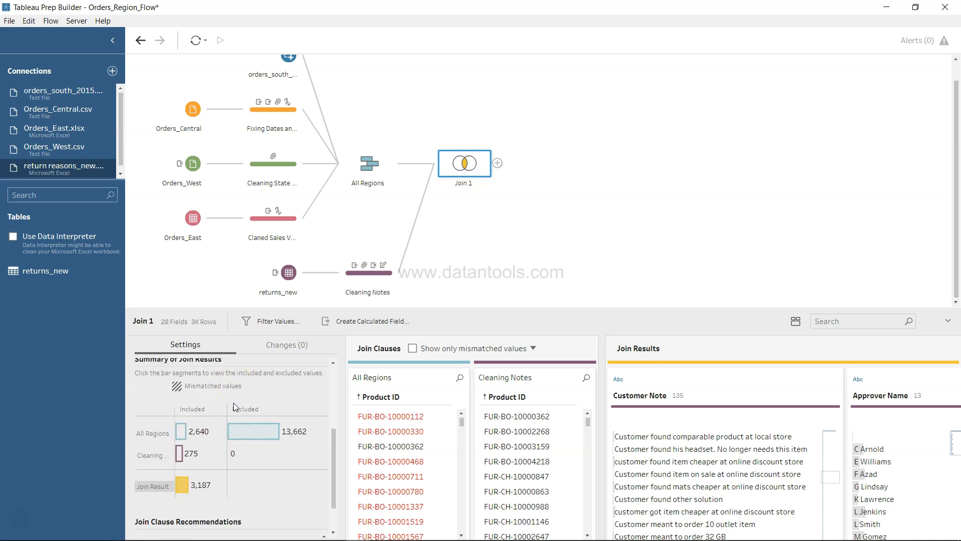
scroll(down, 3)
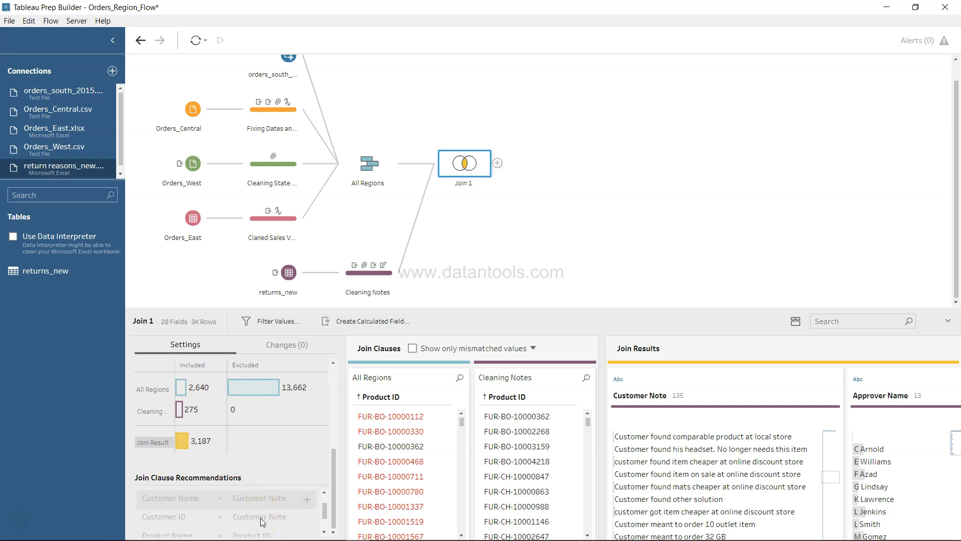
scroll(down, 3)
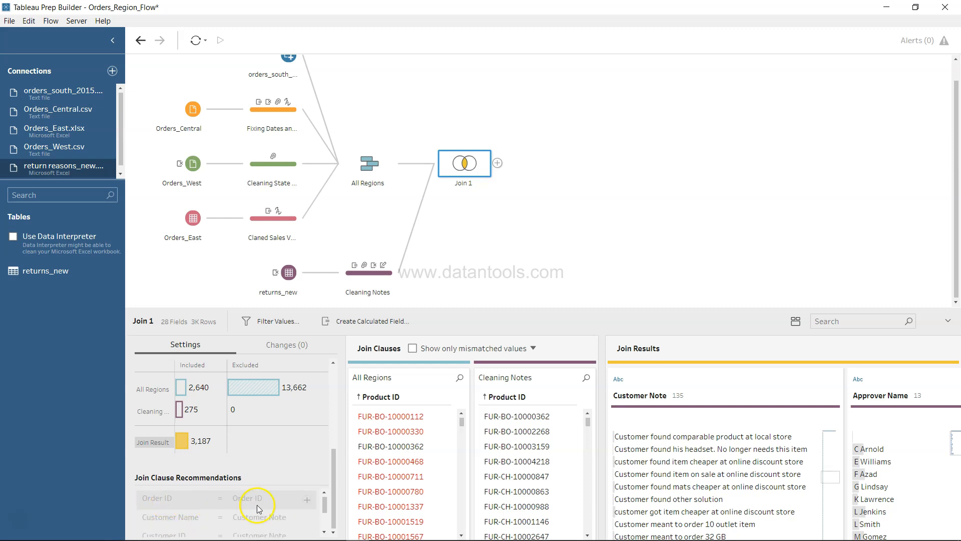
mouse_move(306, 497)
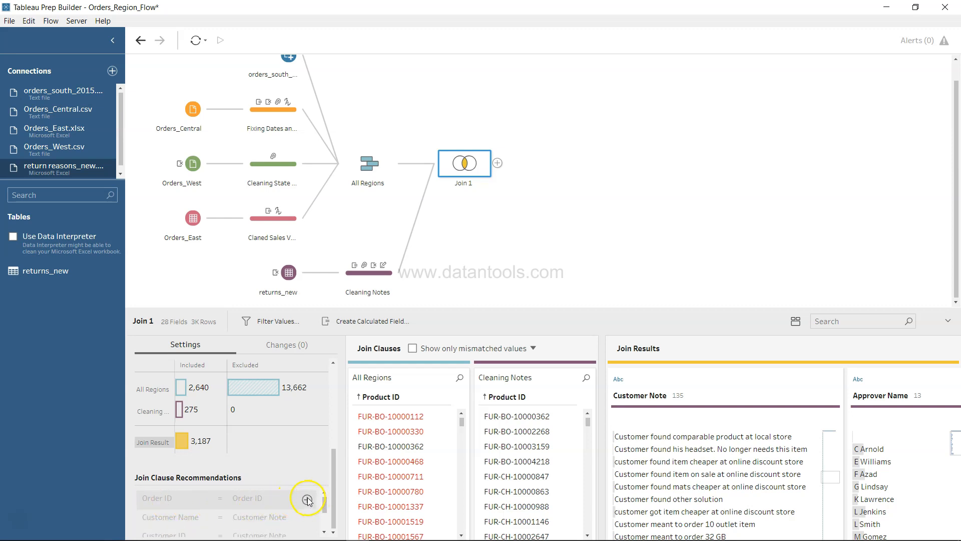
Add the recommended Order ID = Order ID clause, cutting Join 1 to 621 rows
click(308, 498)
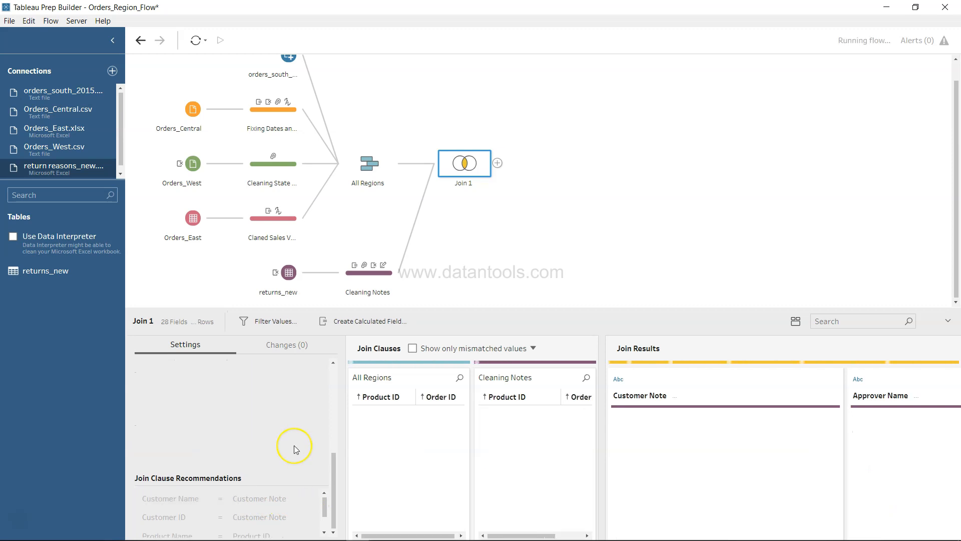
click(194, 40)
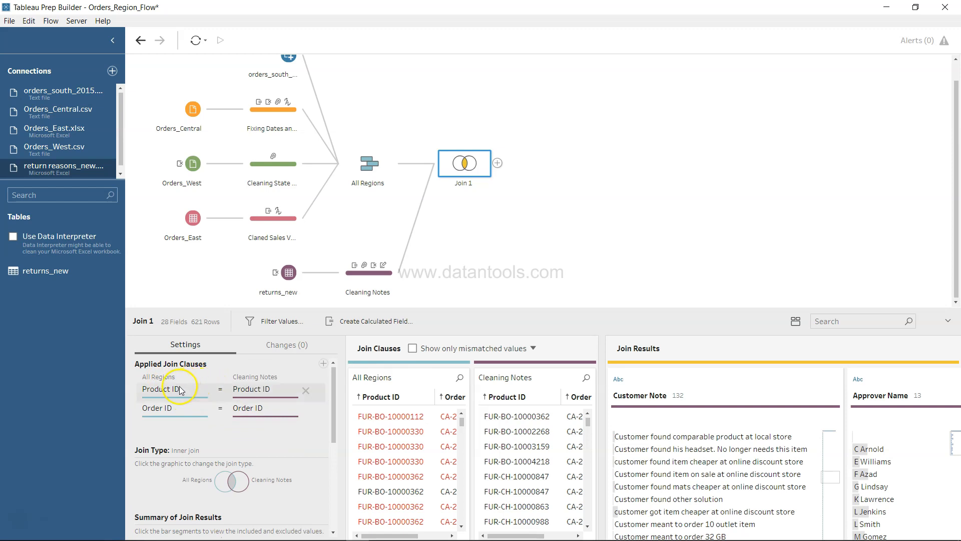
mouse_move(275, 387)
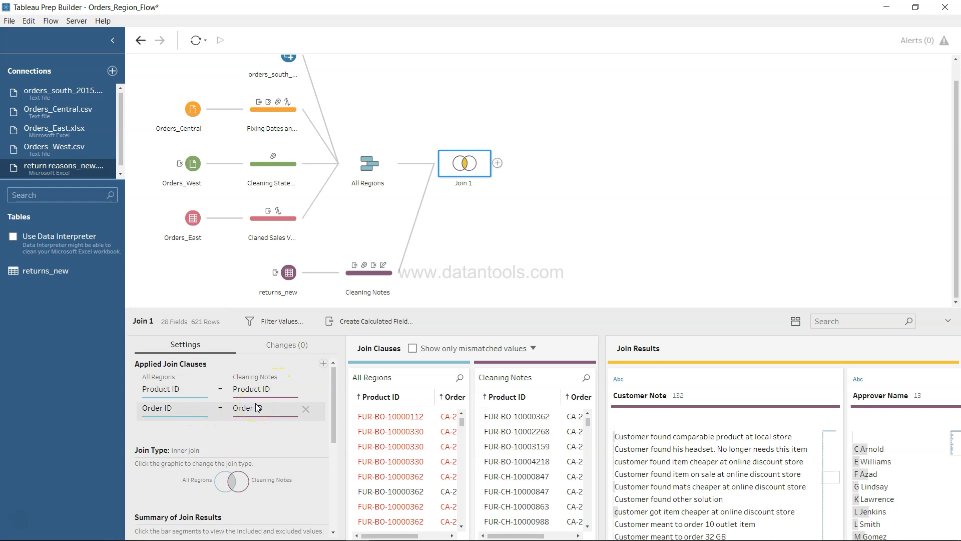
scroll(down, 3)
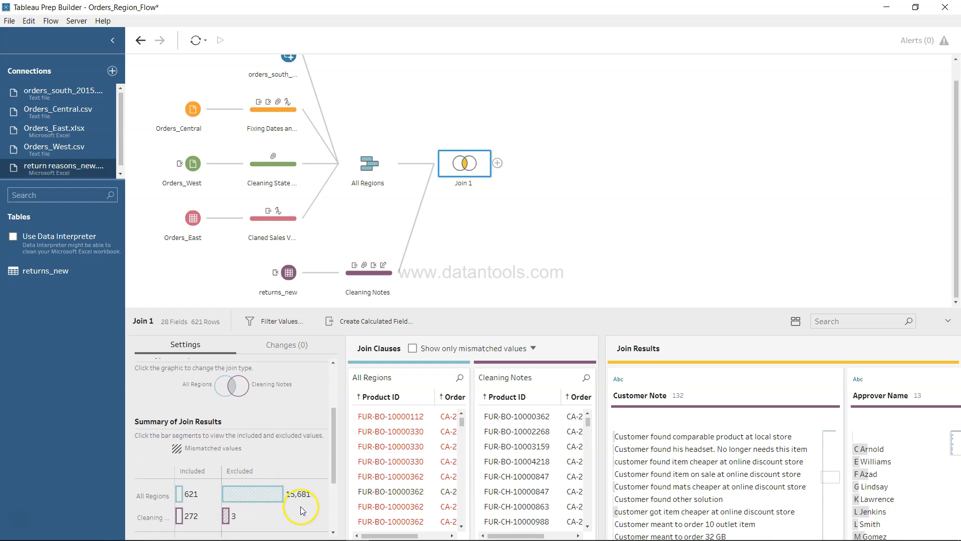
scroll(up, 3)
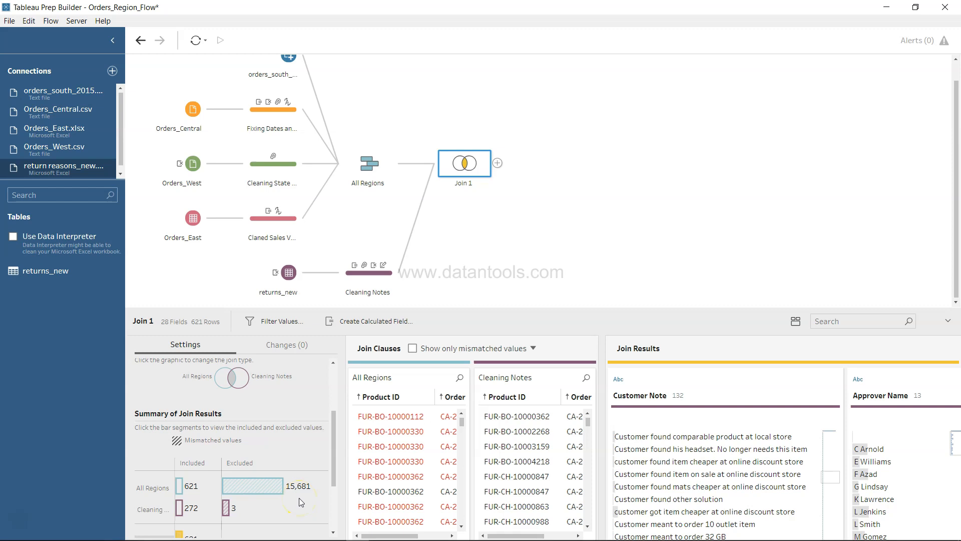
mouse_move(224, 384)
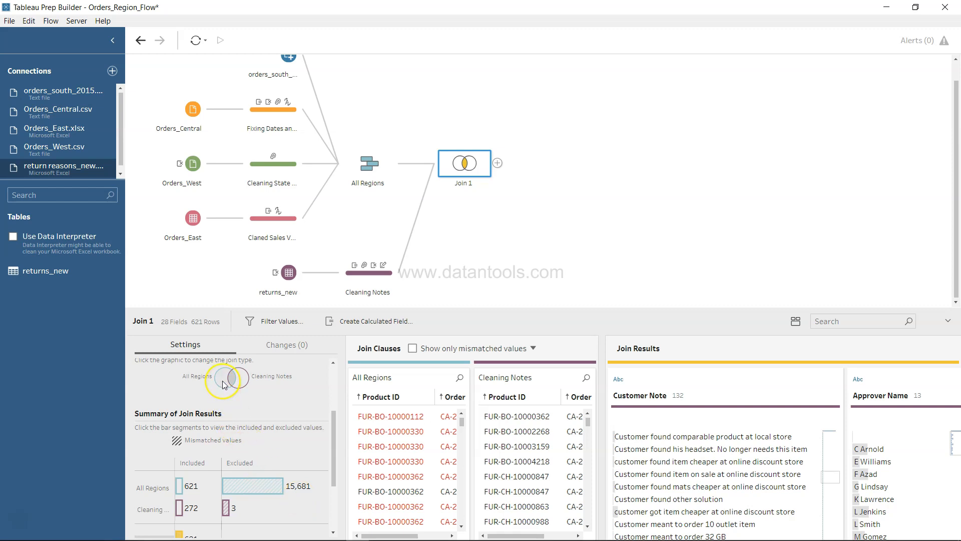
mouse_move(224, 380)
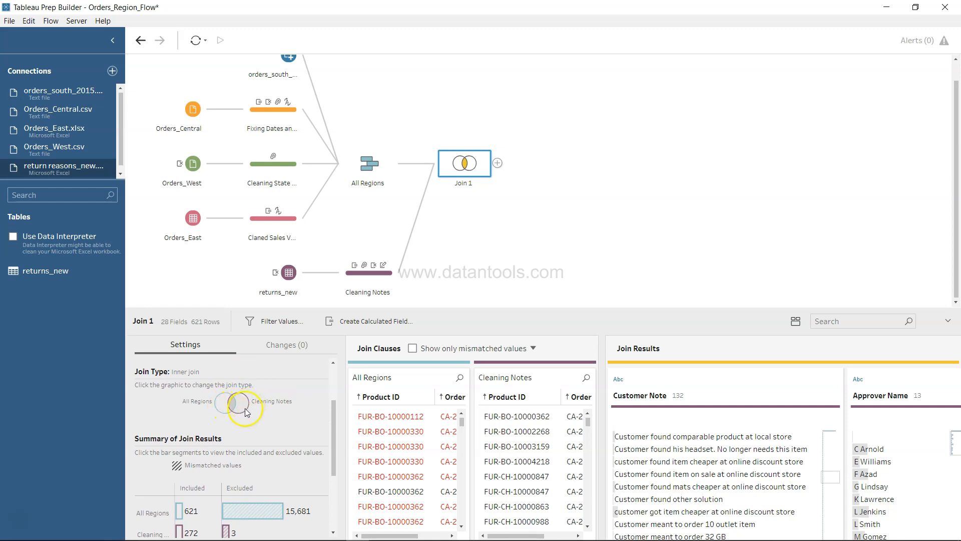
mouse_move(227, 410)
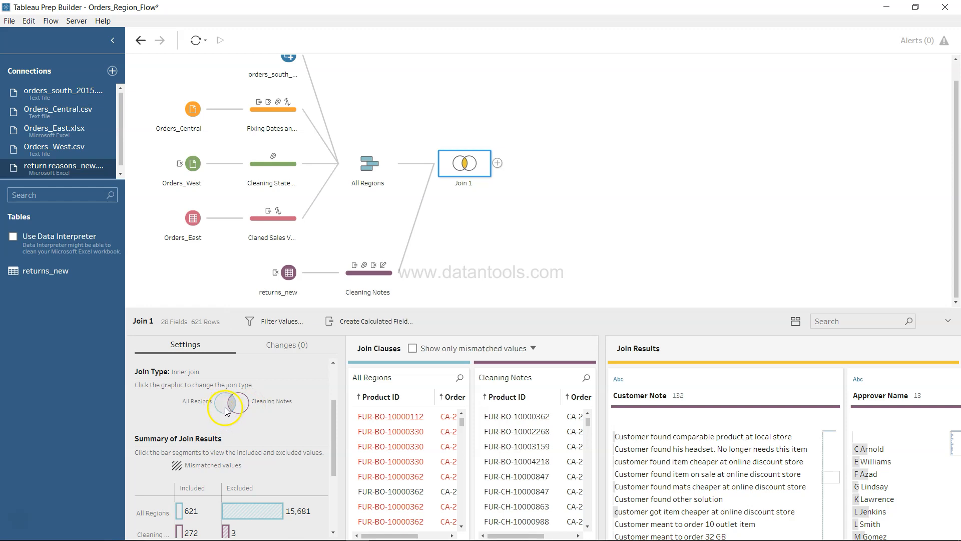
click(216, 405)
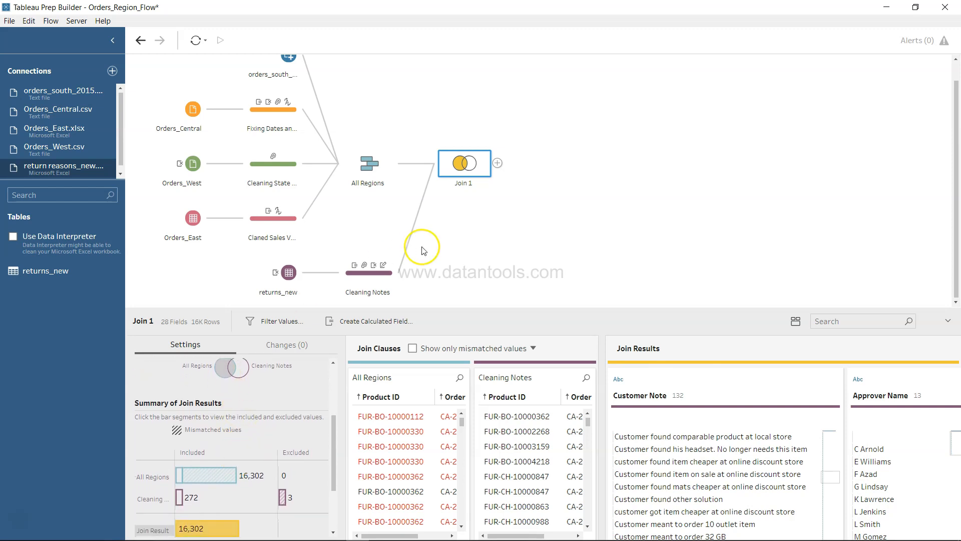
mouse_move(319, 382)
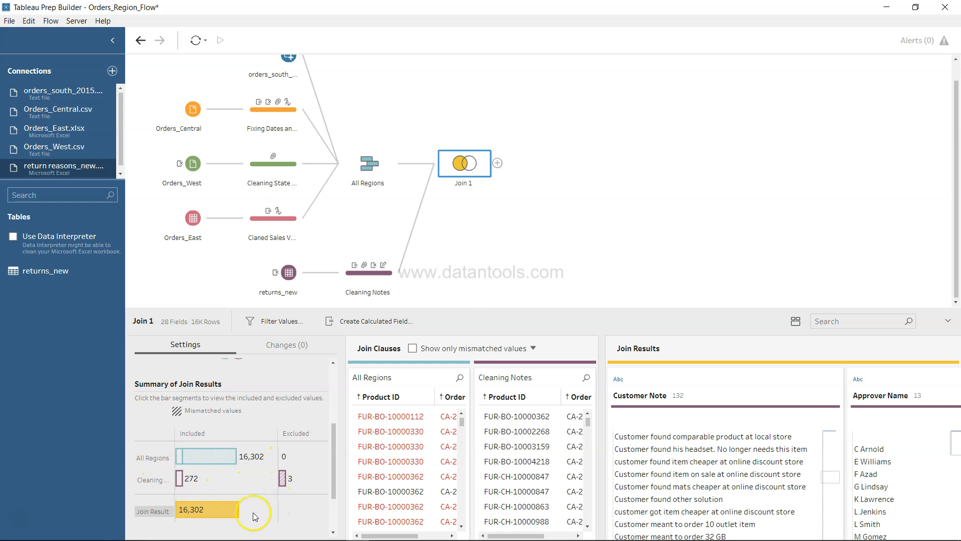
mouse_move(208, 515)
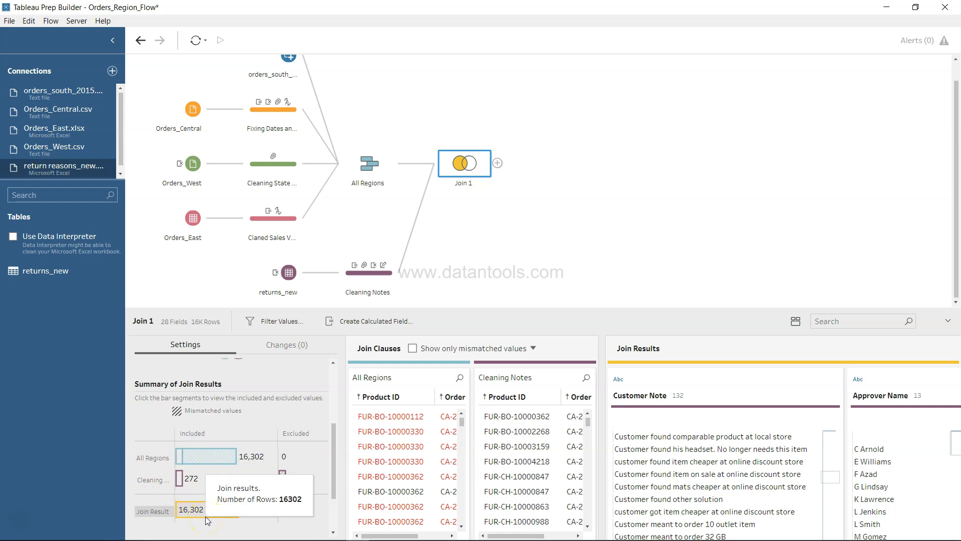
scroll(down, 3)
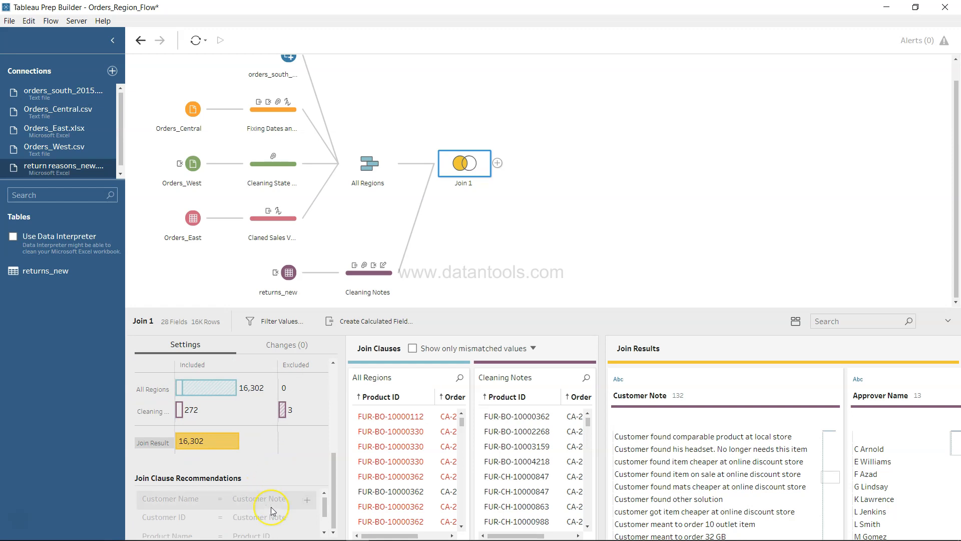
scroll(up, 3)
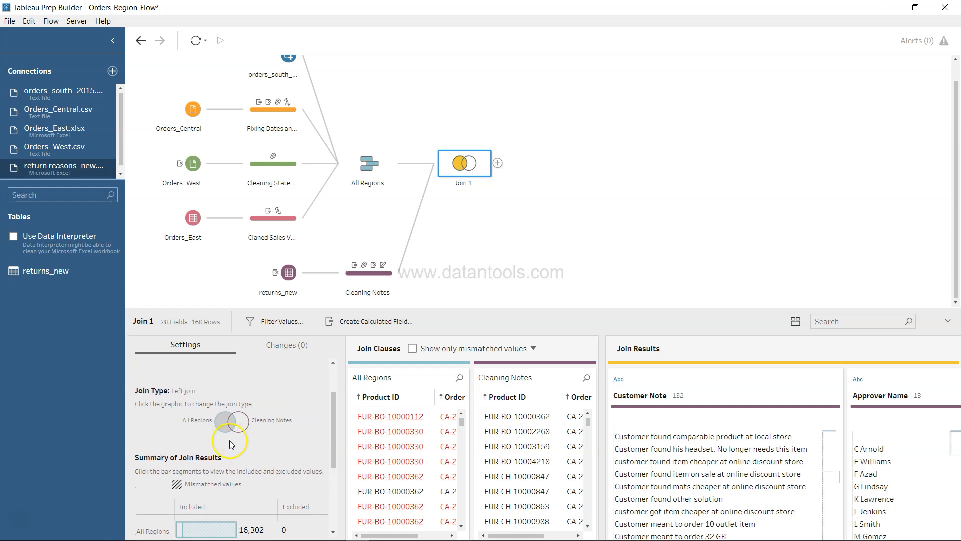
scroll(down, 3)
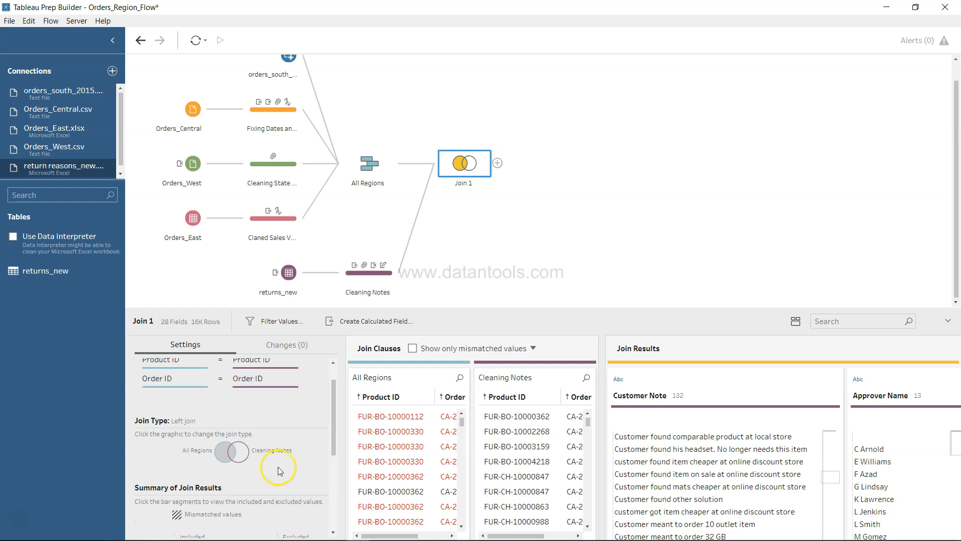
mouse_move(403, 431)
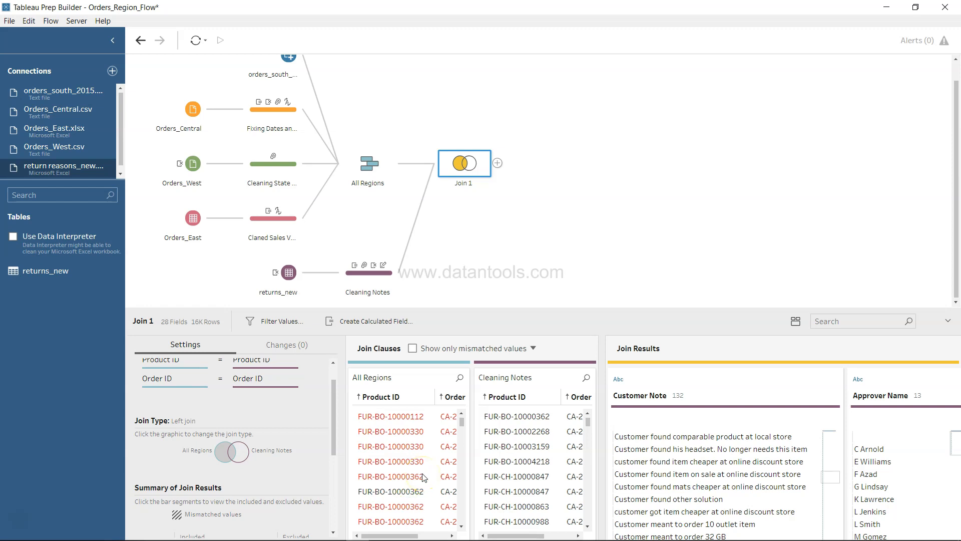
scroll(down, 3)
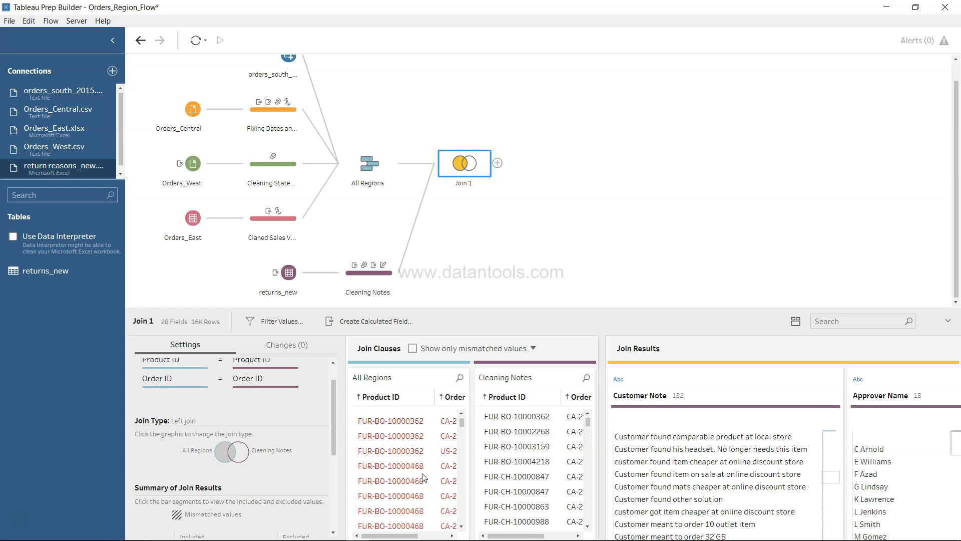
scroll(up, 3)
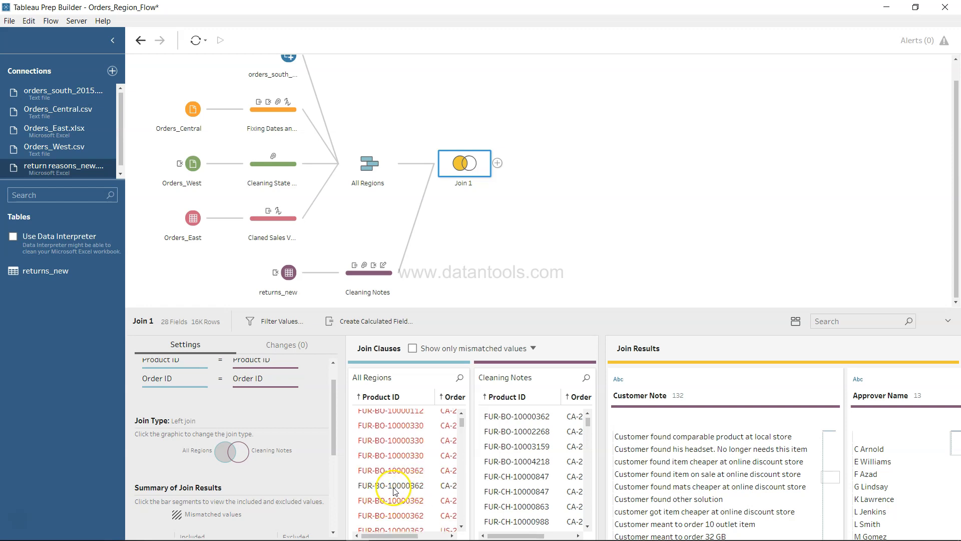
scroll(down, 3)
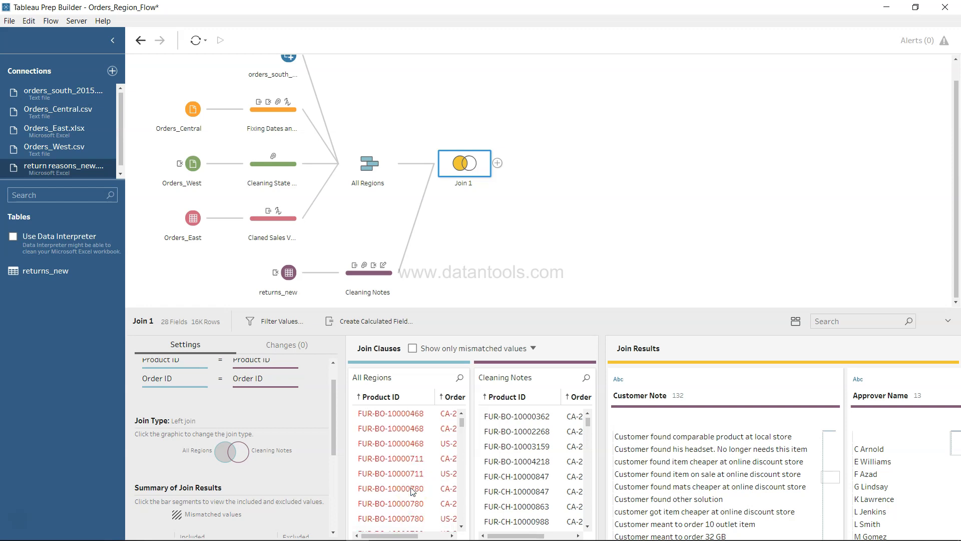
scroll(up, 3)
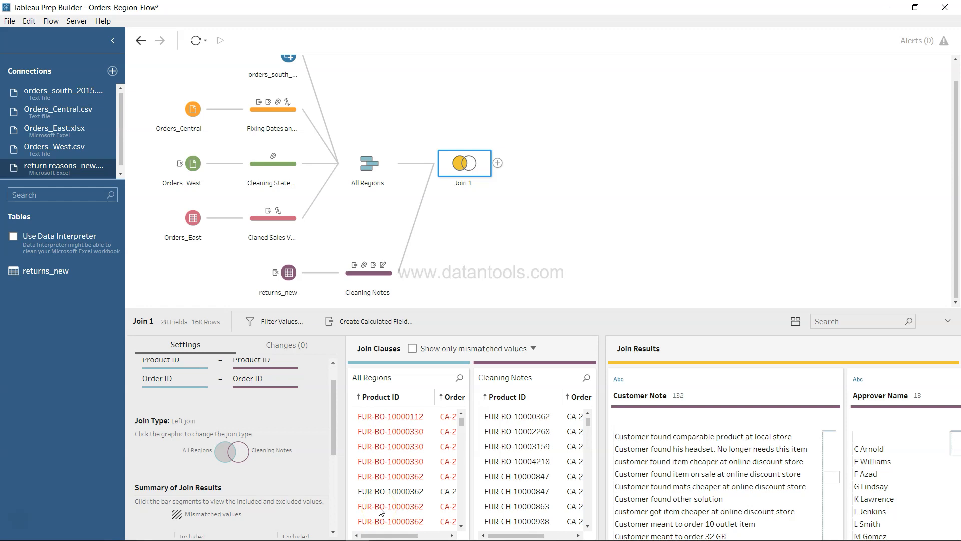
mouse_move(695, 461)
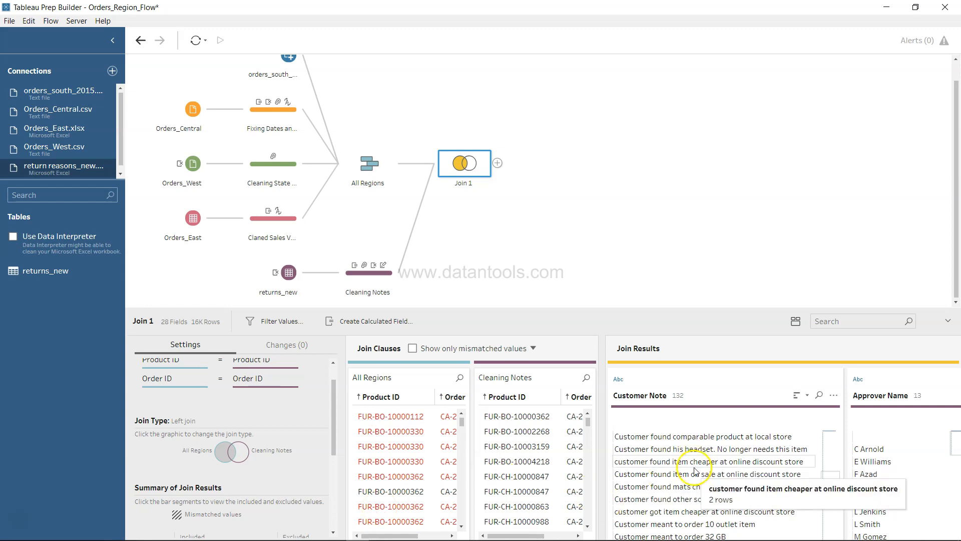
scroll(right, 3)
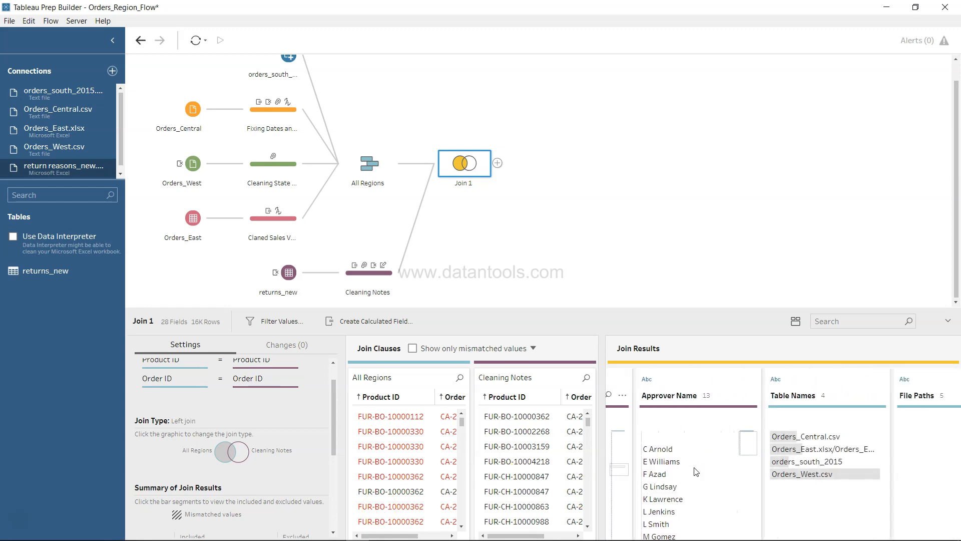
scroll(right, 3)
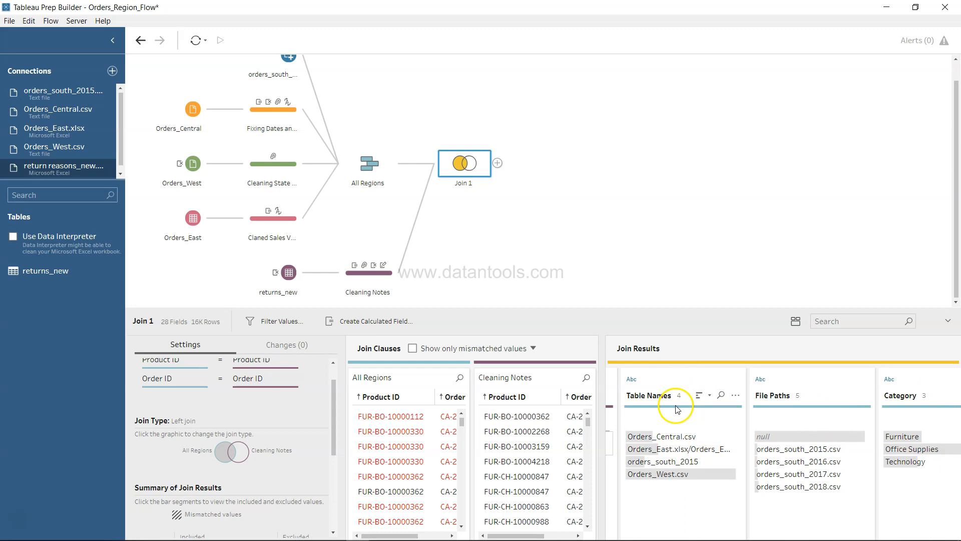
mouse_move(798, 449)
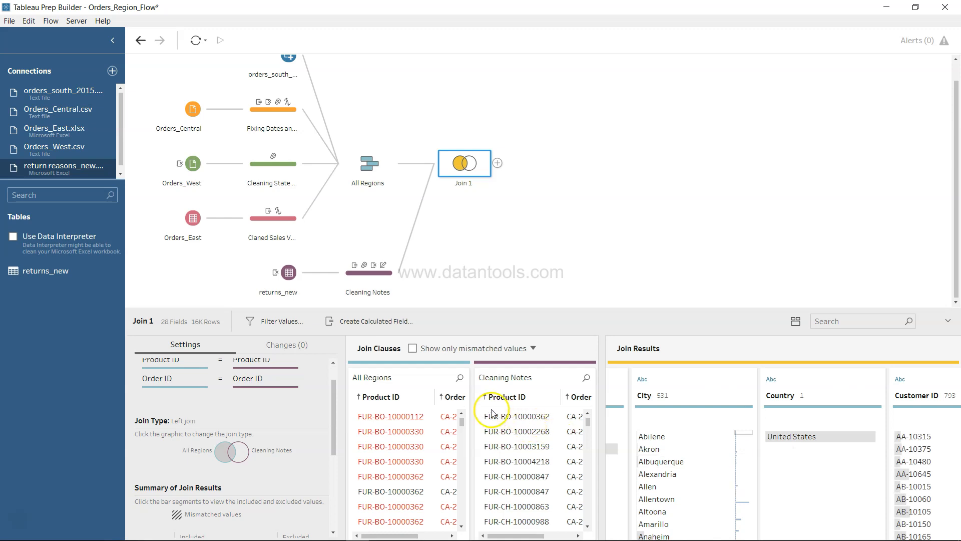
mouse_move(380, 390)
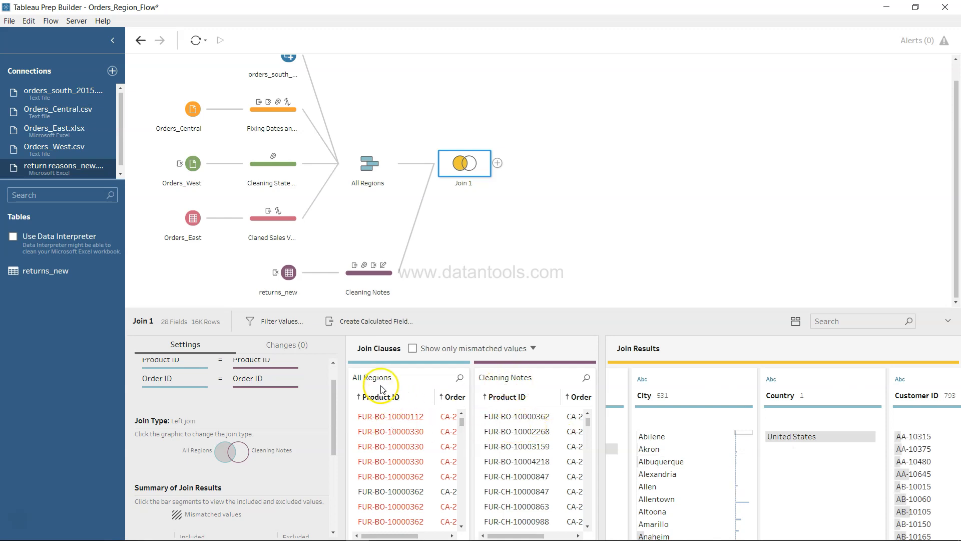
mouse_move(394, 440)
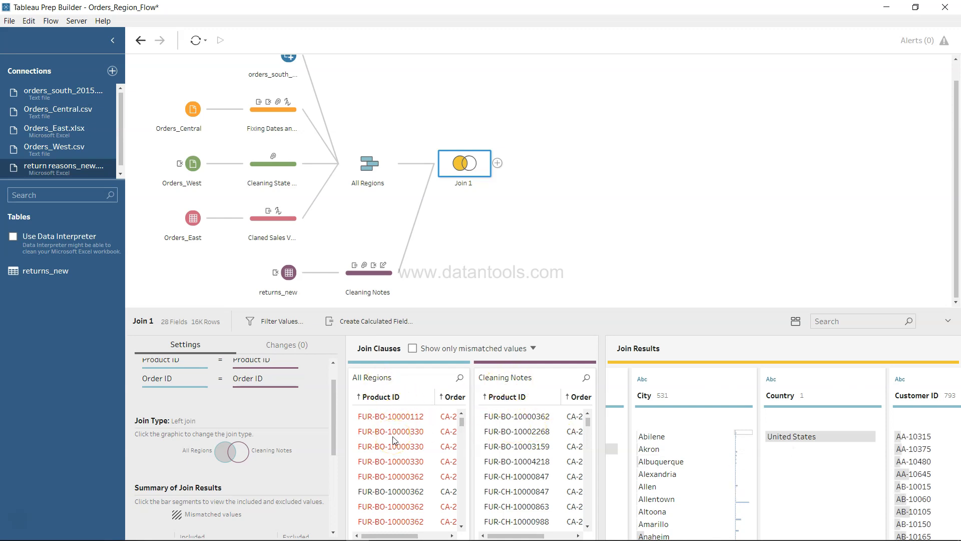
mouse_move(498, 164)
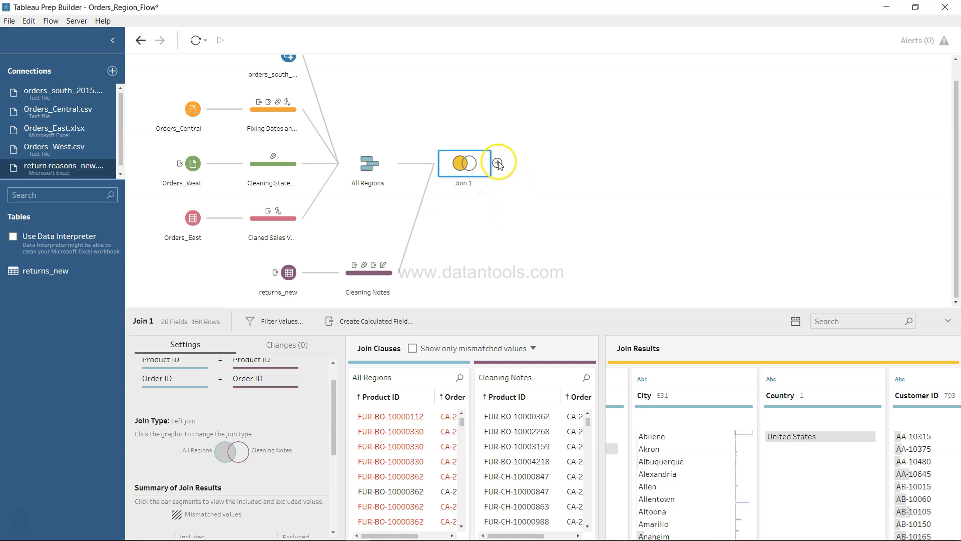
Add a Clean 3 step after Join 1 to profile the joined data
click(499, 163)
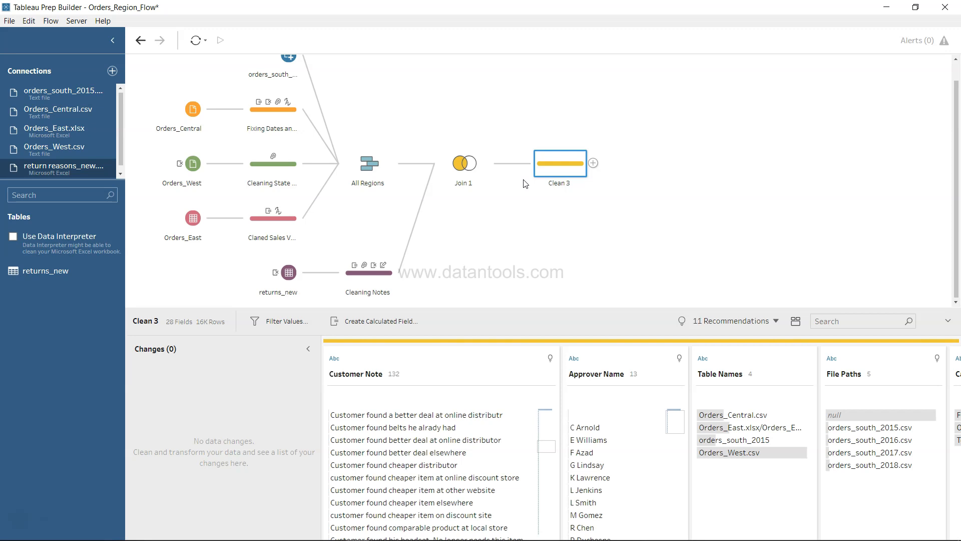
mouse_move(543, 306)
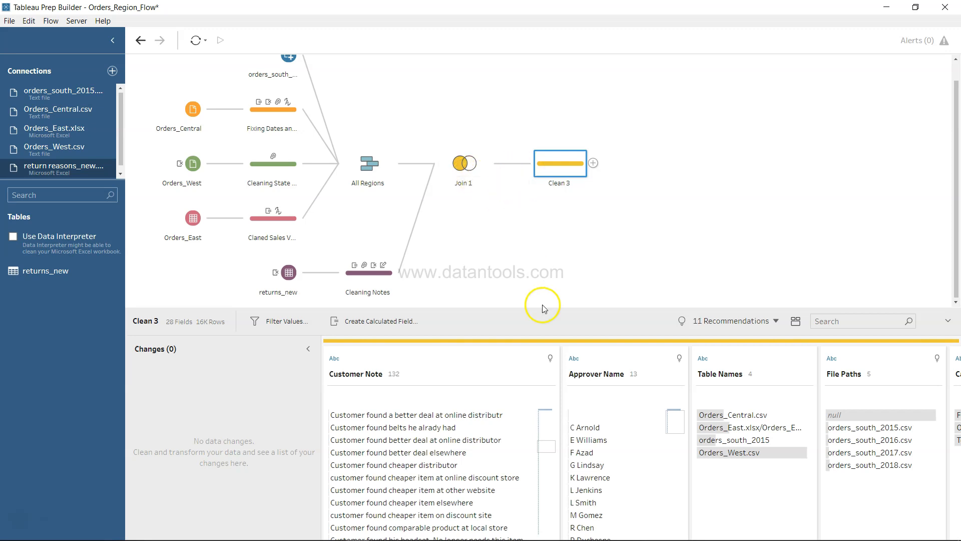
mouse_move(579, 427)
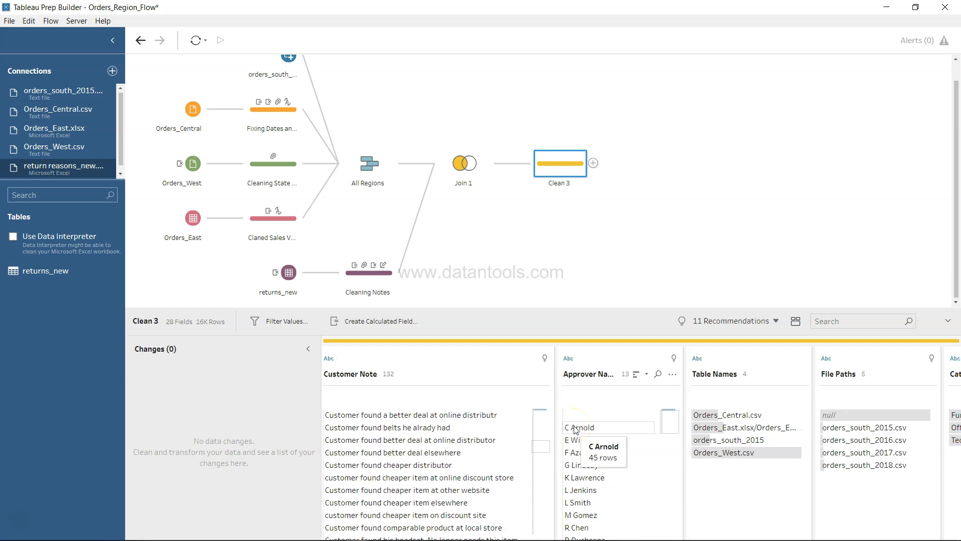
Browse Clean 3's joined fields such as Order ID-1, Return Reason and Customer Note
scroll(right, 3)
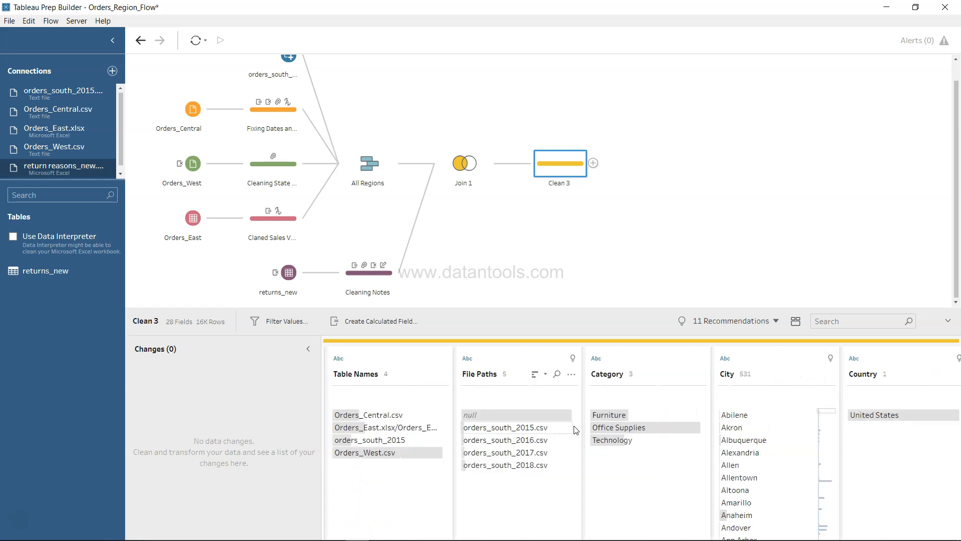
scroll(right, 3)
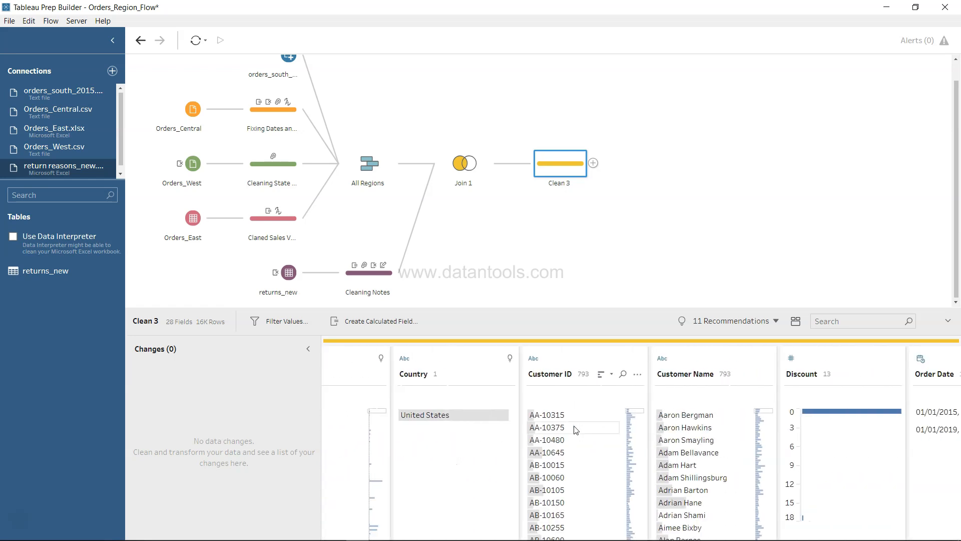
scroll(right, 3)
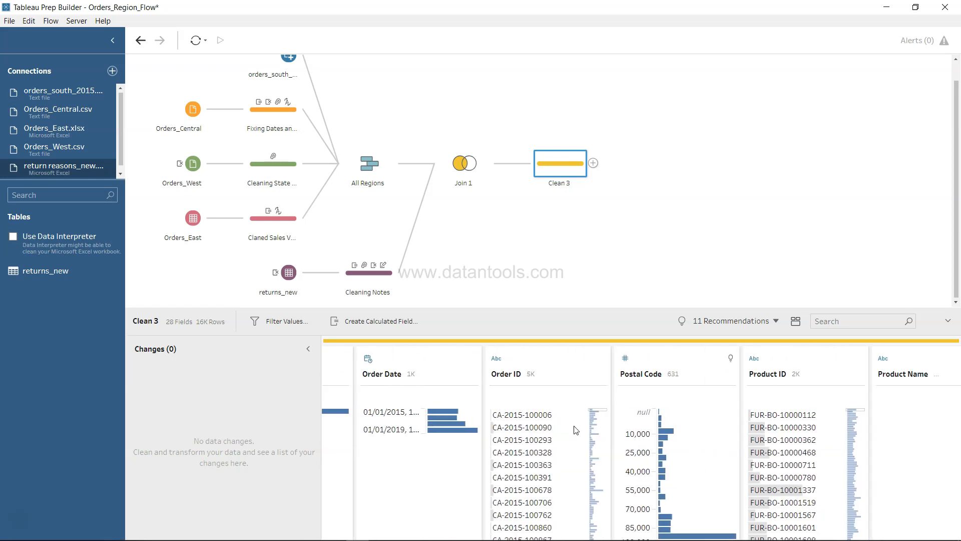
scroll(right, 3)
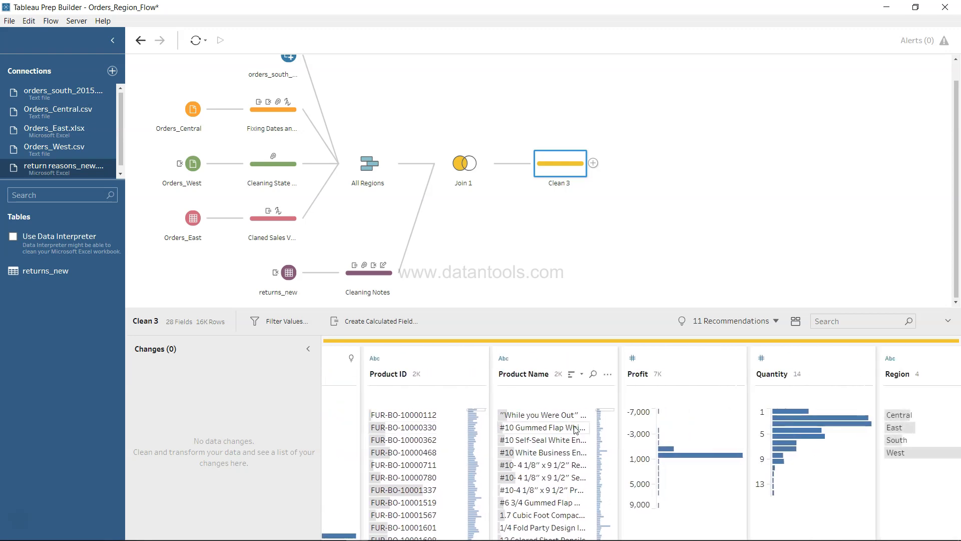
scroll(right, 3)
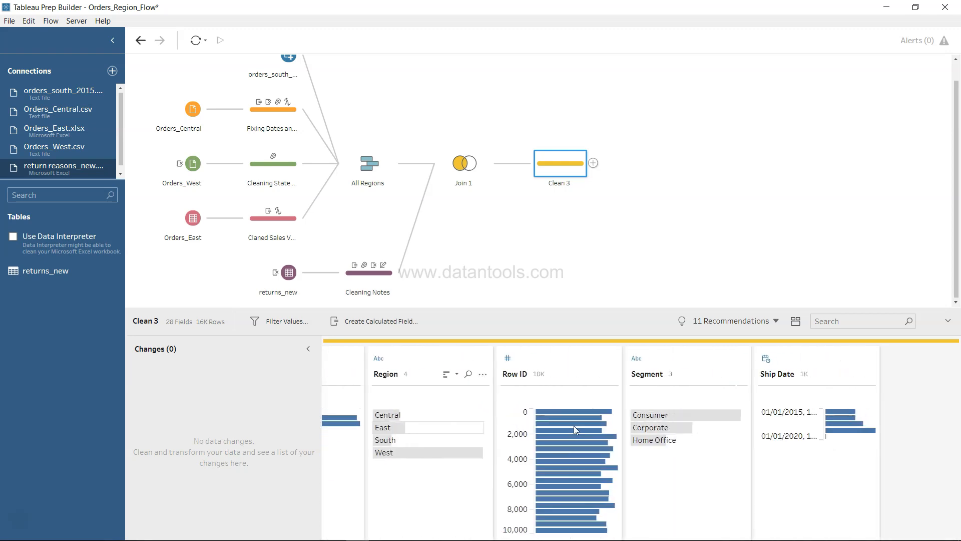
scroll(right, 3)
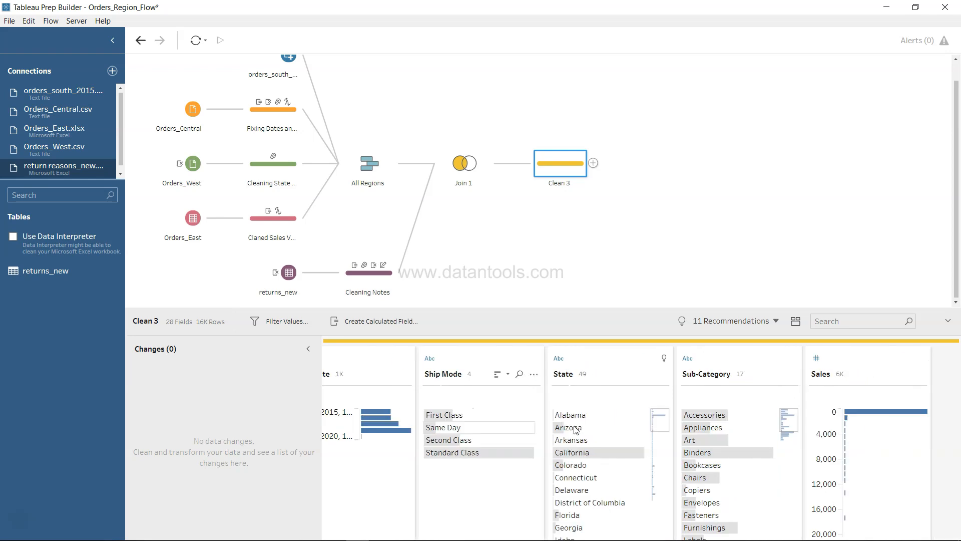
scroll(right, 3)
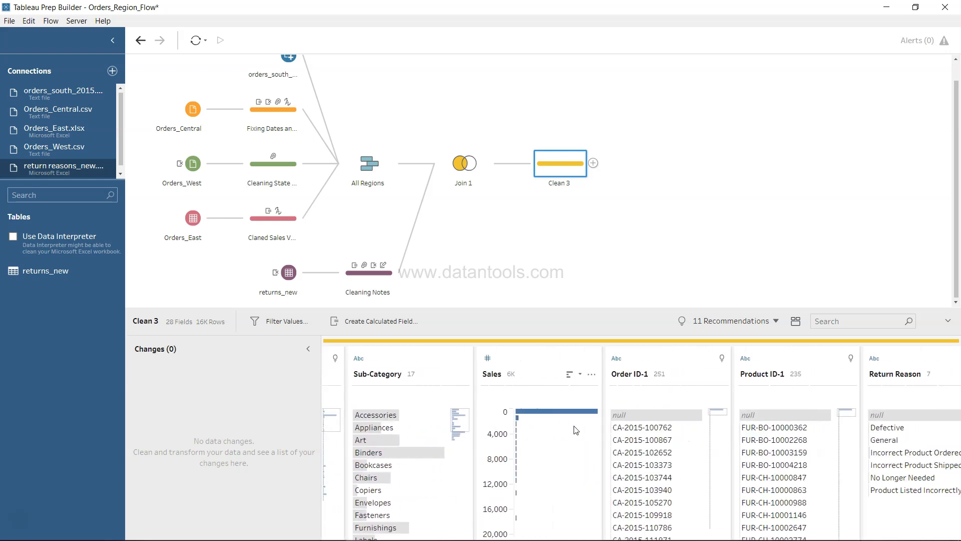
mouse_move(655, 374)
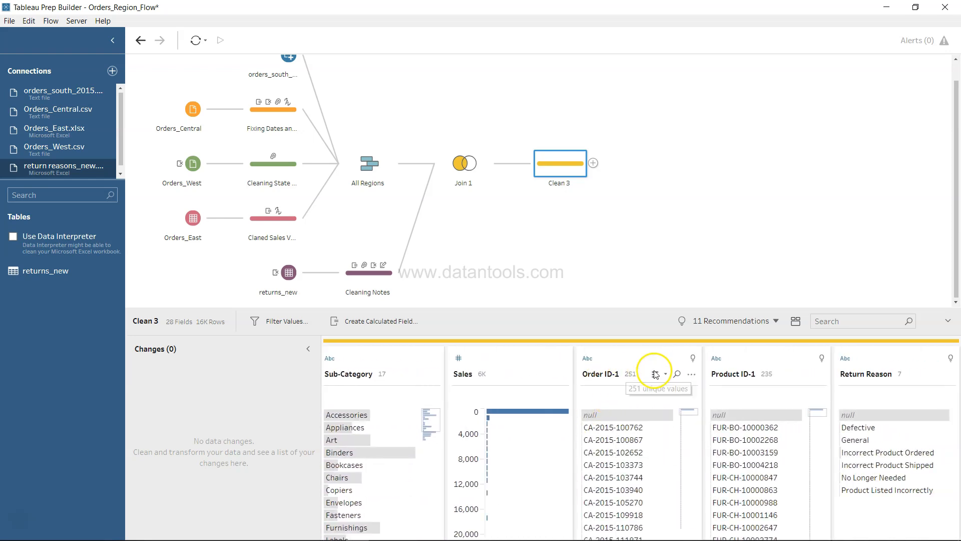
mouse_move(750, 453)
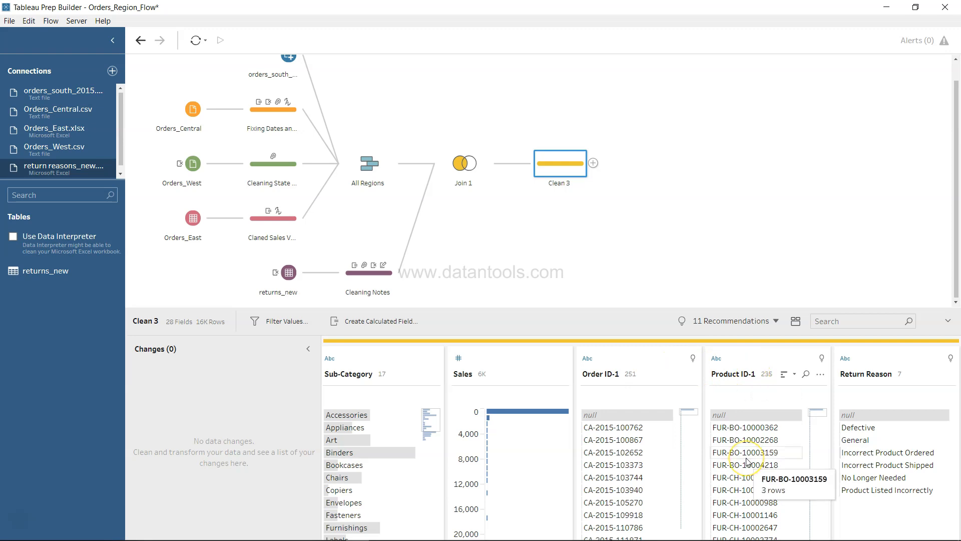
scroll(left, 3)
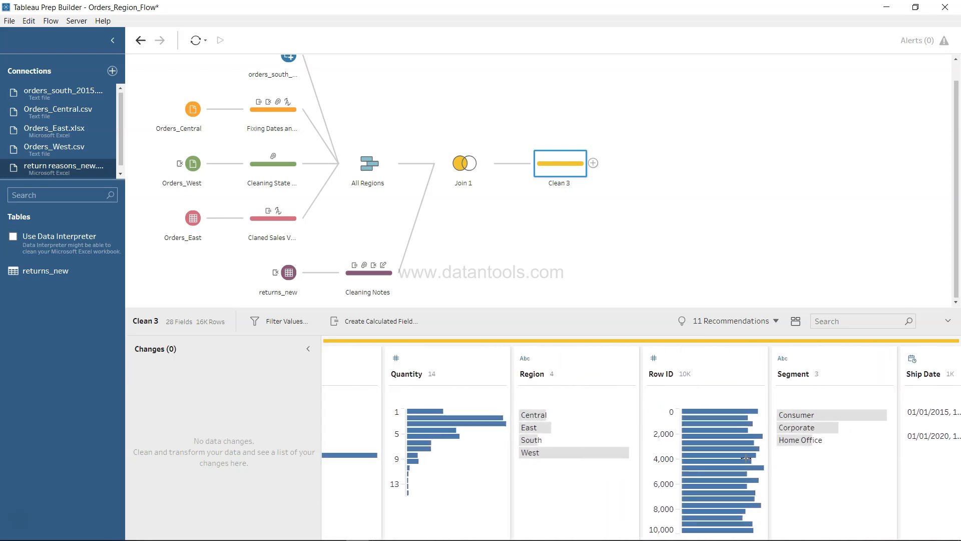
mouse_move(705, 437)
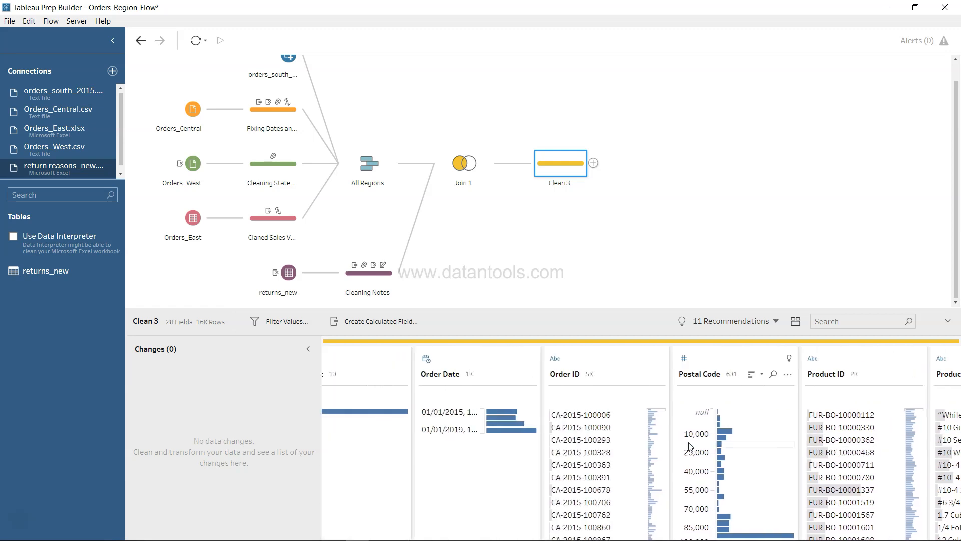
scroll(left, 3)
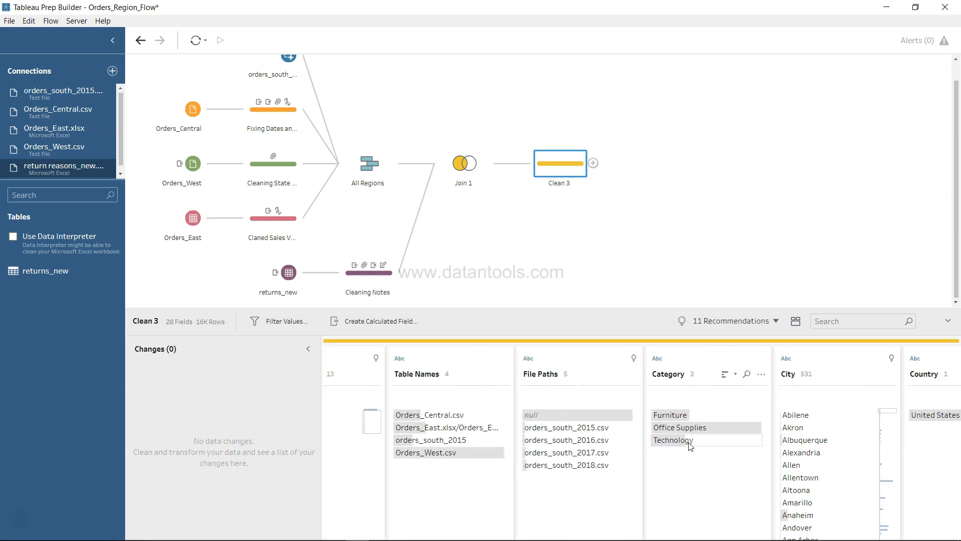
scroll(left, 3)
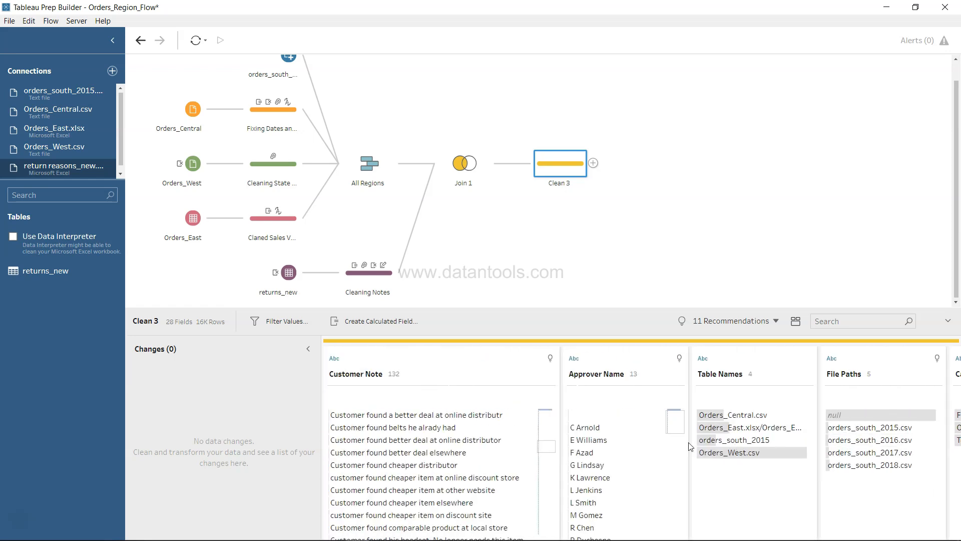
click(861, 321)
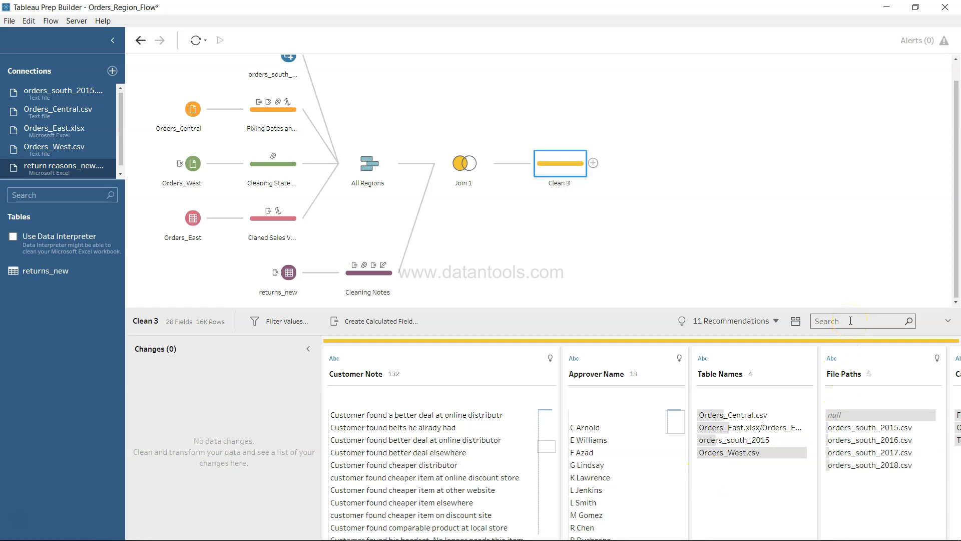
Search the fields for Product and remove the duplicate Product ID-1 field, leaving 27
text(Ord)
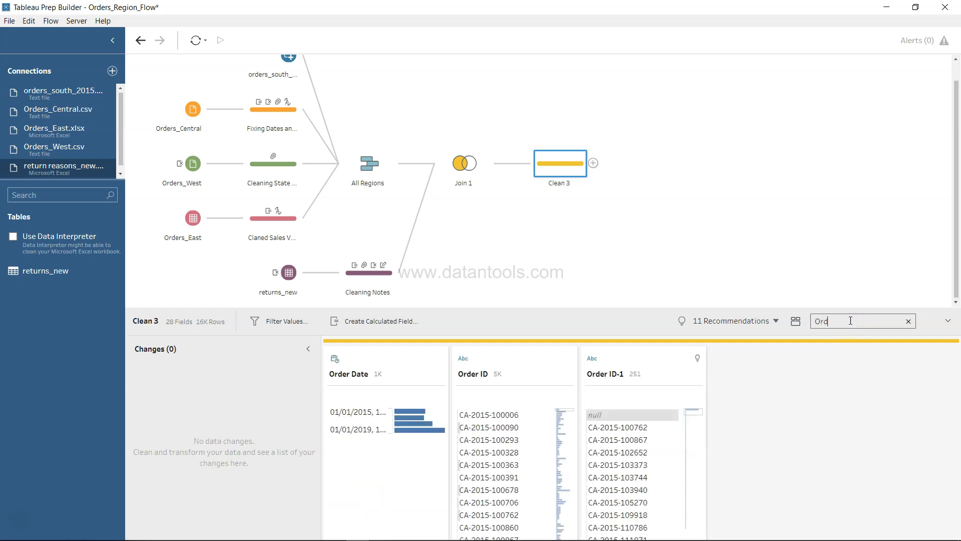
text(er)
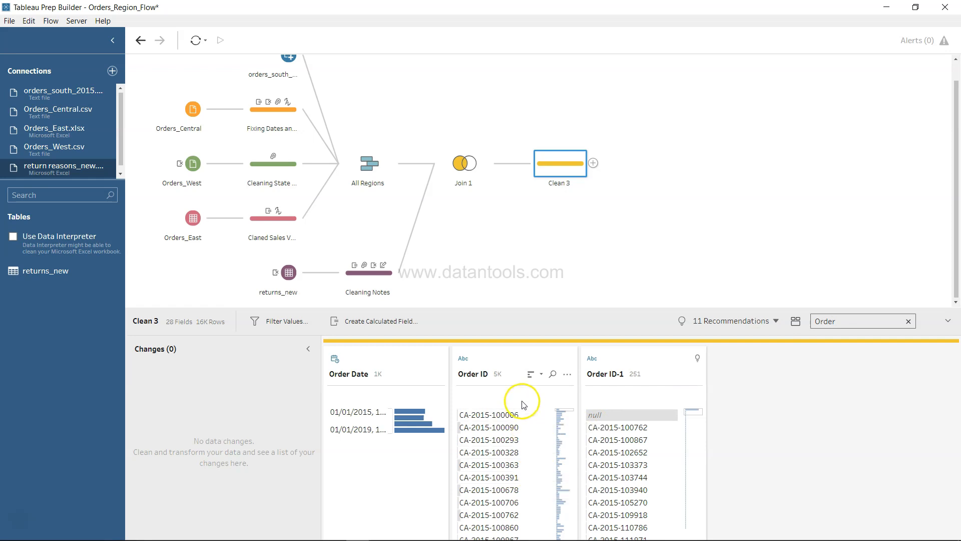
mouse_move(681, 451)
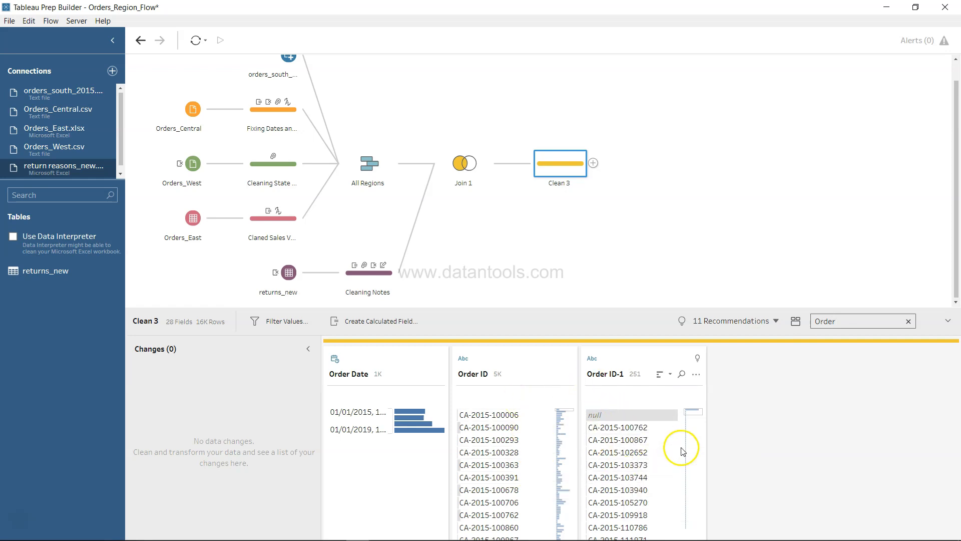
triple_click(858, 320)
text(Product)
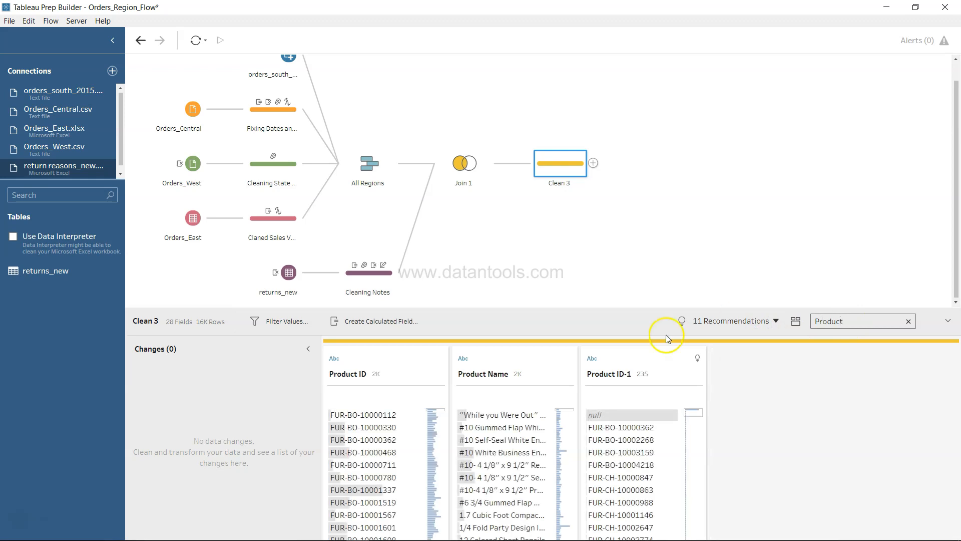
mouse_move(619, 414)
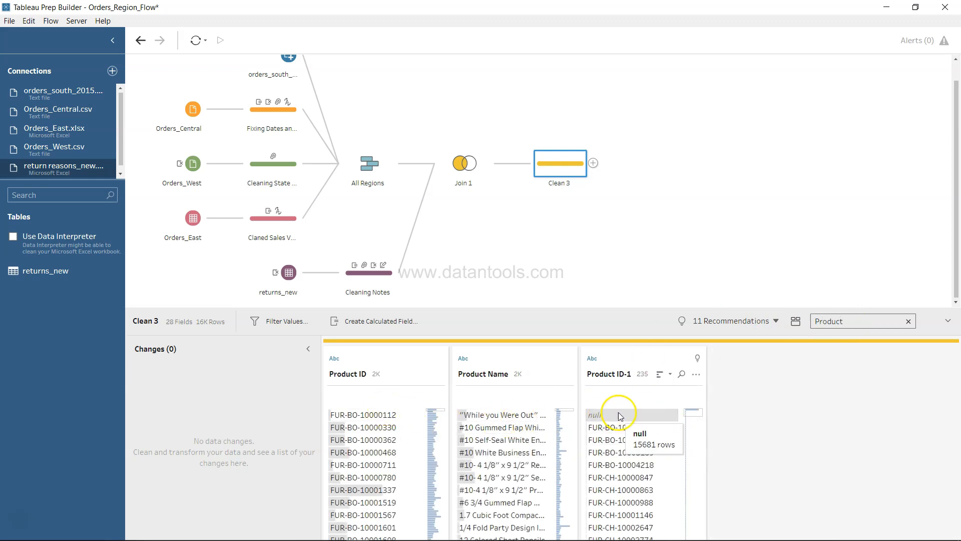
mouse_move(633, 465)
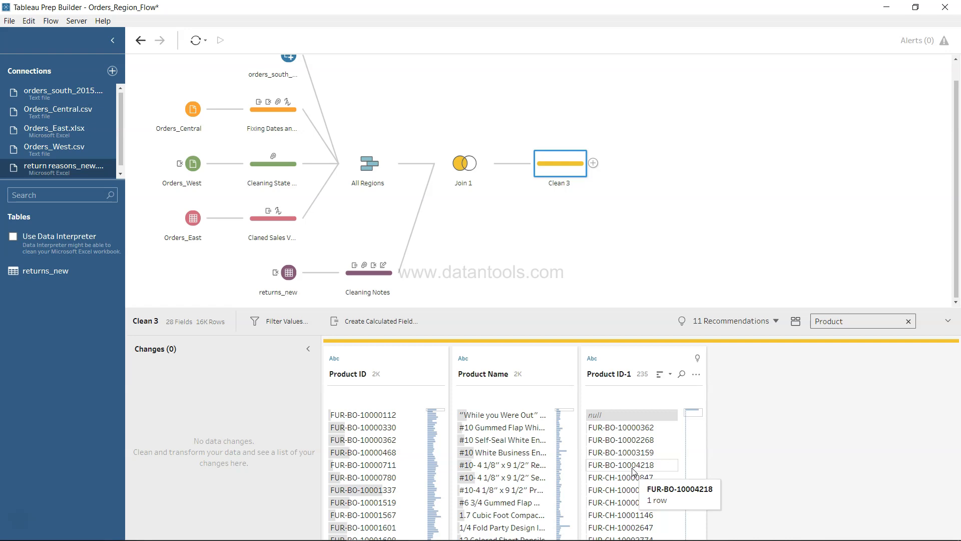
triple_click(862, 320)
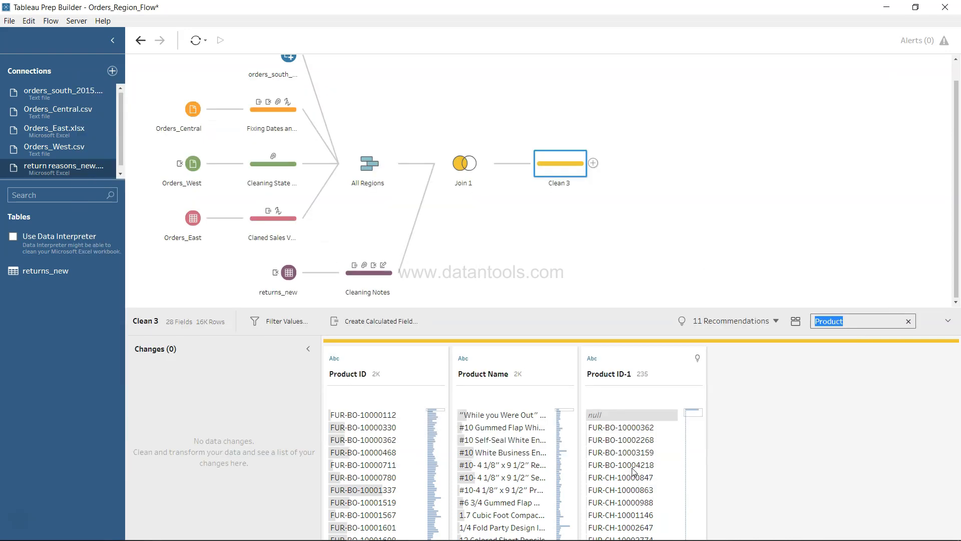
mouse_move(533, 427)
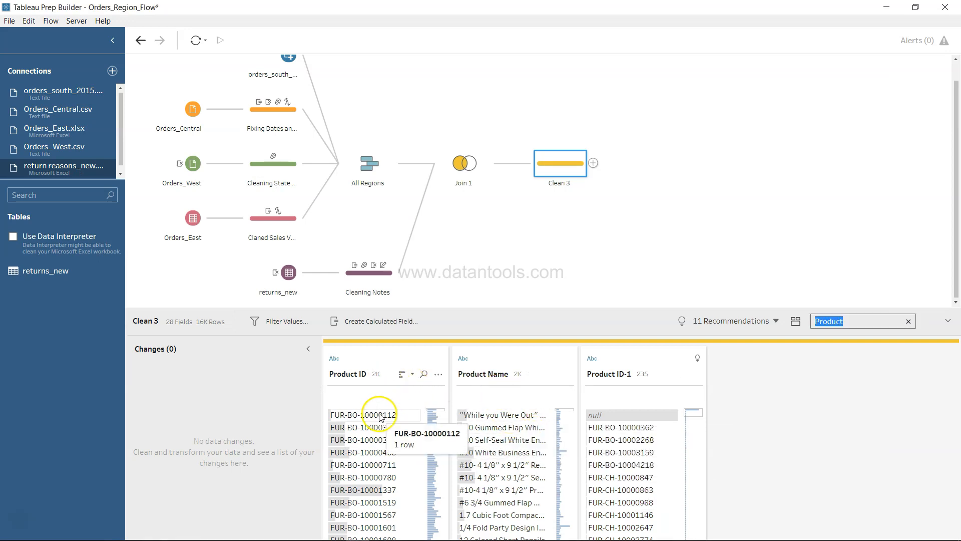
mouse_move(616, 415)
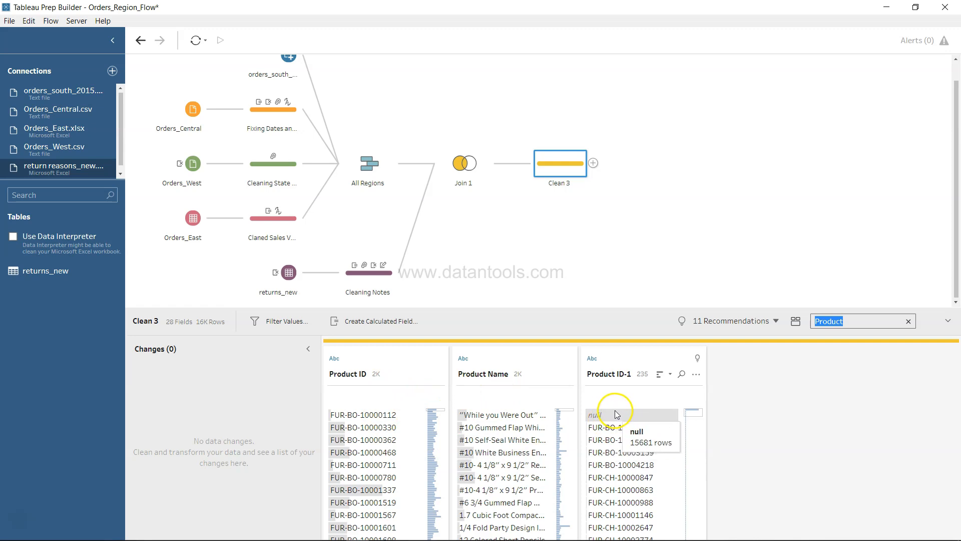
mouse_move(625, 455)
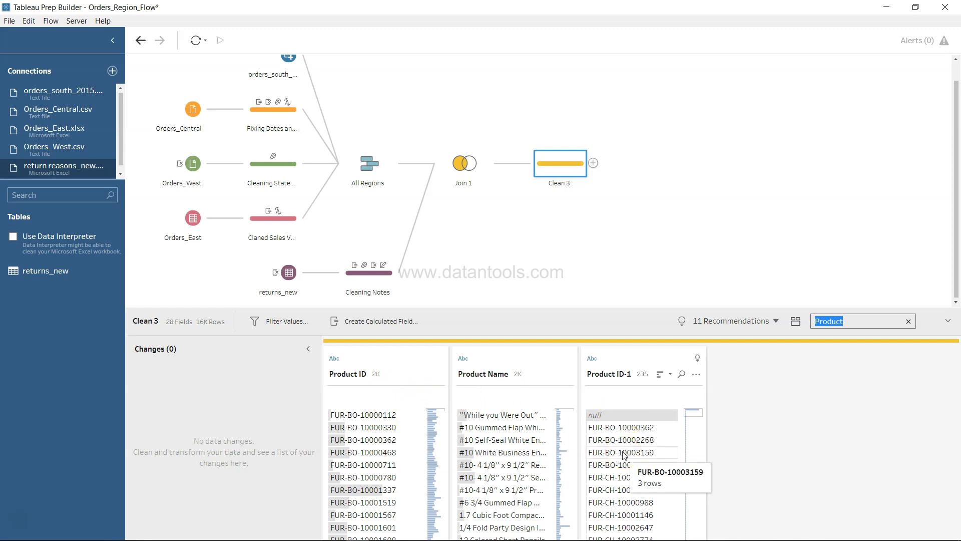
mouse_move(640, 427)
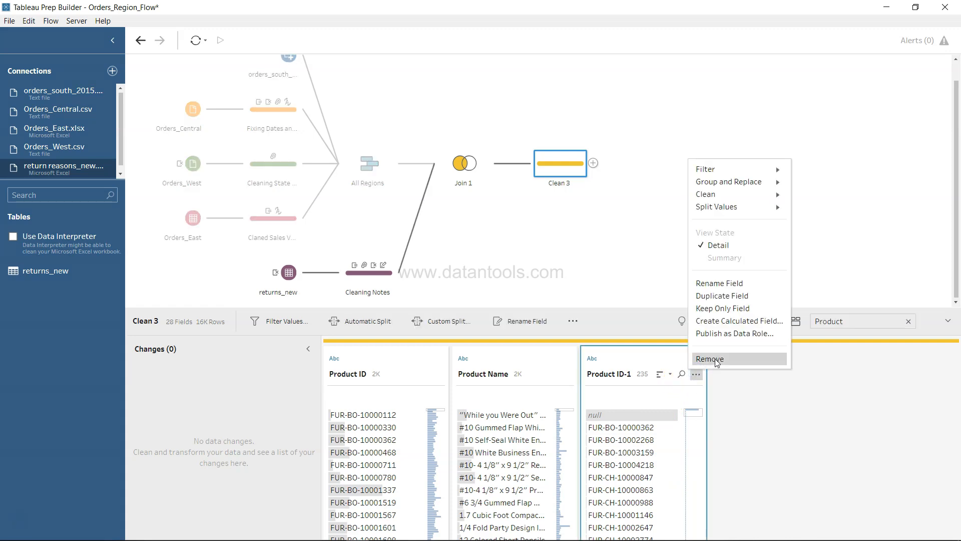
click(710, 359)
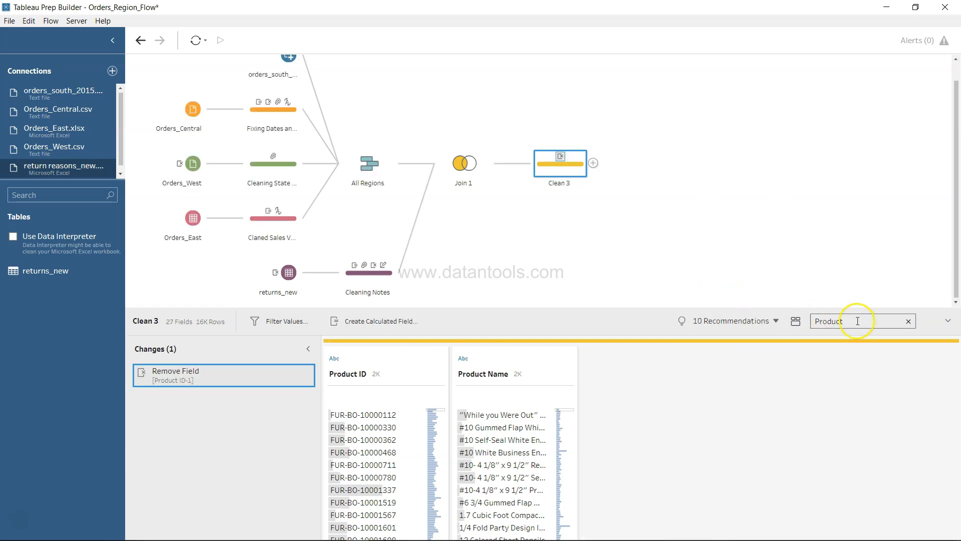
Search for Order and remove the duplicate Order ID-1 field, leaving 26 fields
text(Order)
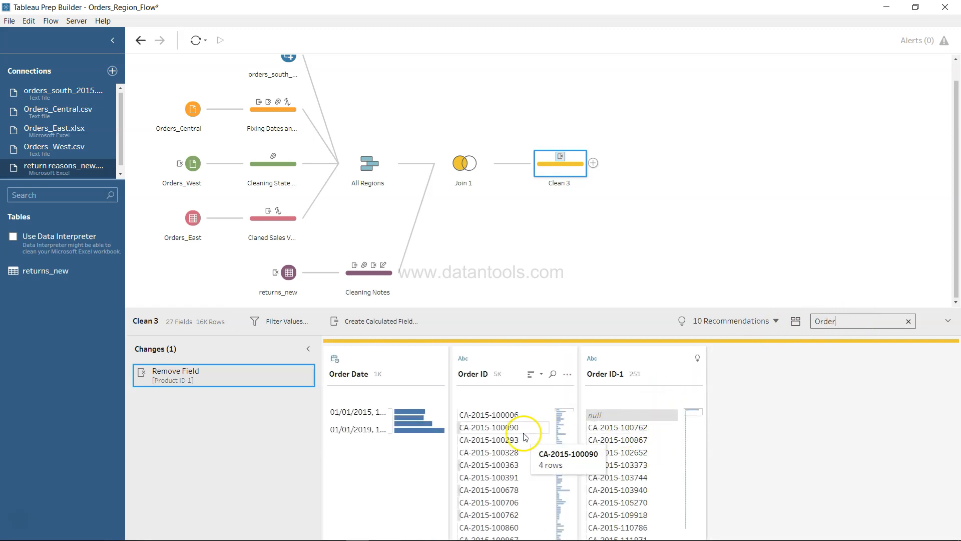
mouse_move(518, 440)
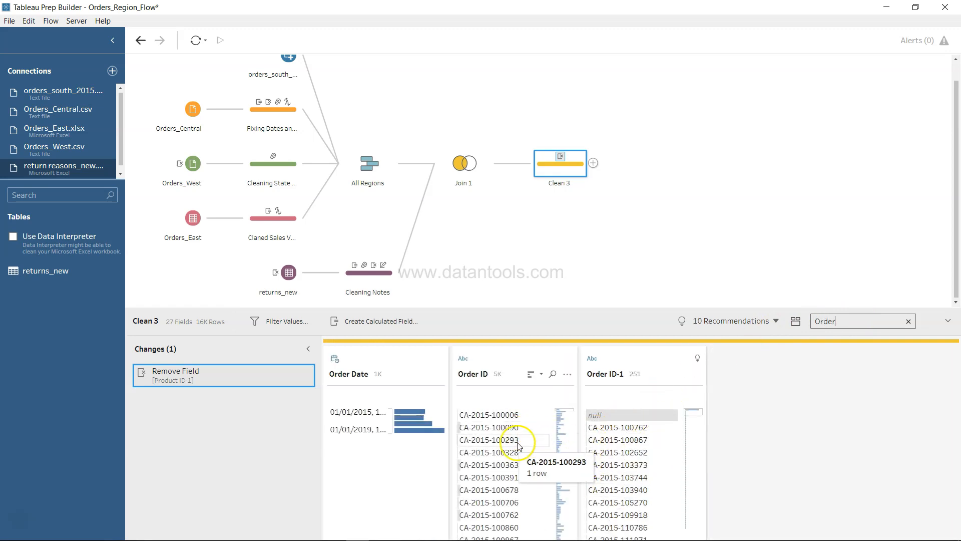
scroll(down, 3)
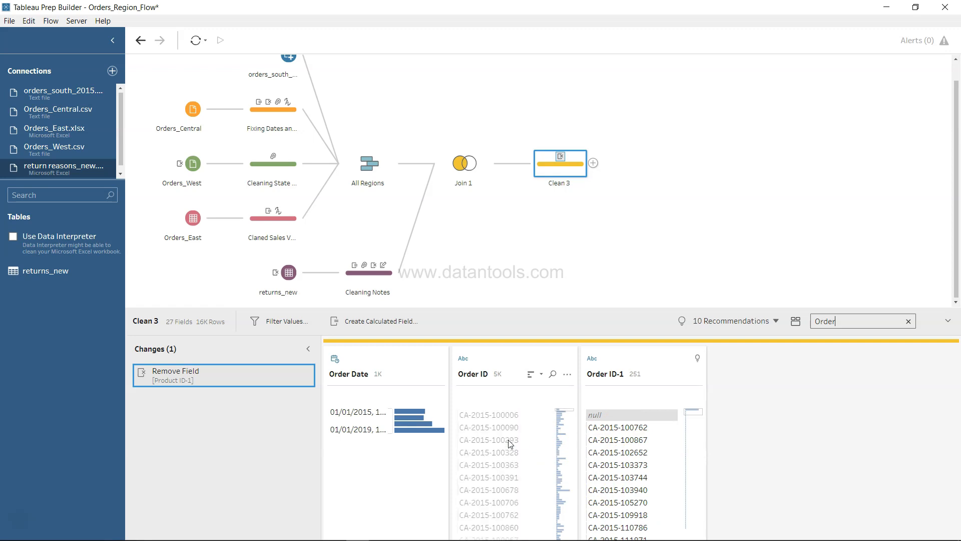
mouse_move(601, 465)
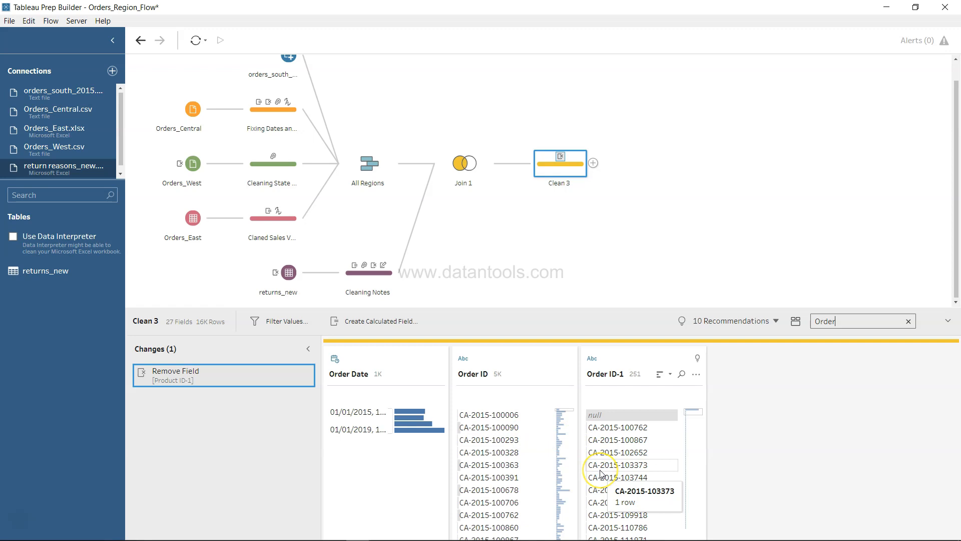
scroll(down, 3)
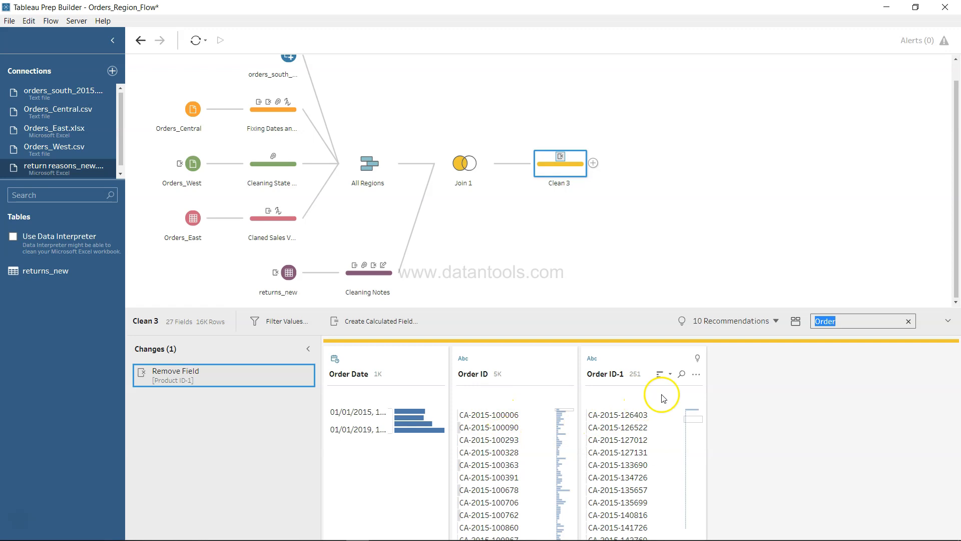
click(696, 374)
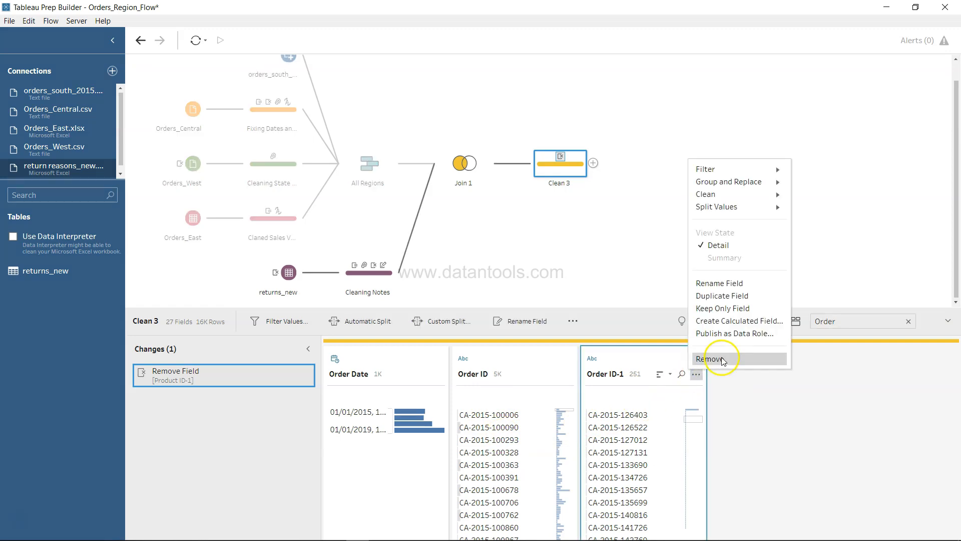
click(713, 358)
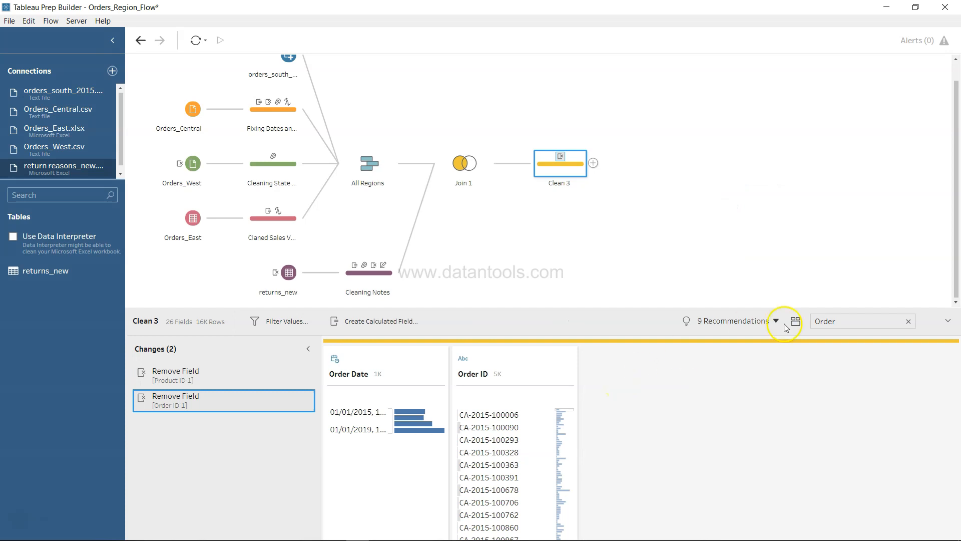
Clear the field search and browse all 26 remaining fields through to Return Reason values
click(908, 321)
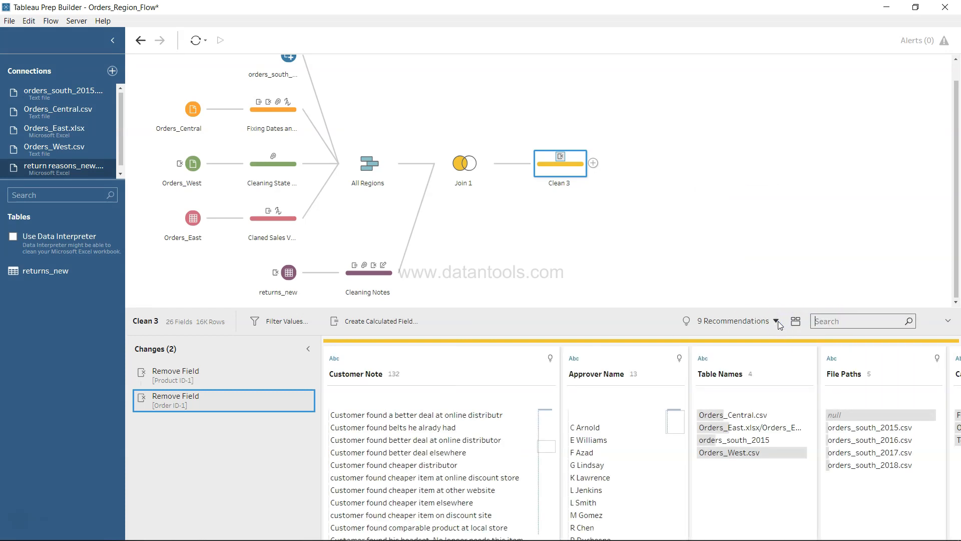
scroll(right, 3)
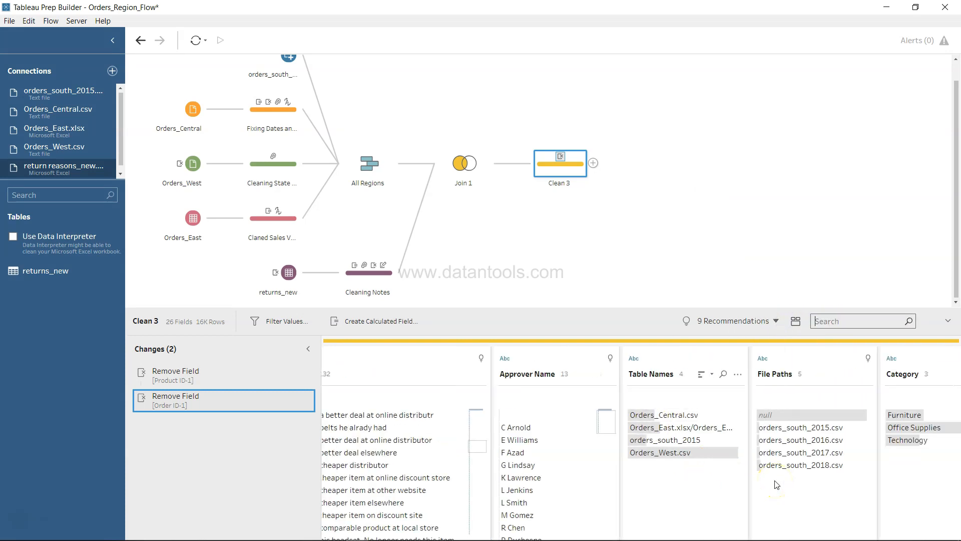
scroll(right, 3)
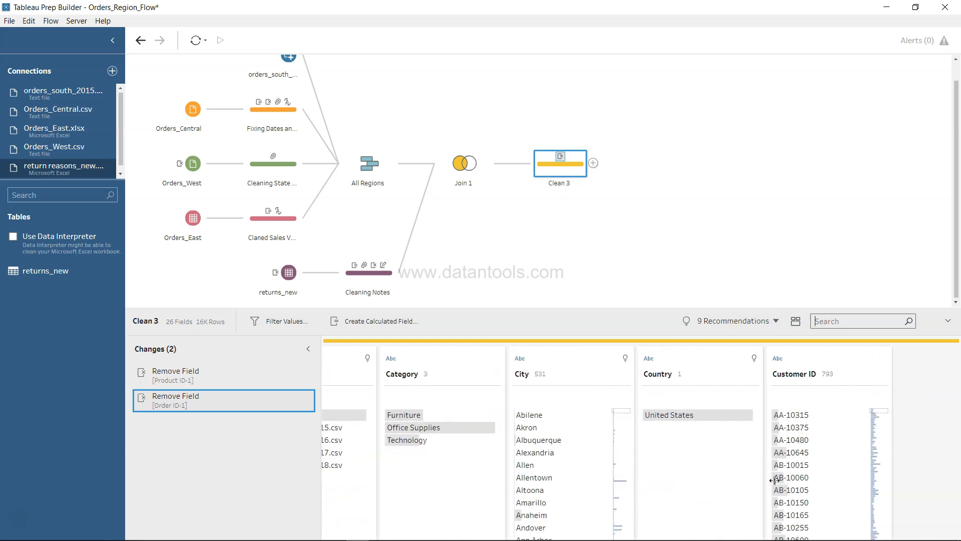
scroll(right, 3)
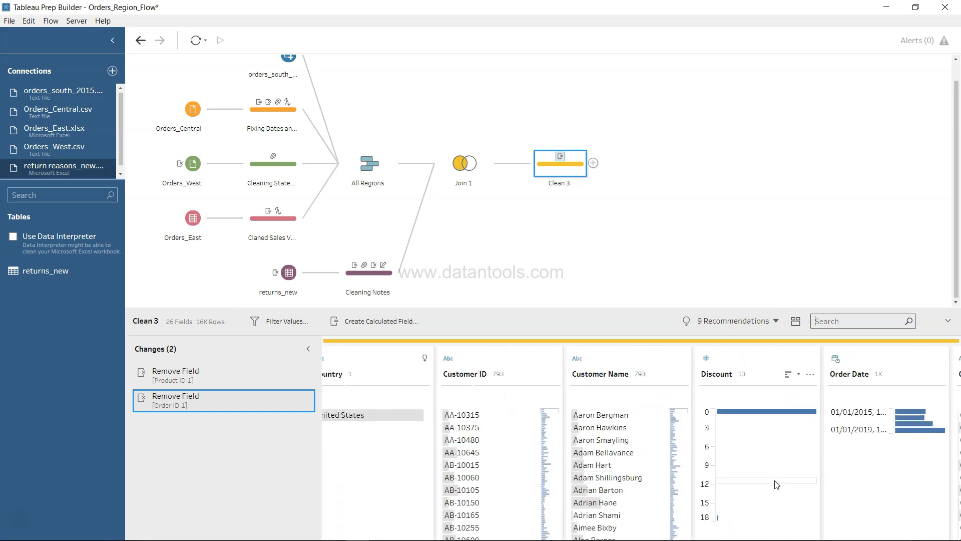
scroll(right, 3)
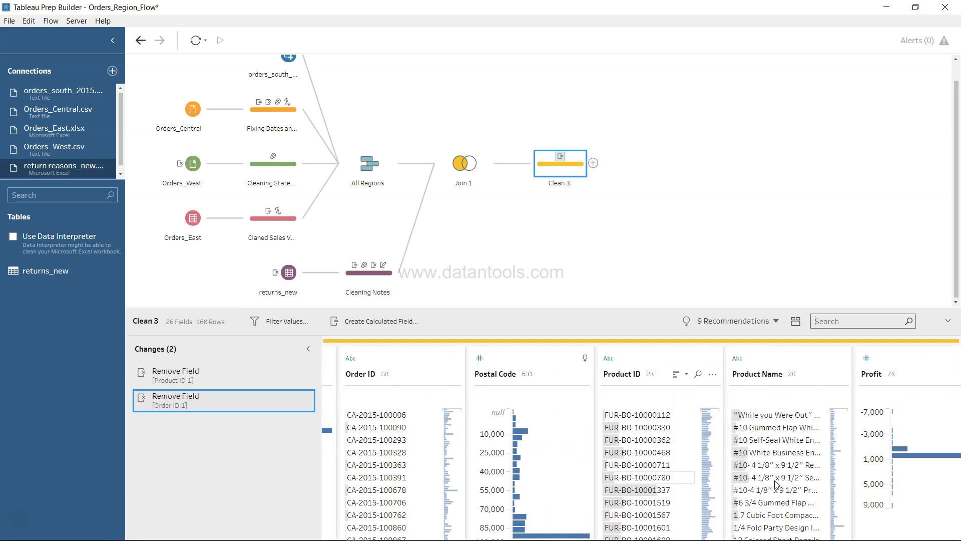
scroll(right, 3)
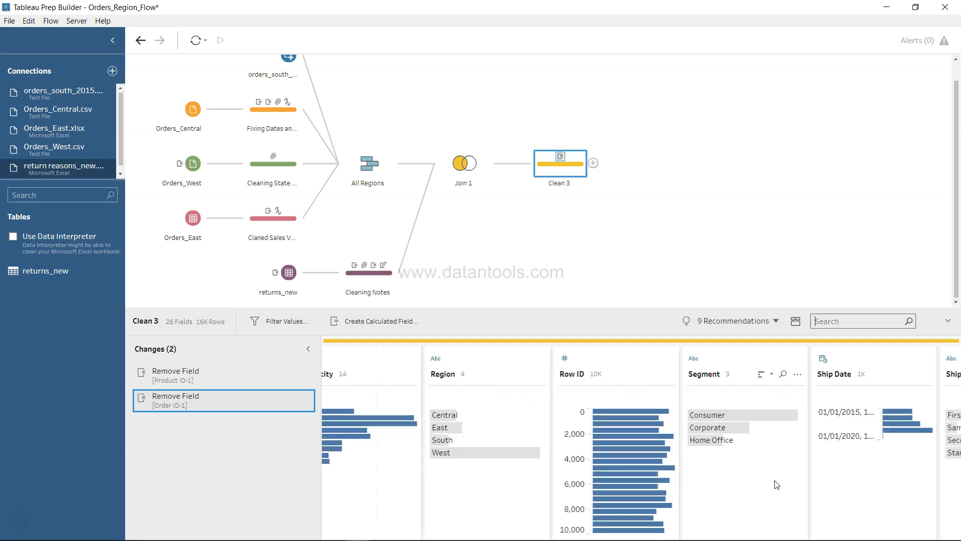
scroll(right, 3)
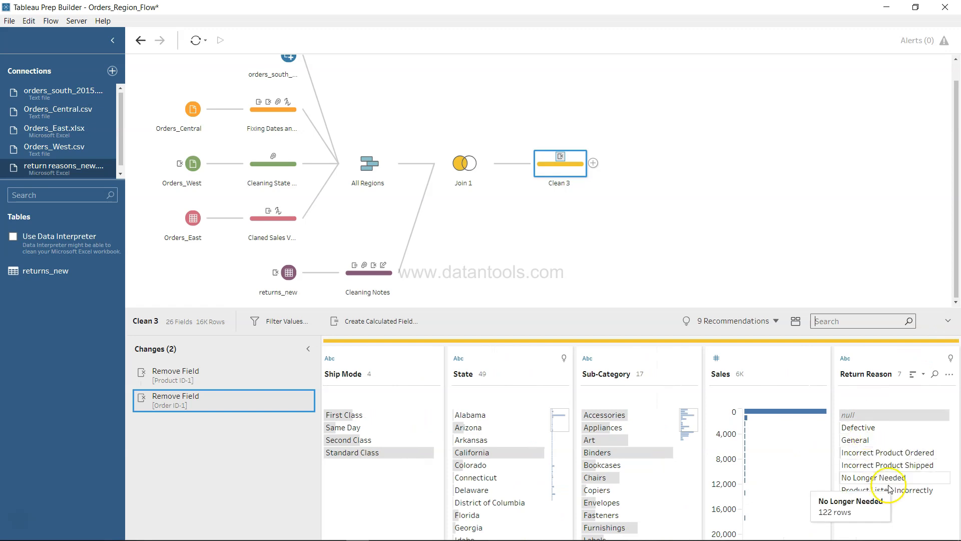
mouse_move(870, 415)
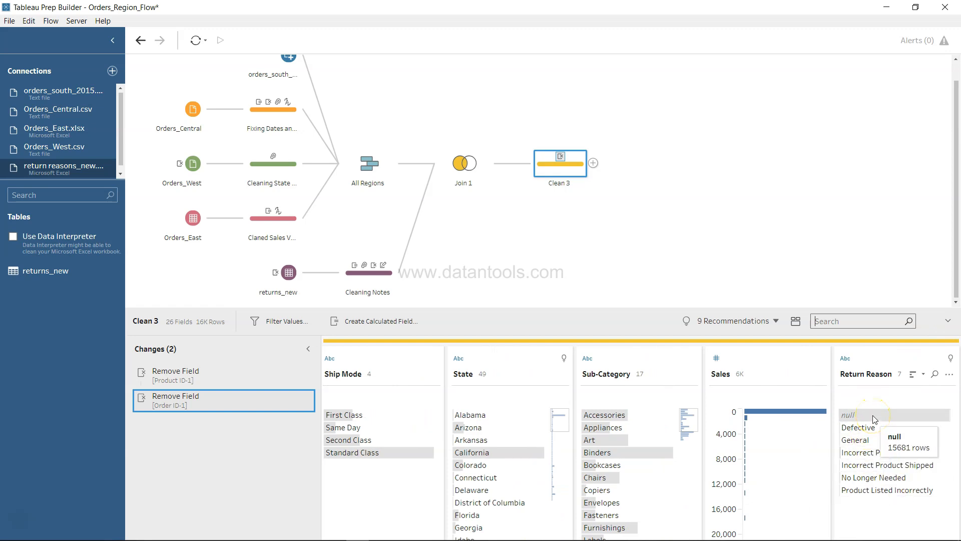
mouse_move(876, 467)
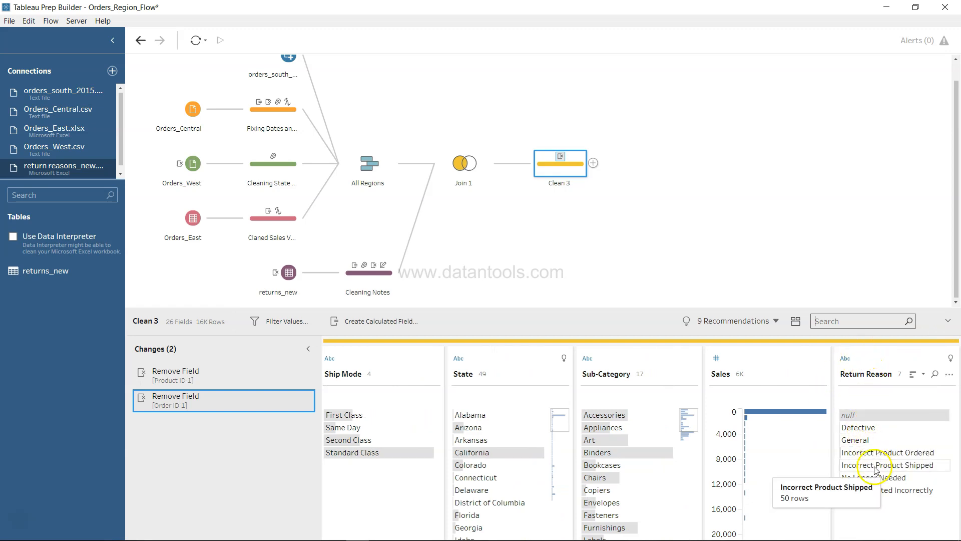
mouse_move(889, 427)
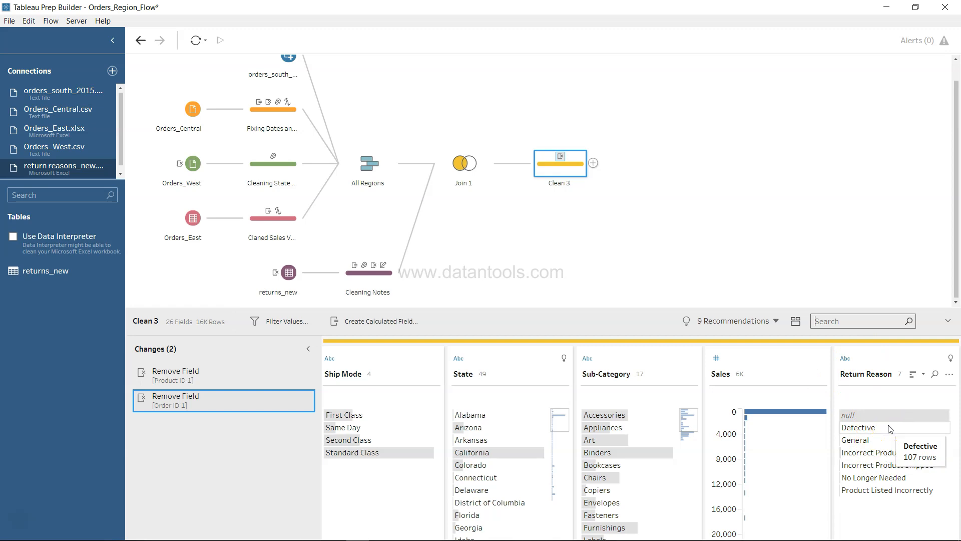
mouse_move(889, 490)
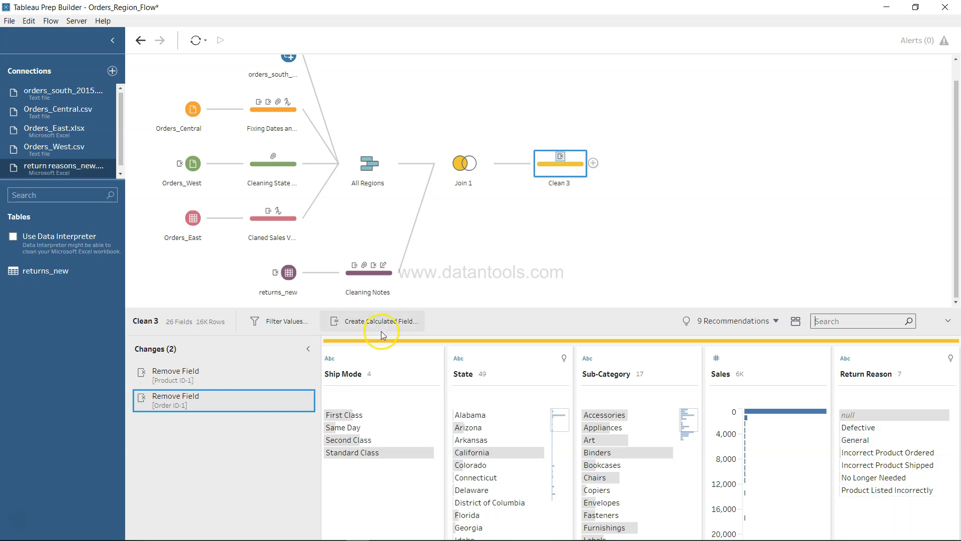
Start a calculated field Returned? with IF ISNULL([Return Reason]) THEN "No"
click(380, 321)
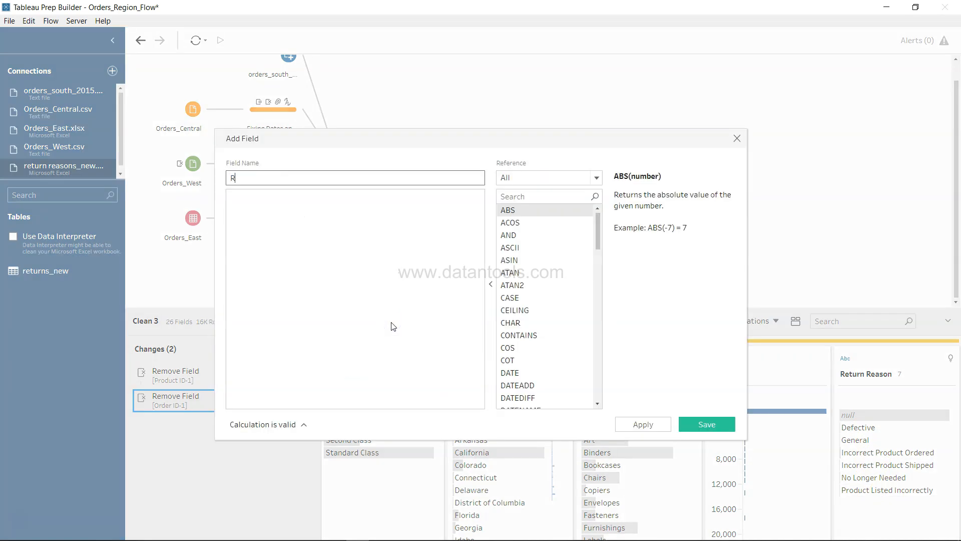
text(eturen)
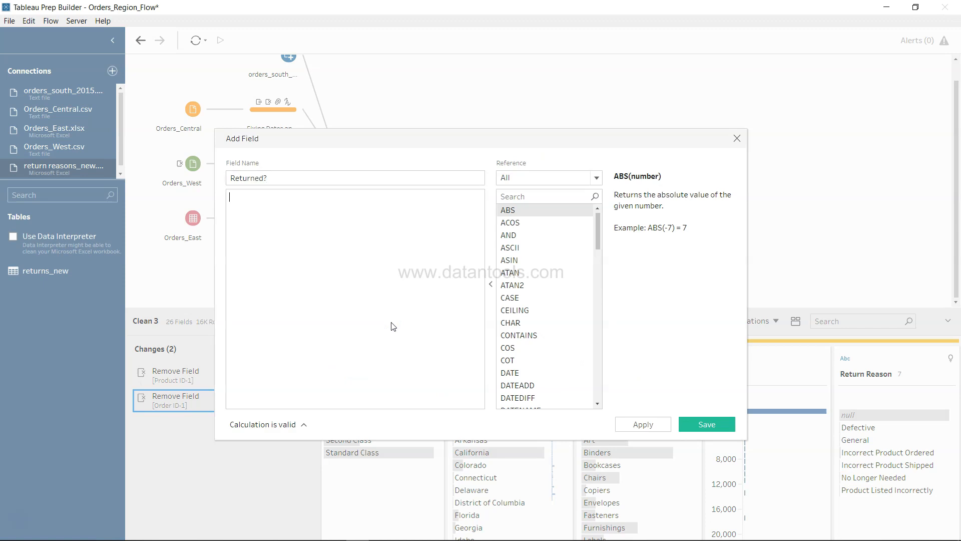
text(IF)
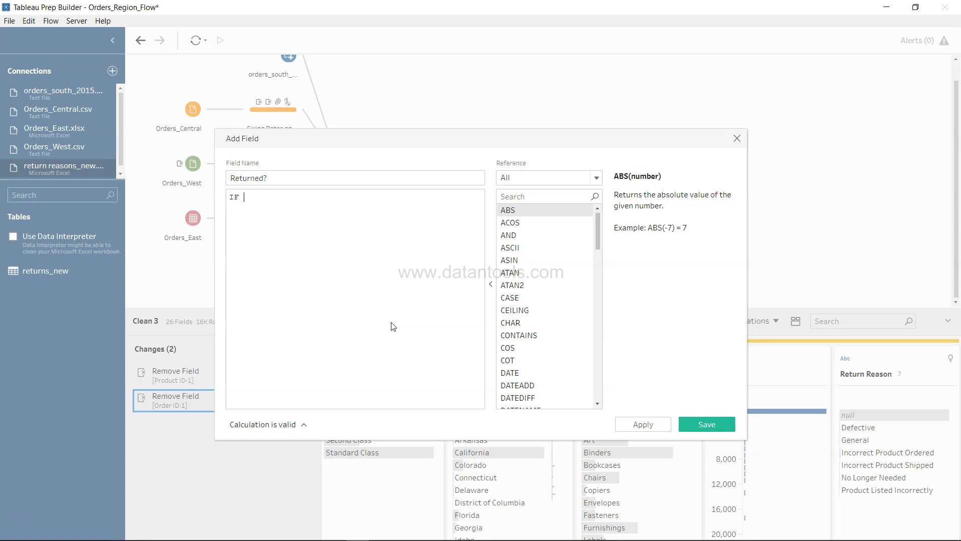
text(ISNULL()
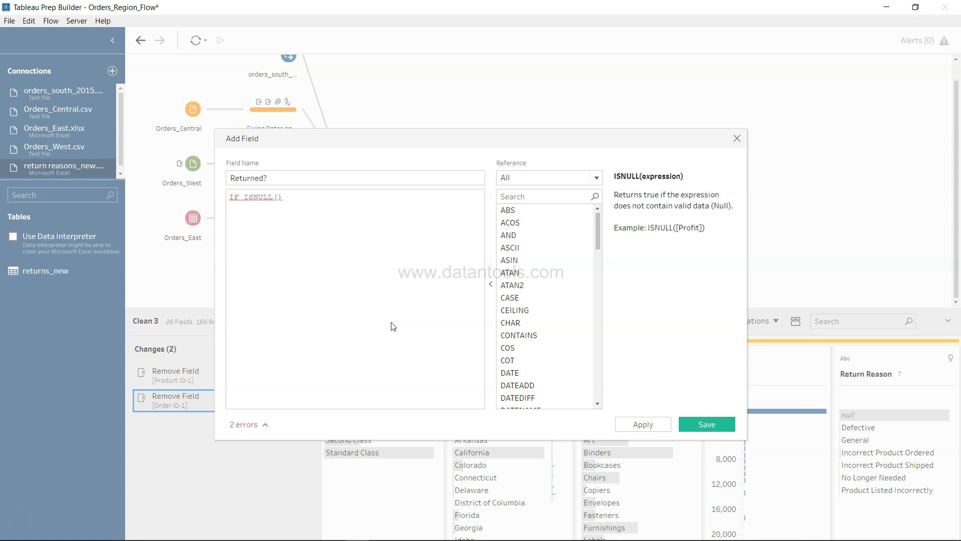
text([Return Reason])
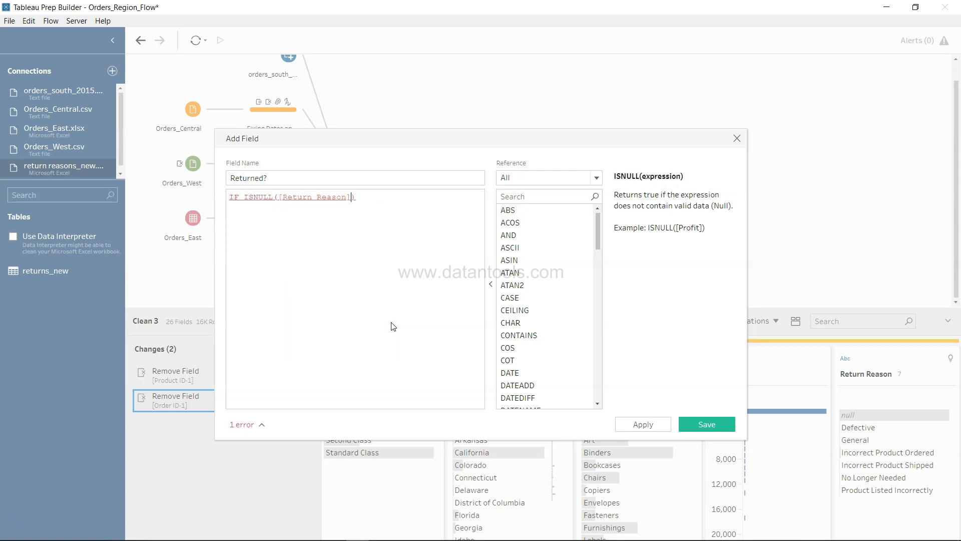
text(th)
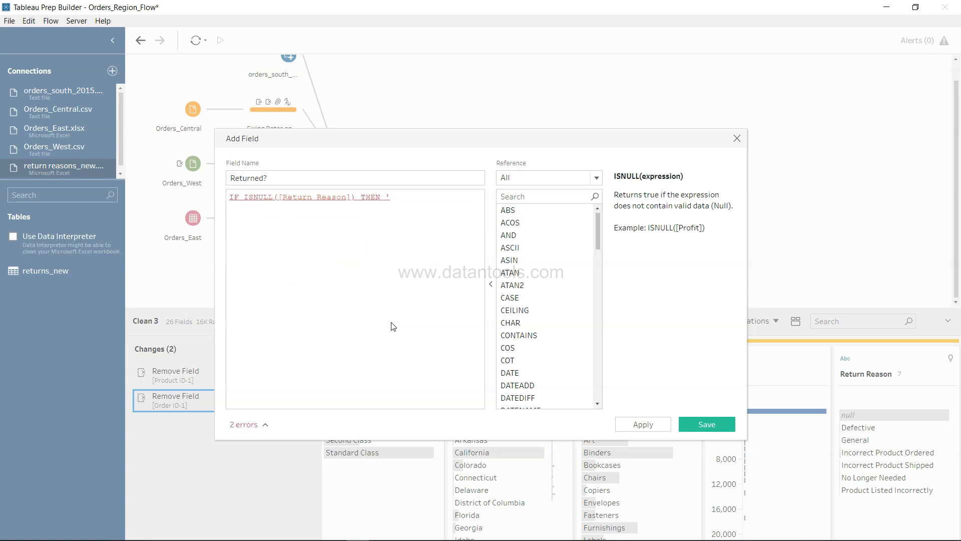
text(No')
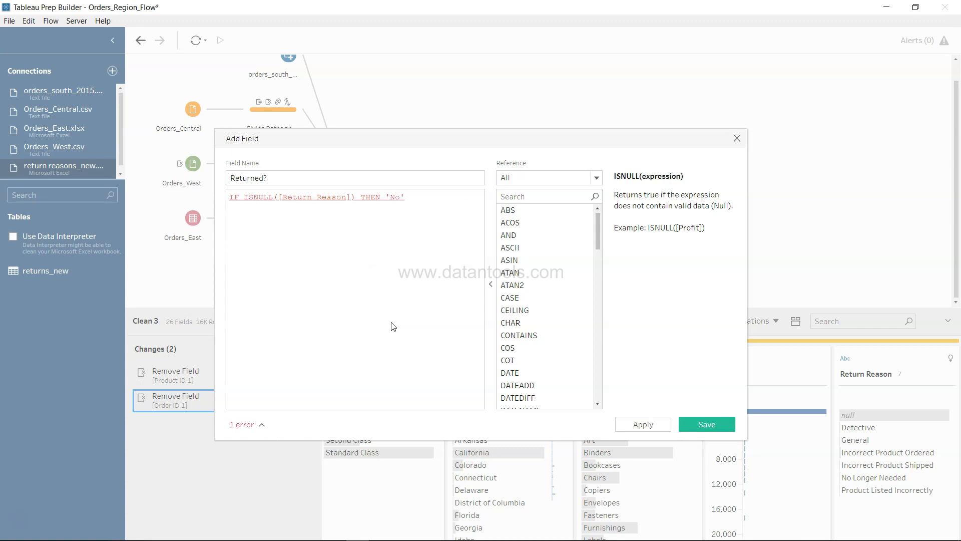
Complete it with ELSE "Yes" END and save Returned? into Clean 3
click(230, 207)
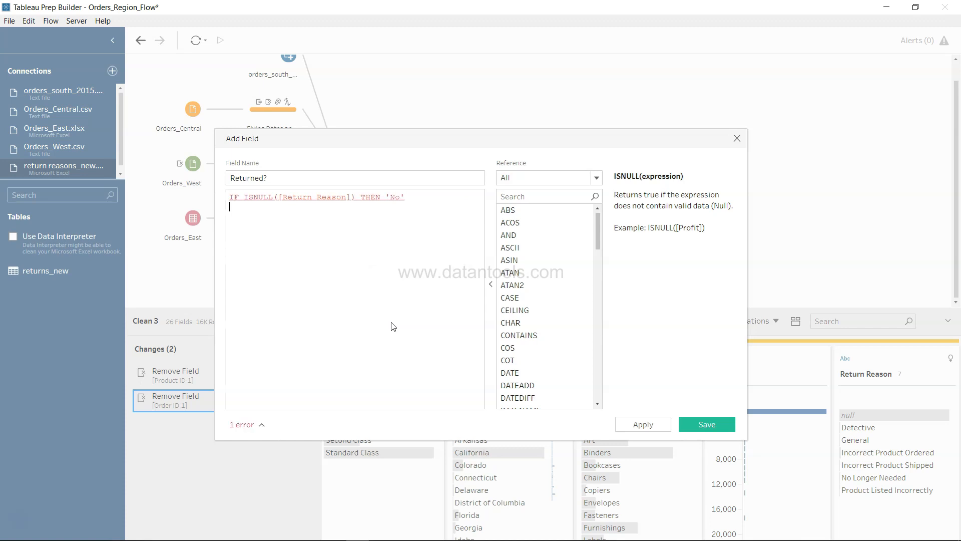
text(ELSE)
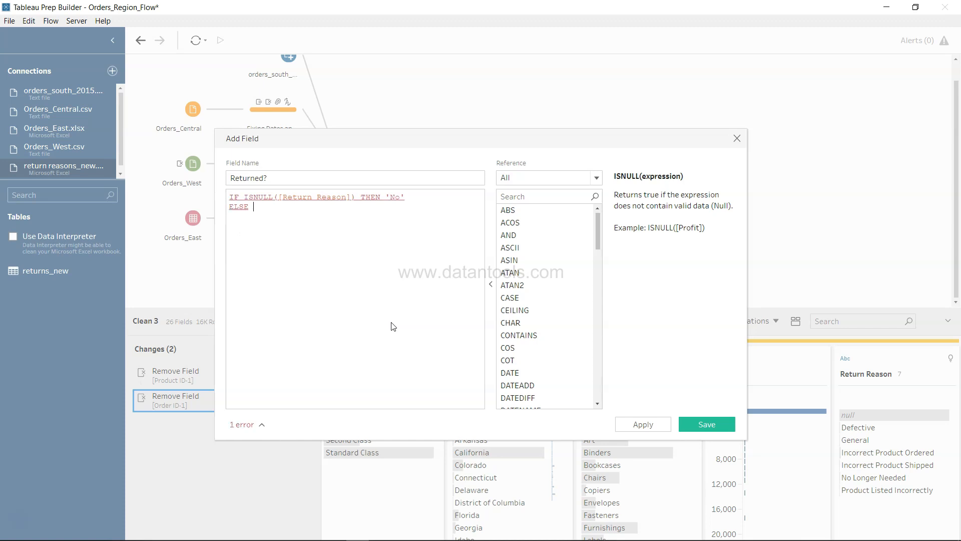
text('Yes')
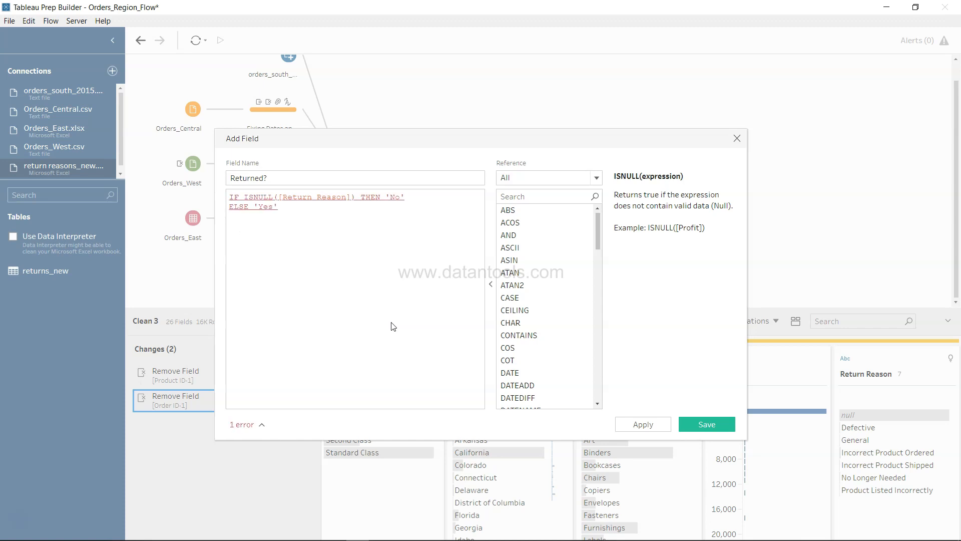
mouse_move(360, 342)
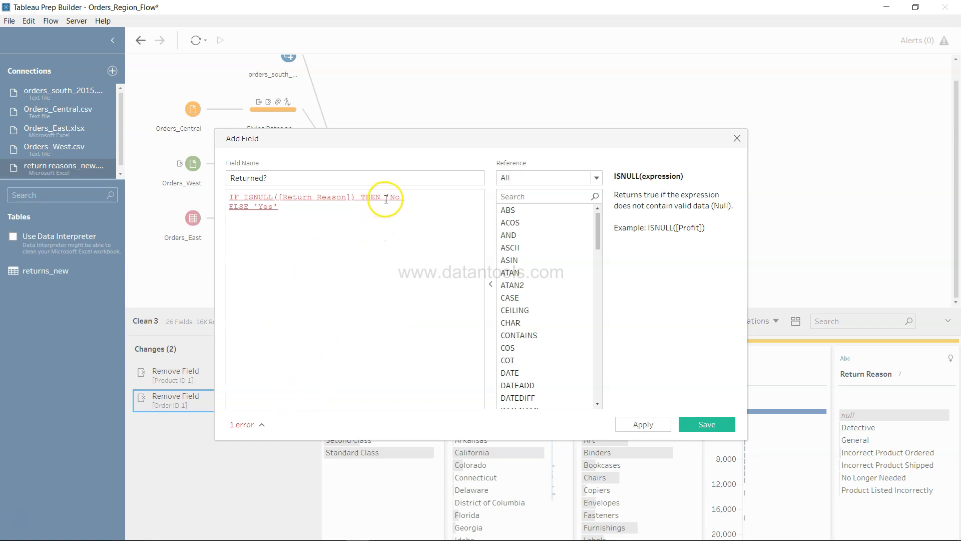
text("No)
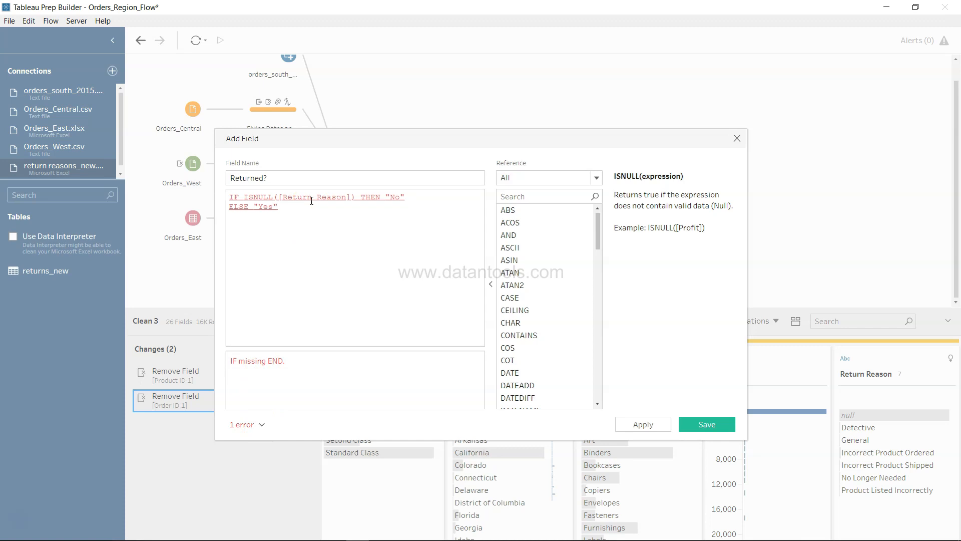
text(En)
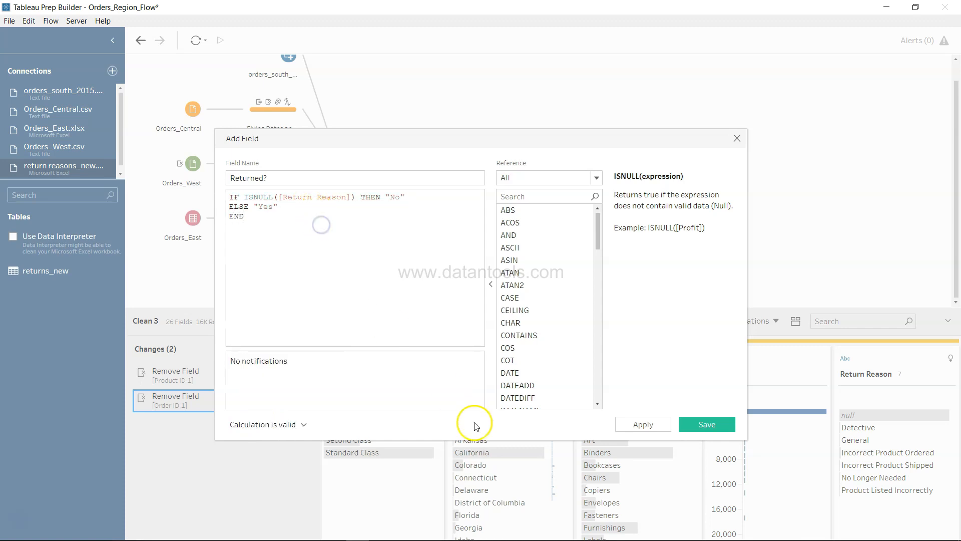
click(707, 423)
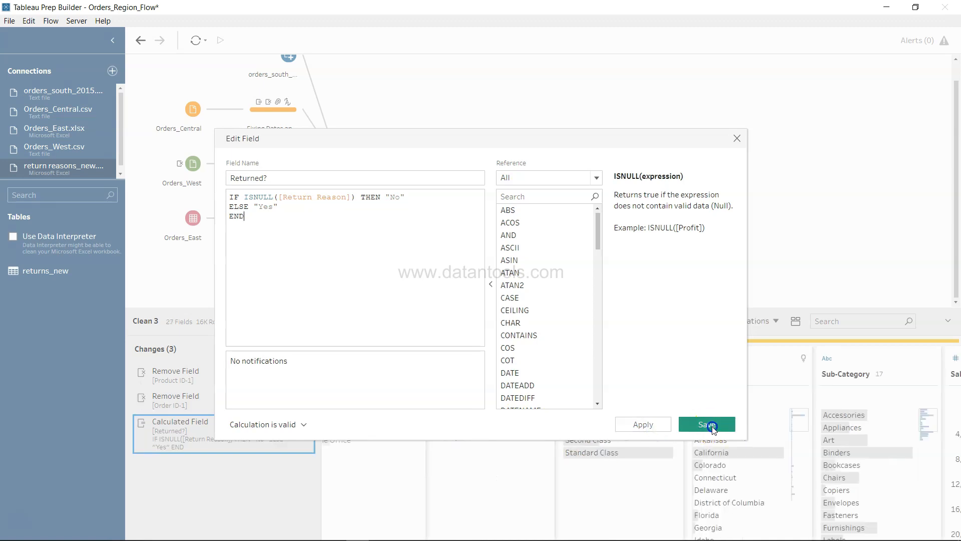
click(706, 423)
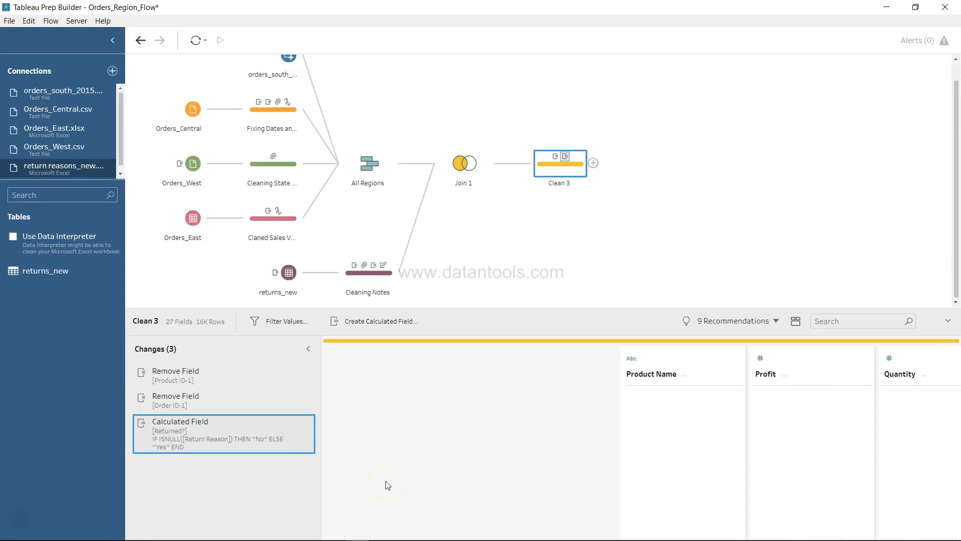
scroll(right, 3)
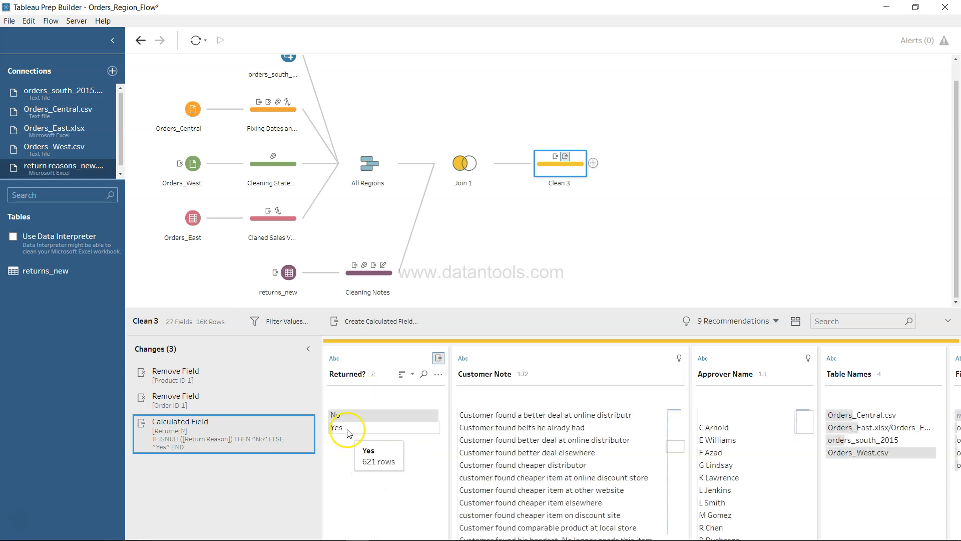
mouse_move(371, 415)
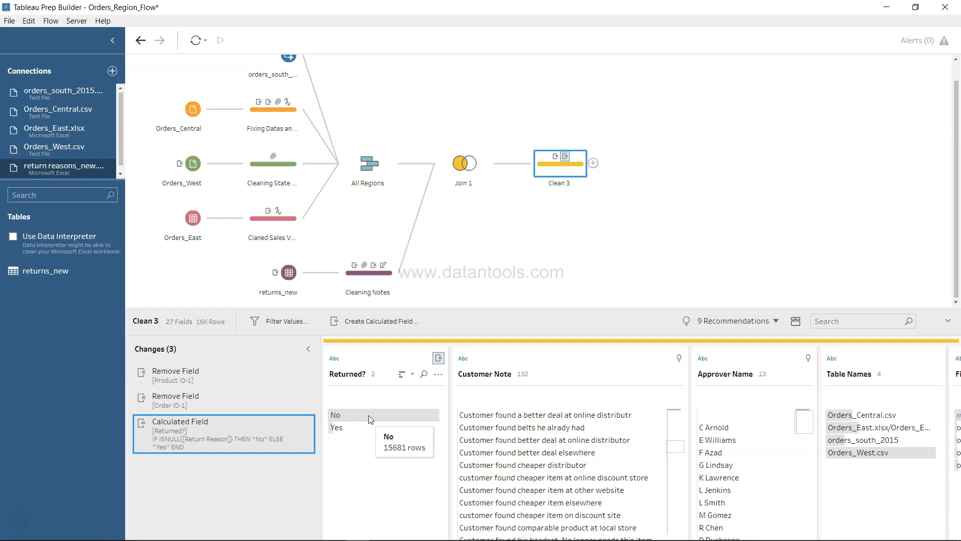
mouse_move(372, 427)
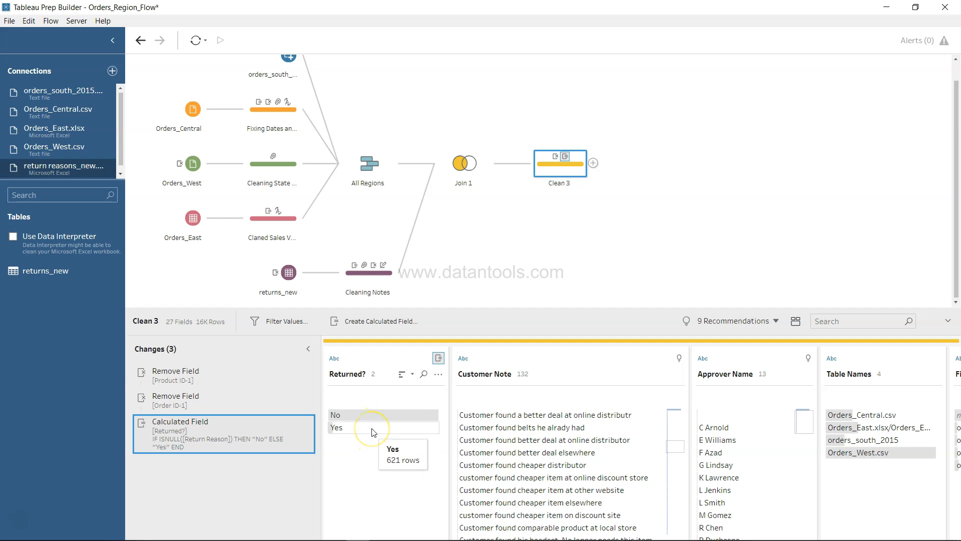
mouse_move(372, 429)
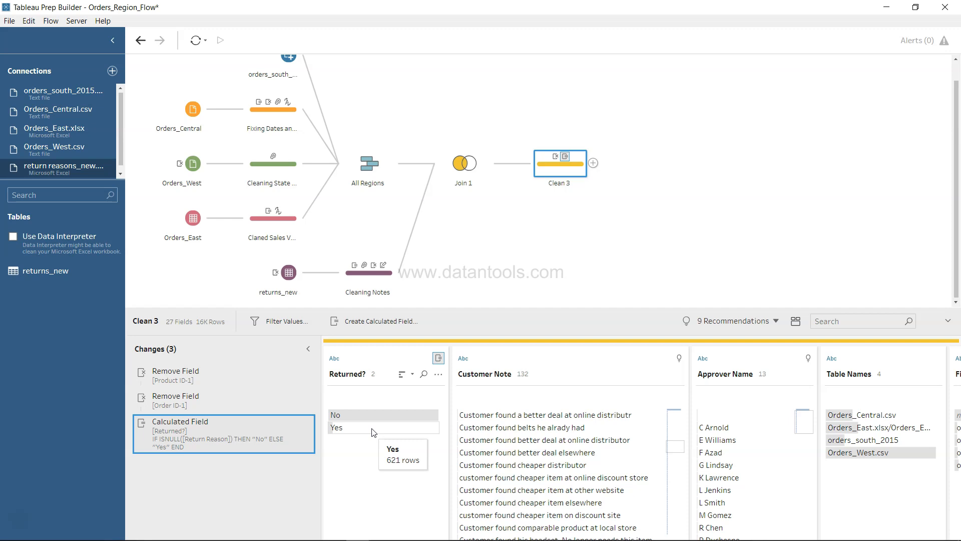
mouse_move(477, 409)
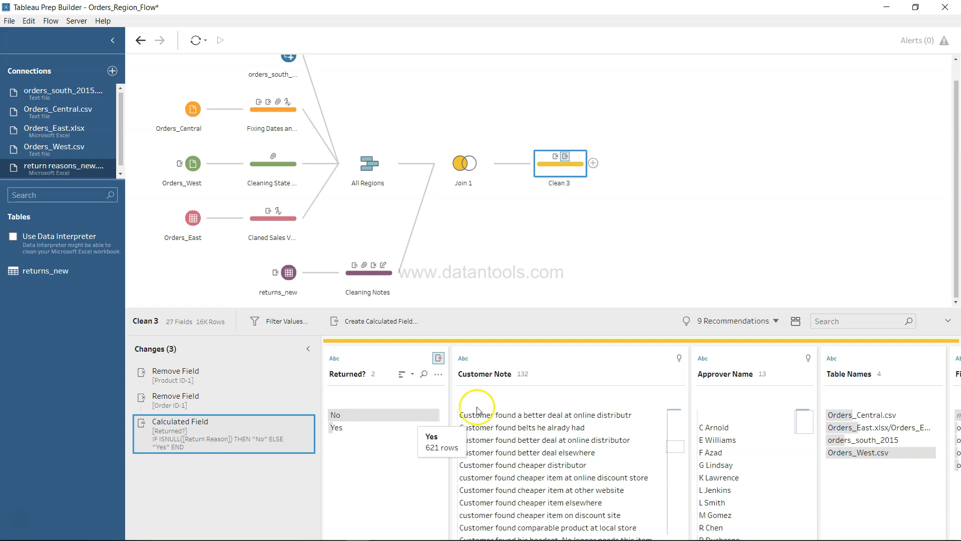
scroll(right, 3)
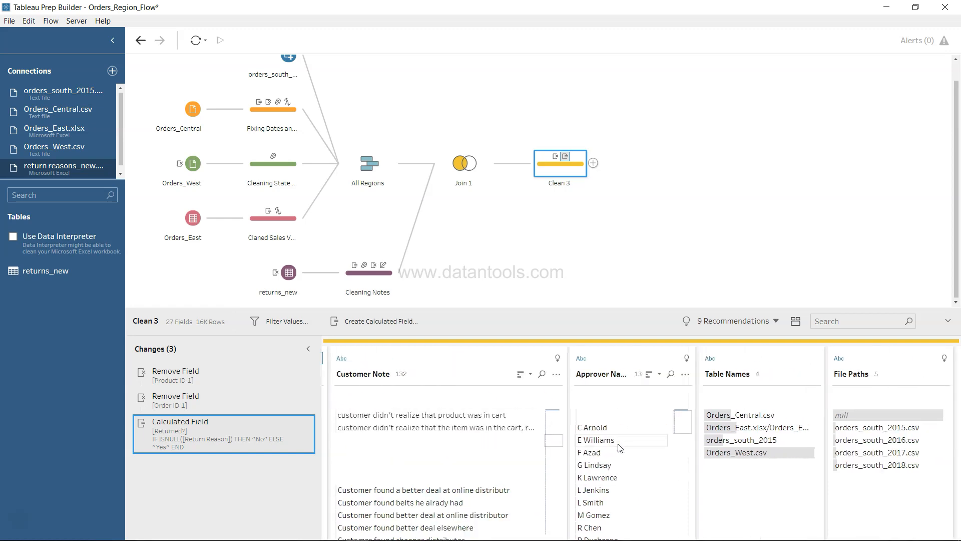
scroll(right, 3)
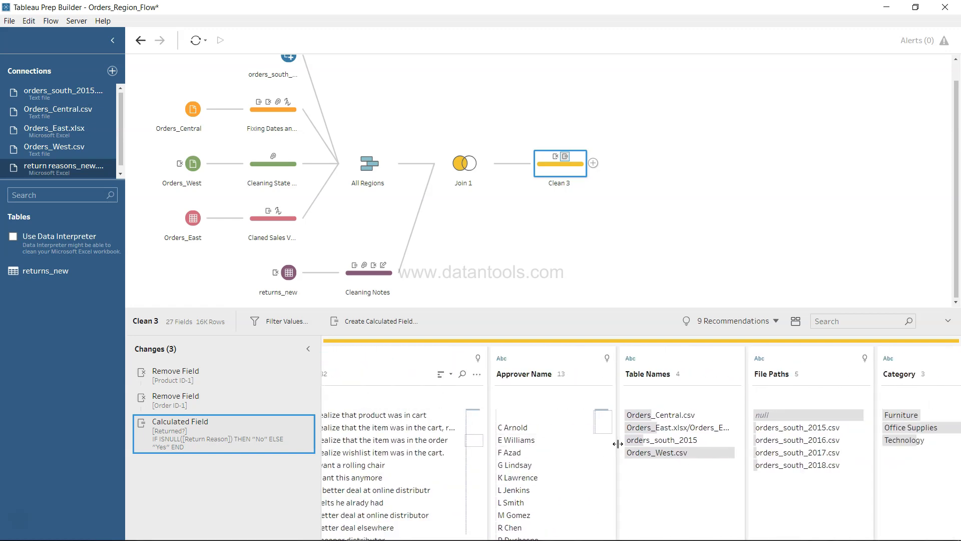
scroll(right, 3)
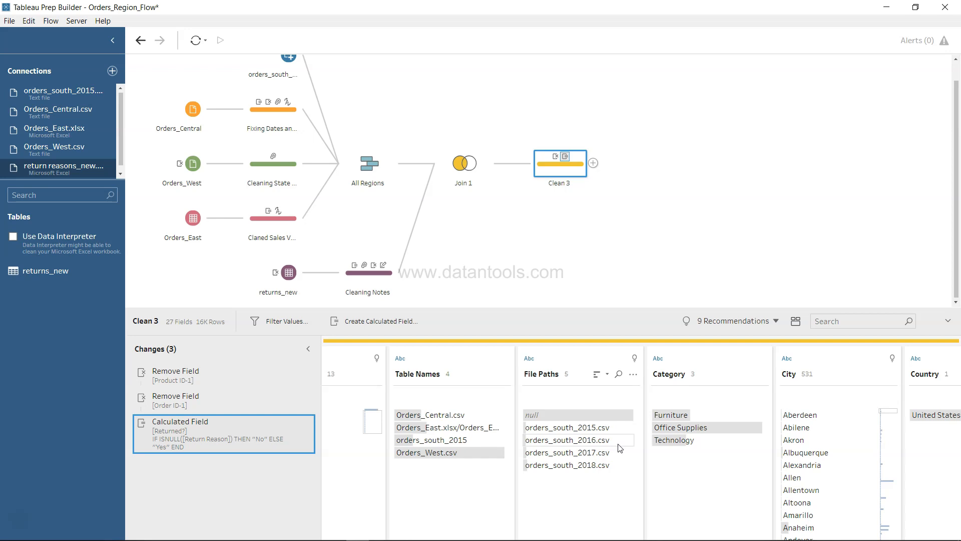
mouse_move(391, 321)
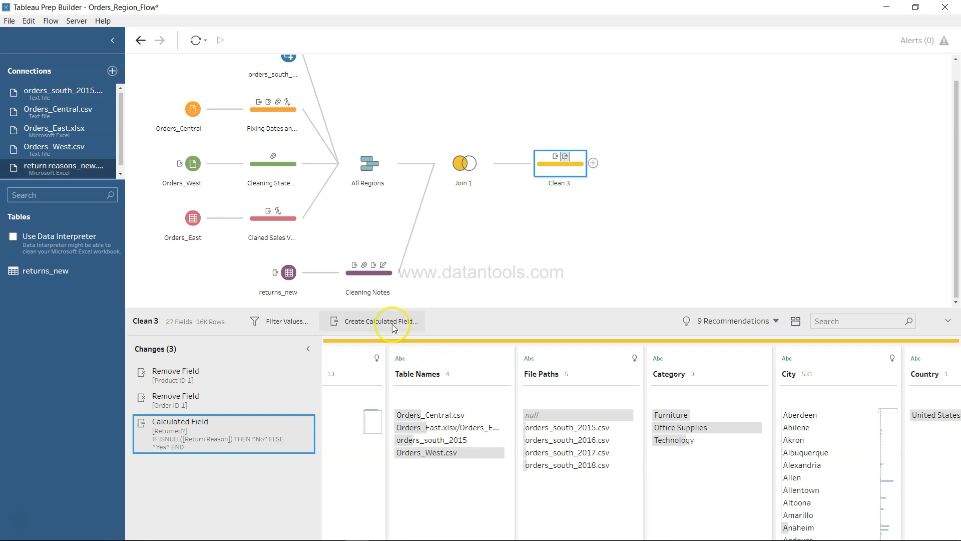
Create a Days to Ship field as DATEDIFF('day',[Order Date],[Ship Date]) and save it
click(372, 320)
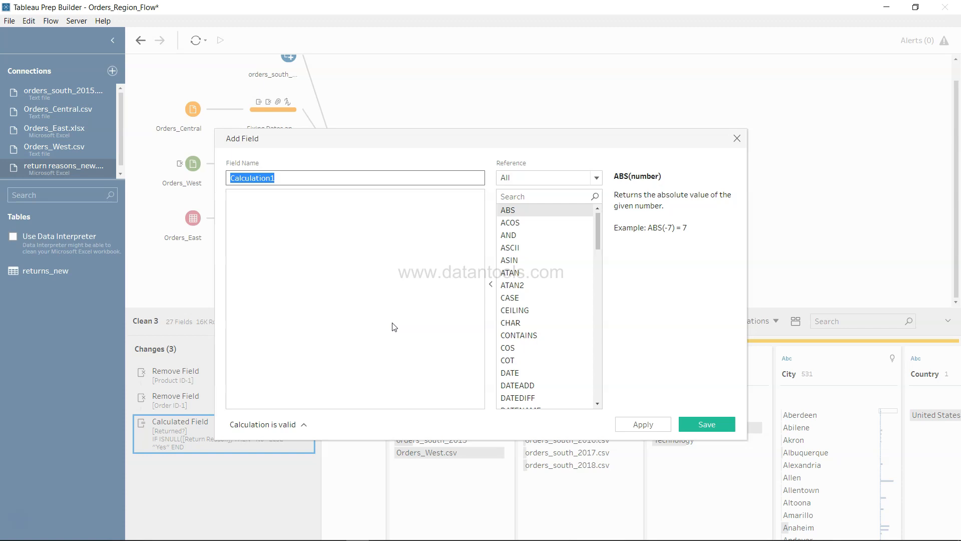
text(Days to)
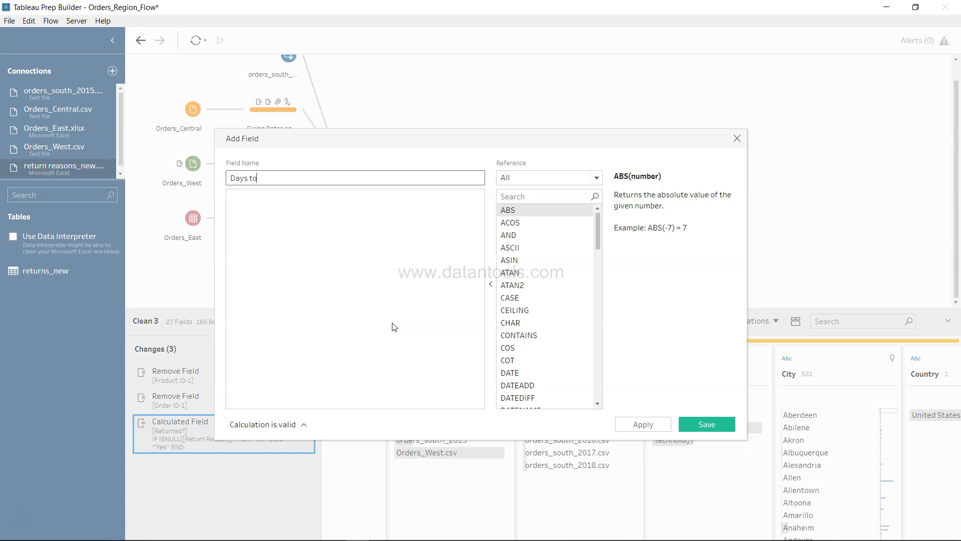
text(Ship)
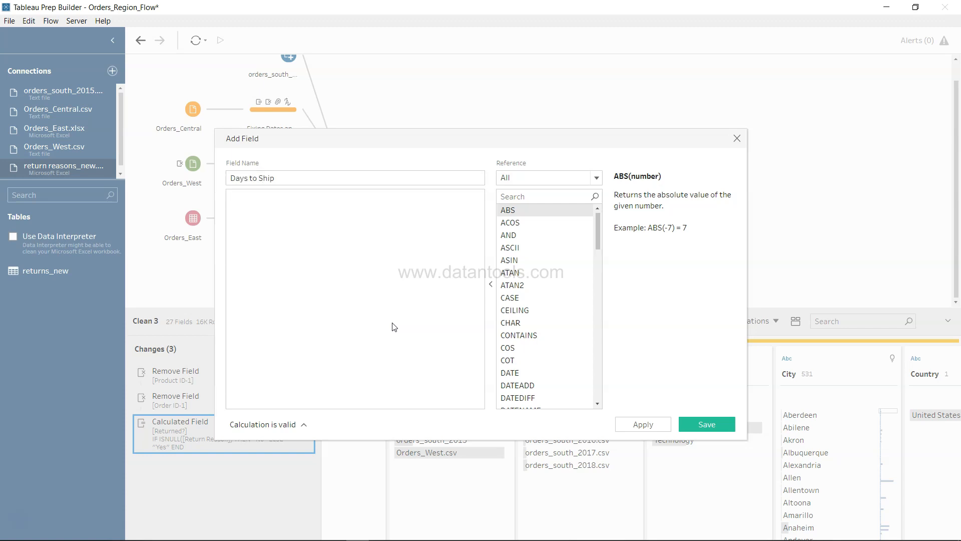
text(Date)
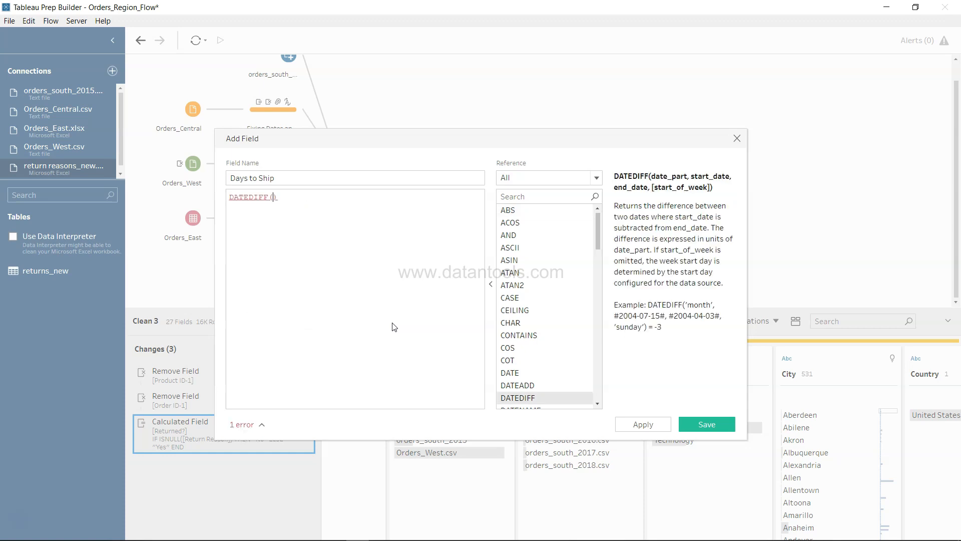
text(!)
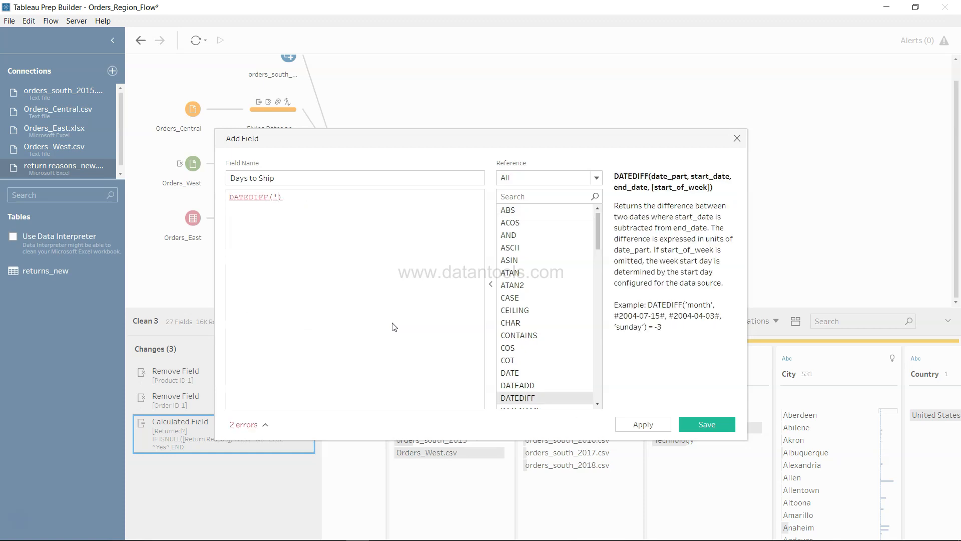
text(day',)
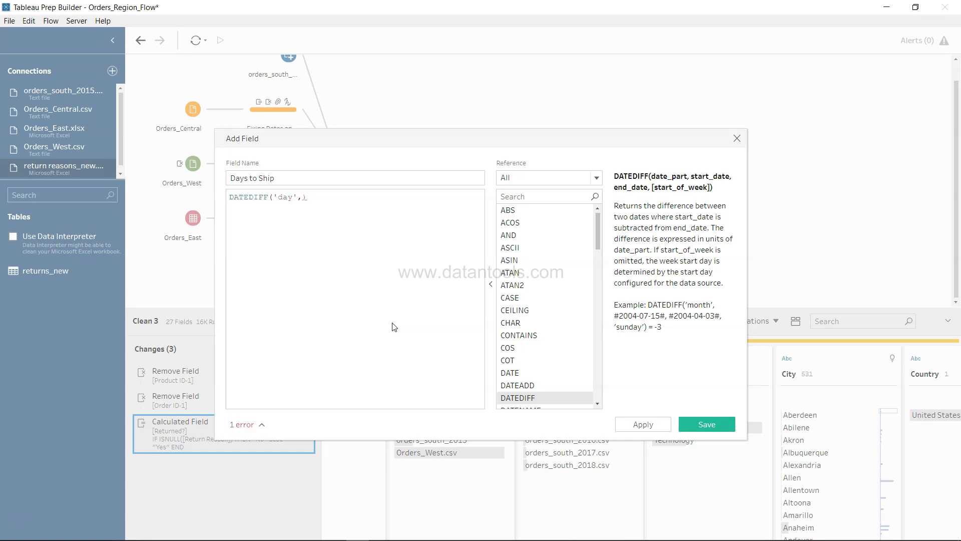
mouse_move(689, 312)
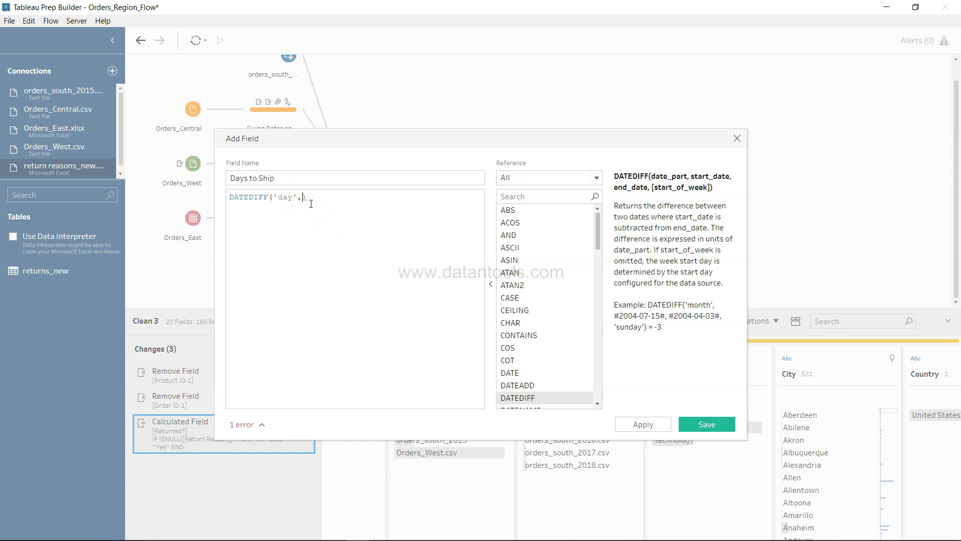
text([Order Date]))
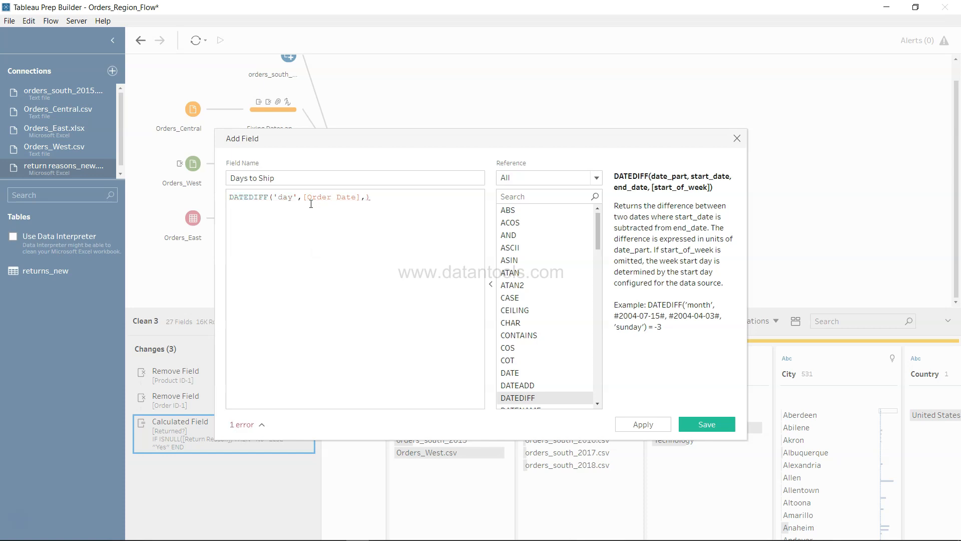
text(s)
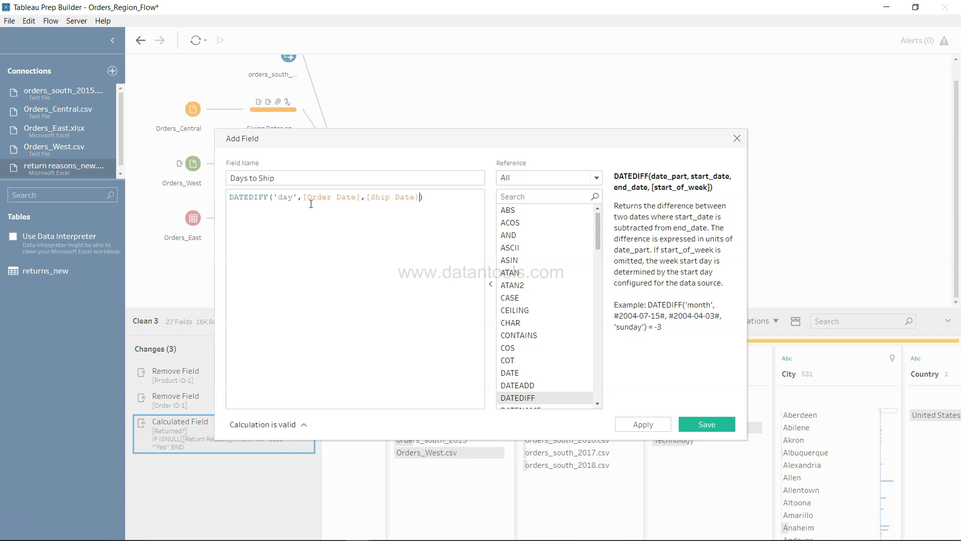
mouse_move(707, 424)
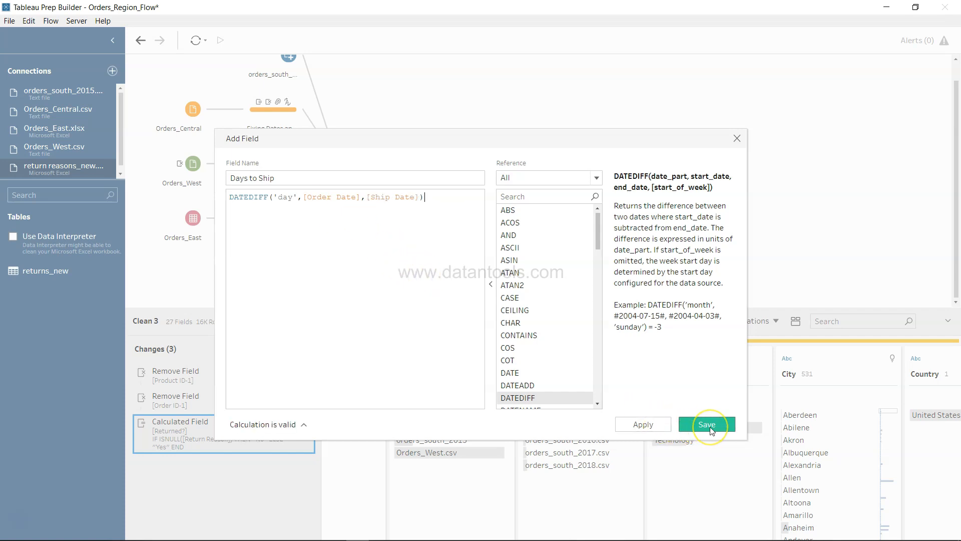
click(707, 424)
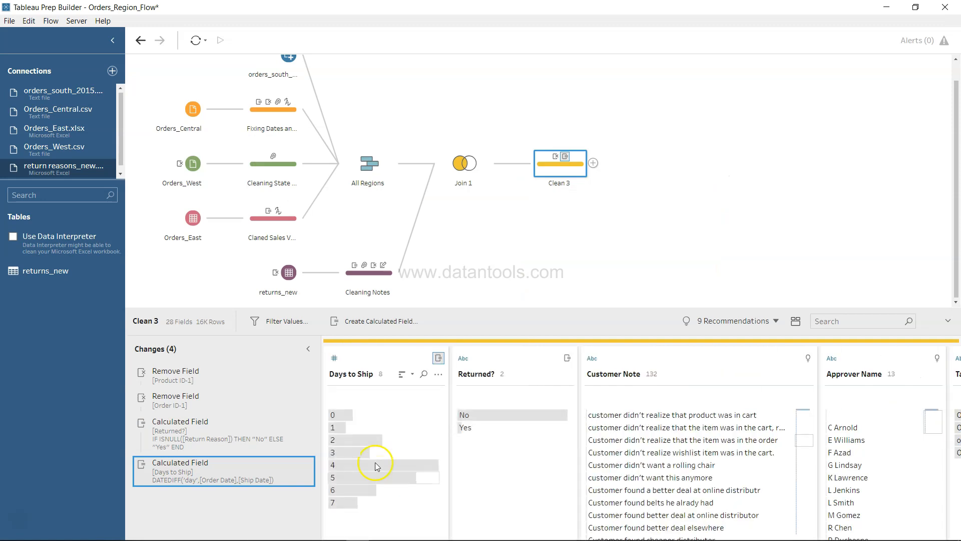
mouse_move(365, 497)
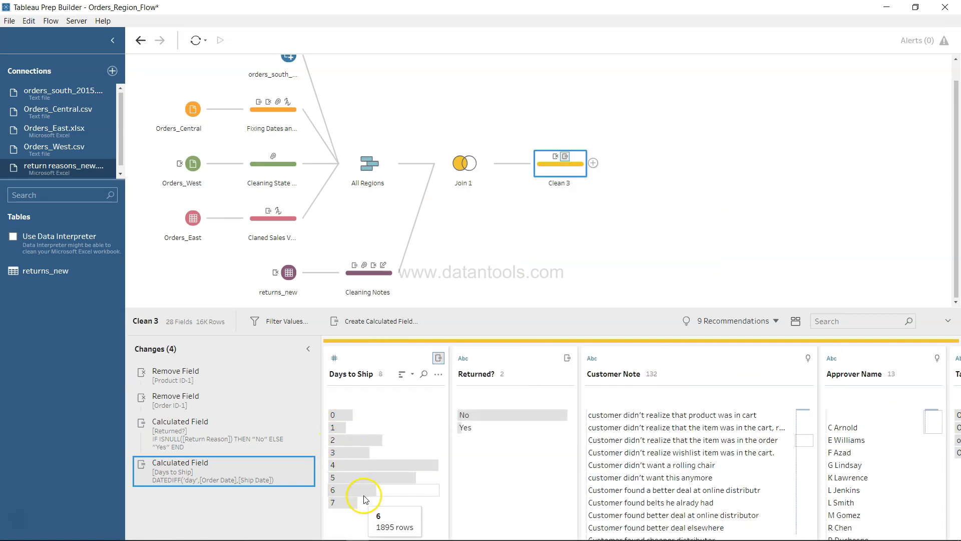
mouse_move(397, 464)
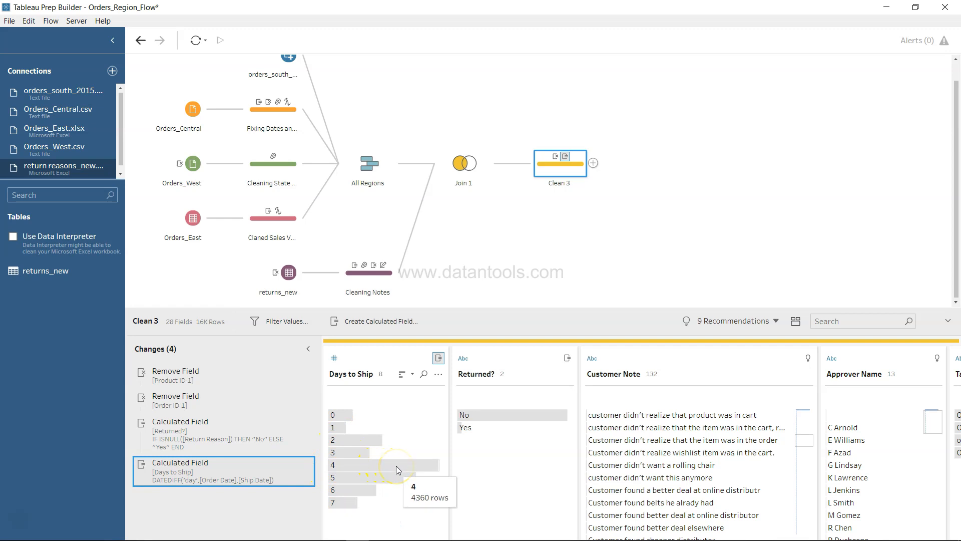
mouse_move(410, 474)
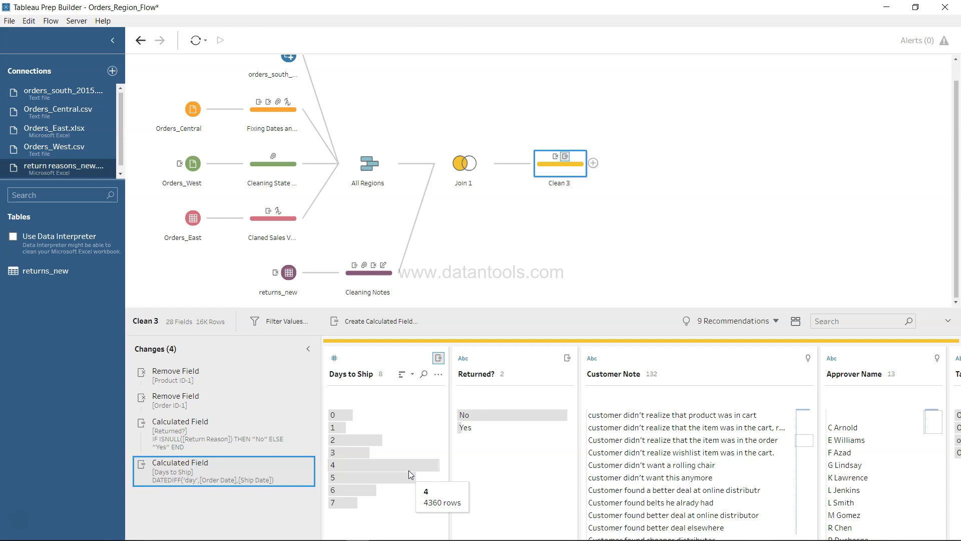
mouse_move(379, 472)
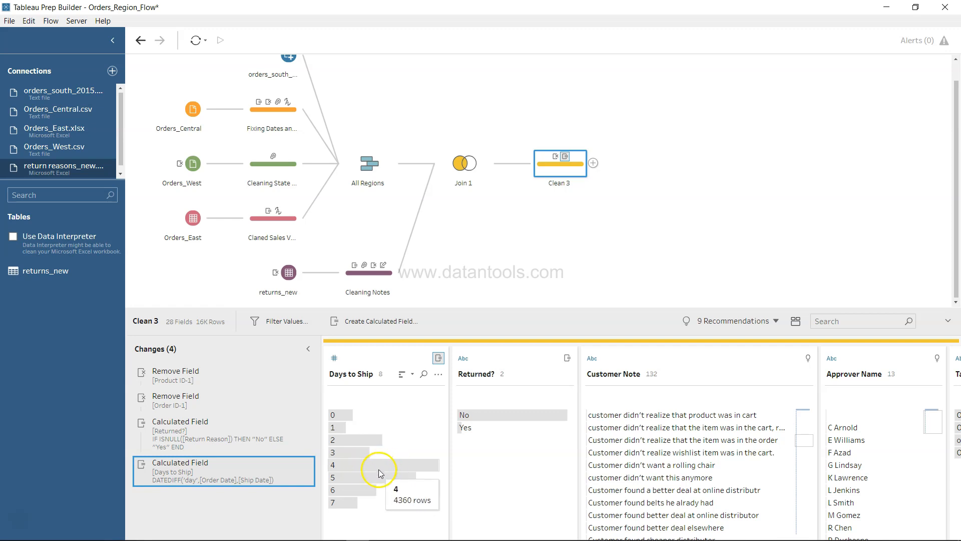
mouse_move(341, 427)
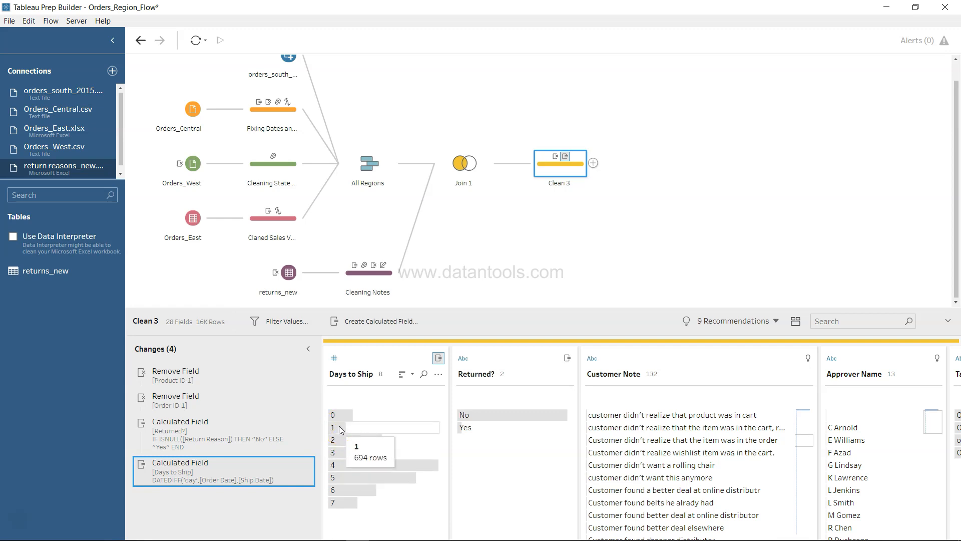
mouse_move(396, 464)
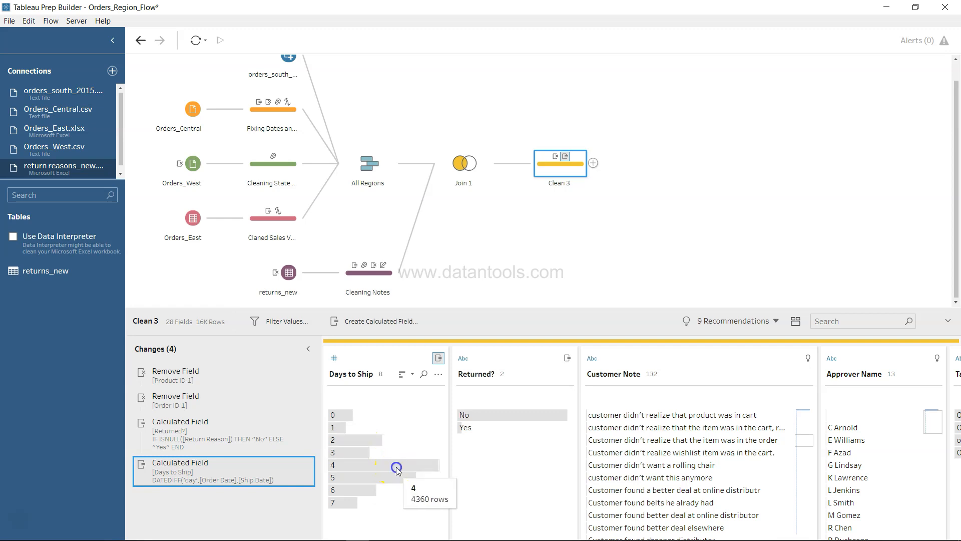
click(384, 464)
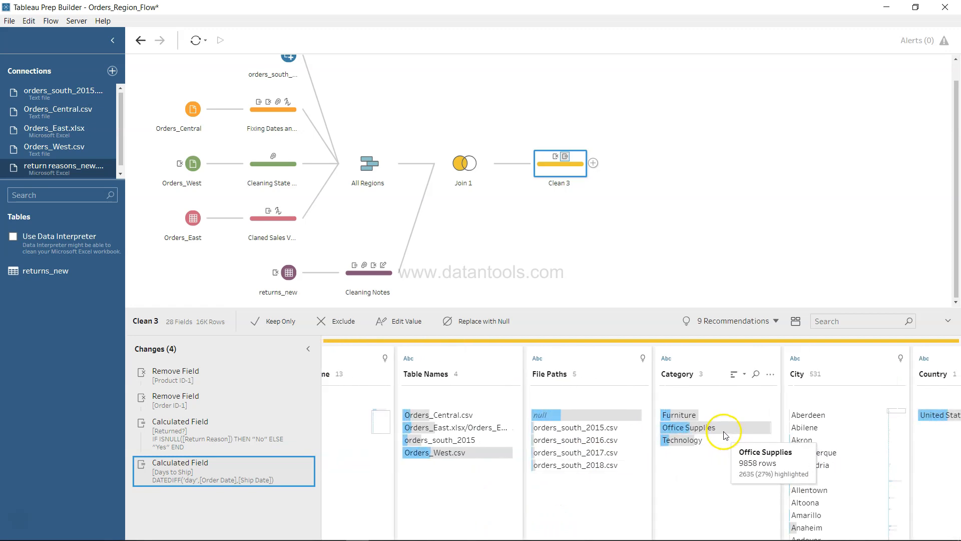
scroll(right, 3)
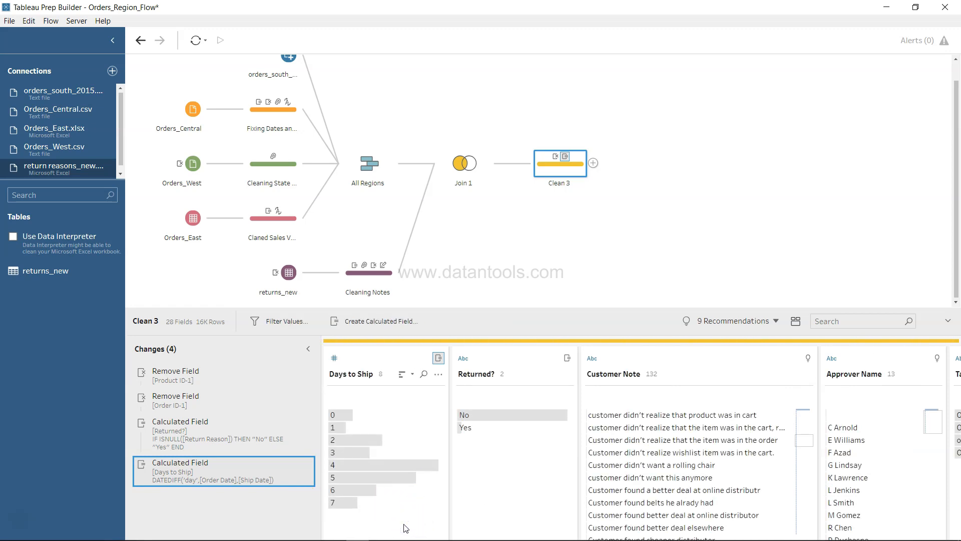
mouse_move(404, 502)
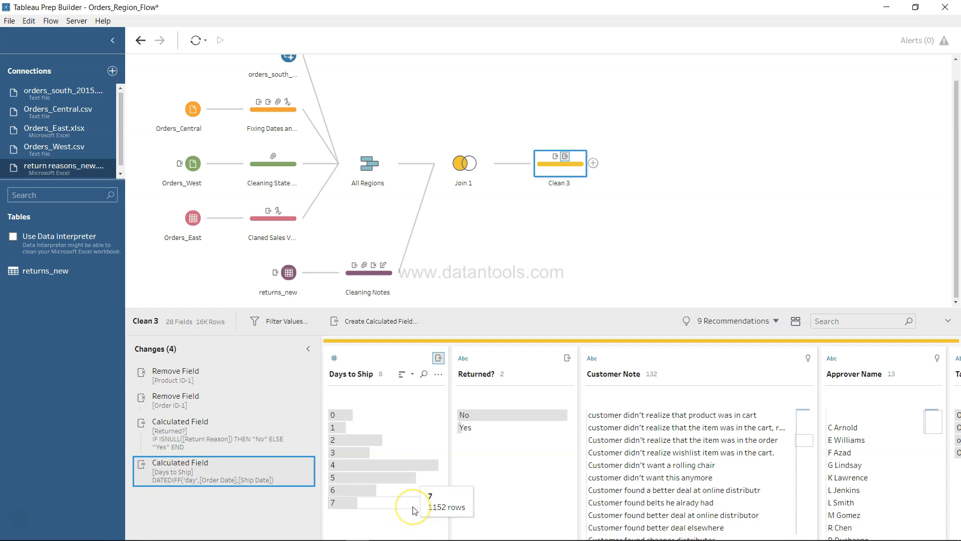
mouse_move(575, 210)
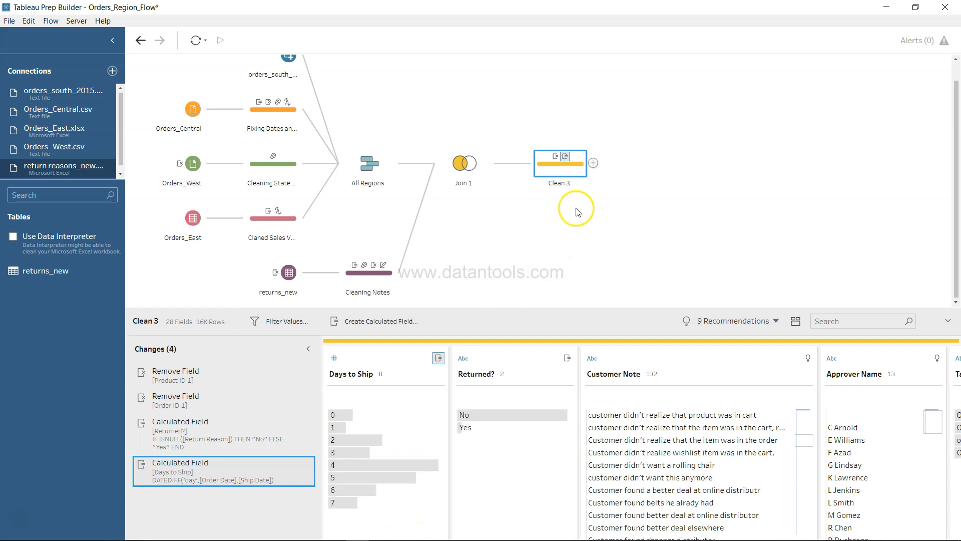
mouse_move(592, 164)
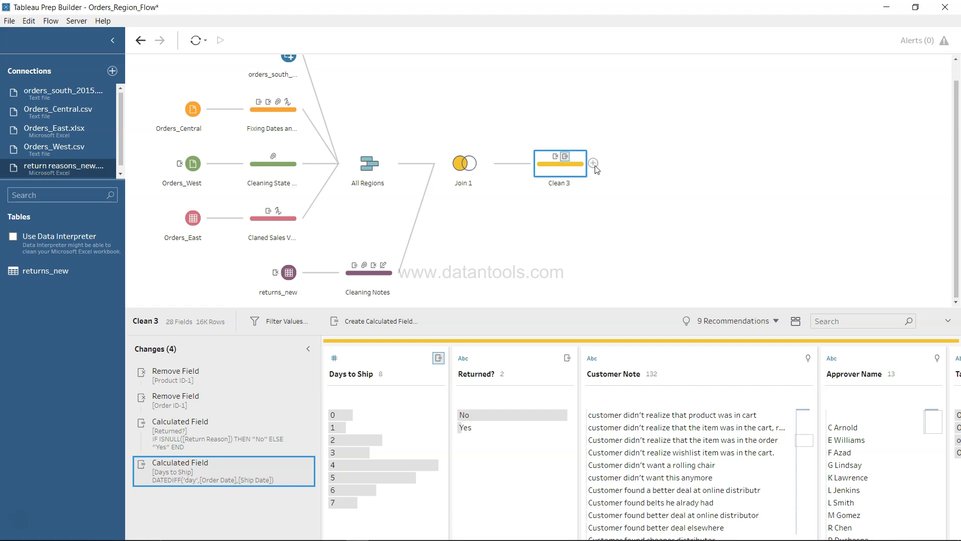
mouse_move(569, 177)
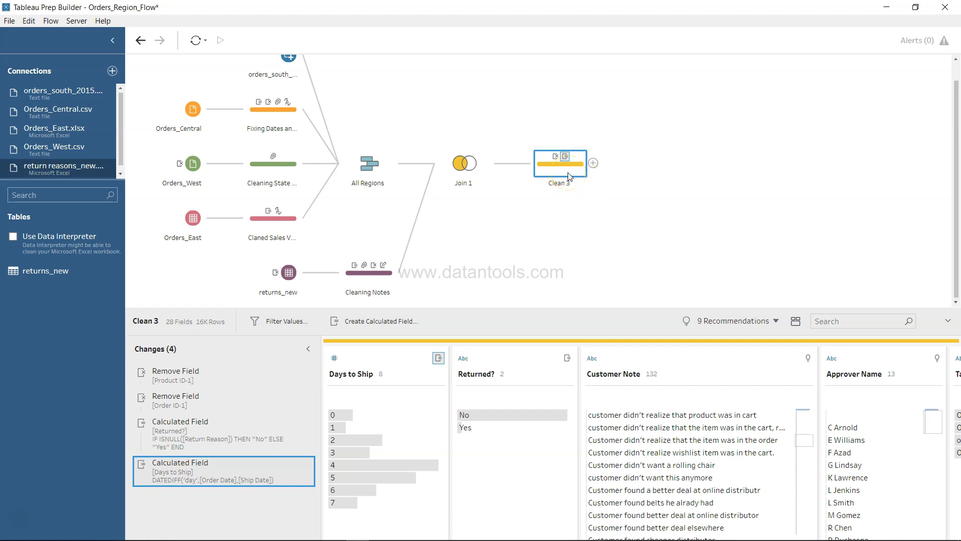
Preview the Clean 3 data in Tableau Desktop from the step's context menu
right_click(568, 176)
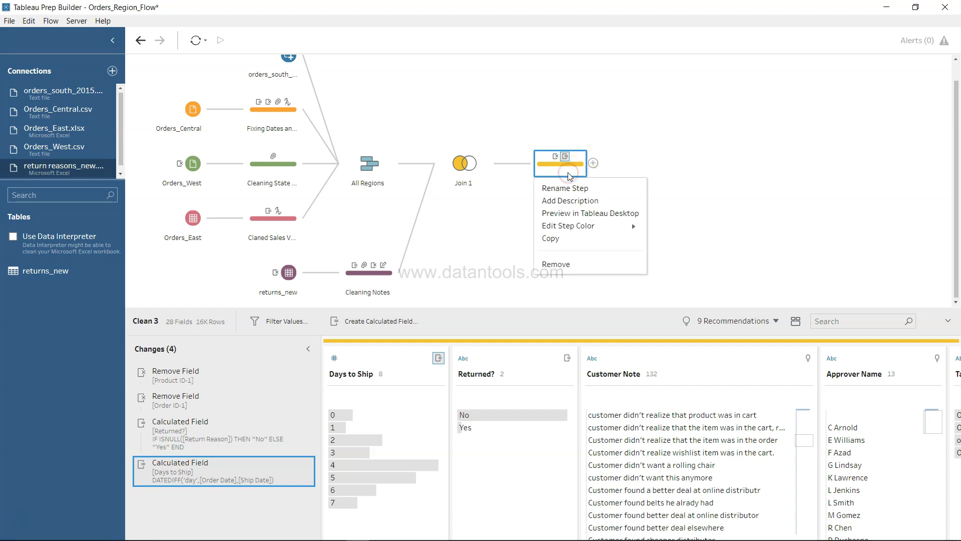
mouse_move(590, 212)
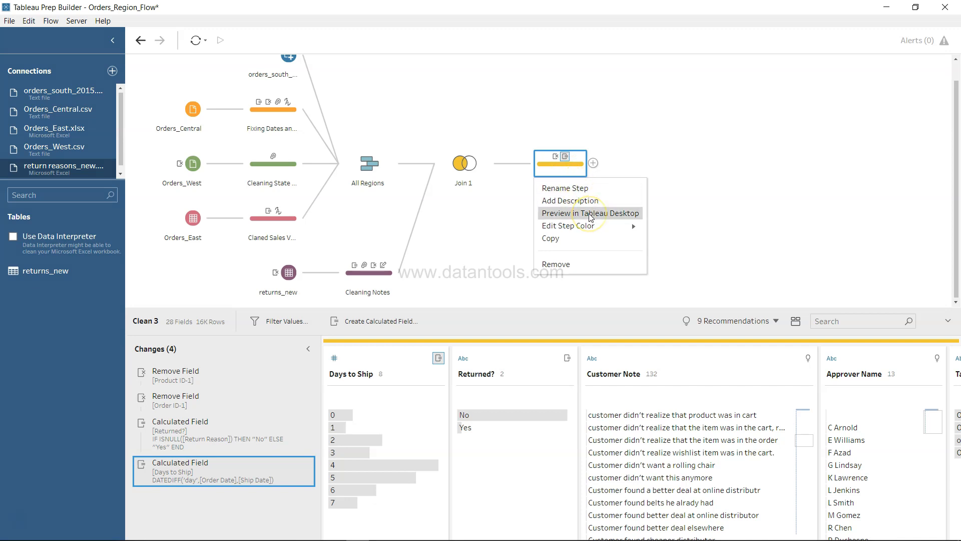
mouse_move(590, 215)
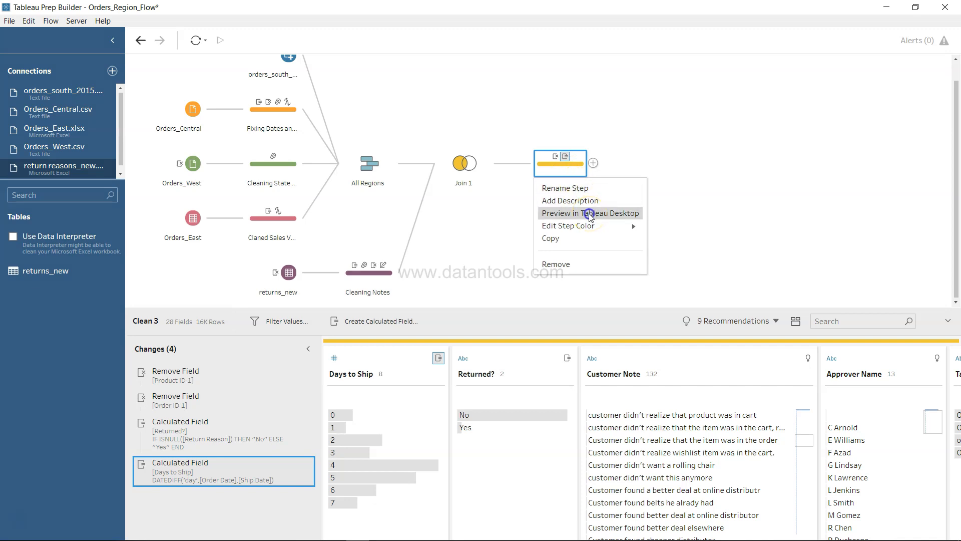
click(591, 213)
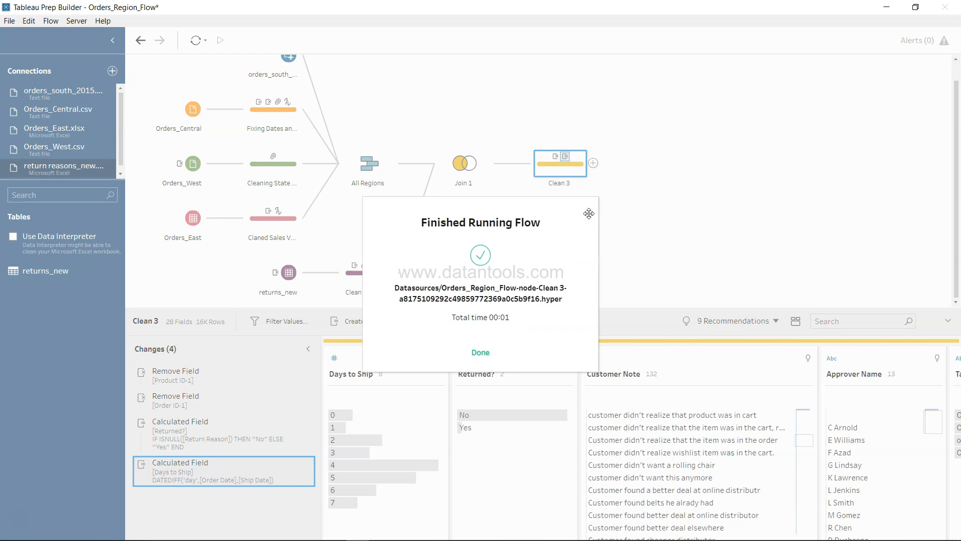
mouse_move(476, 290)
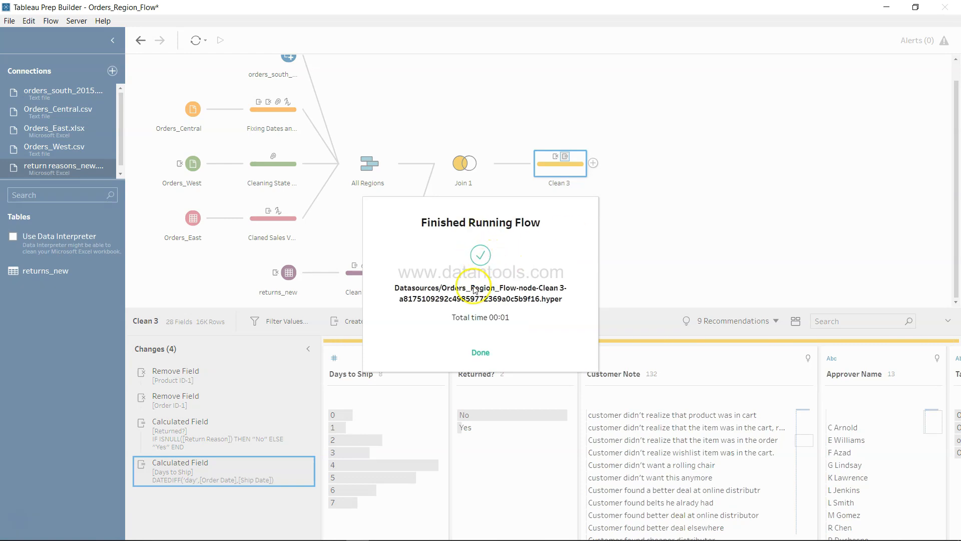
click(480, 352)
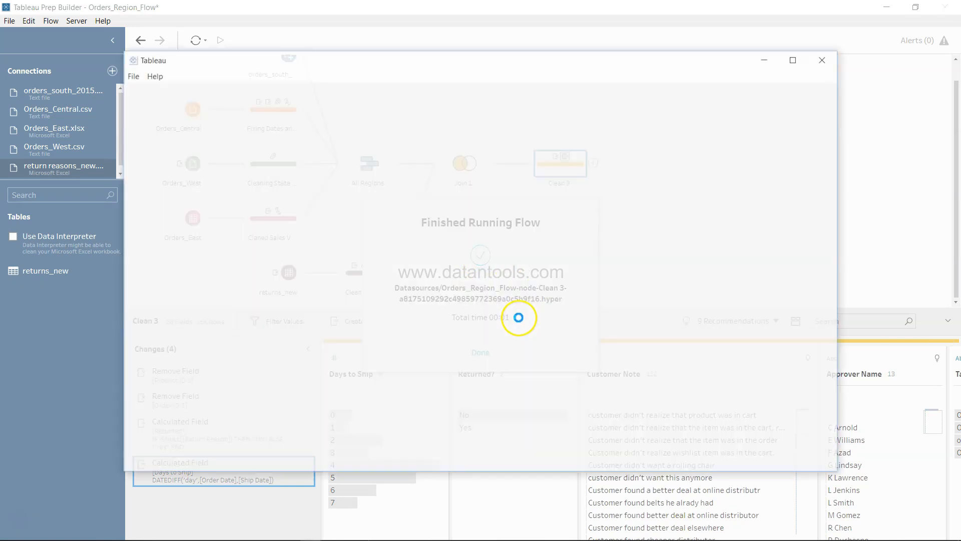
Inspect the Clean 3 extract's dimensions and measures, close Tableau Desktop and dismiss the Finished Running Flow message
click(480, 353)
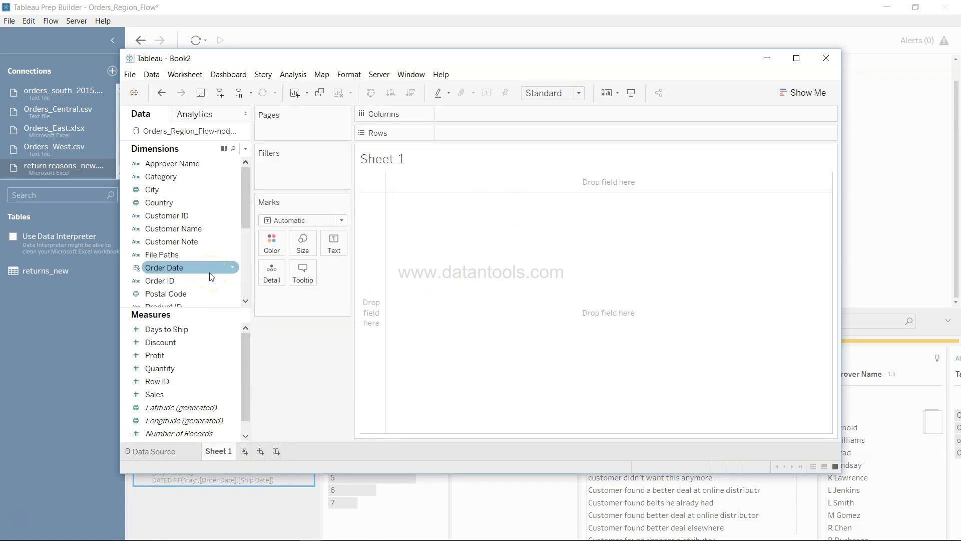
click(160, 368)
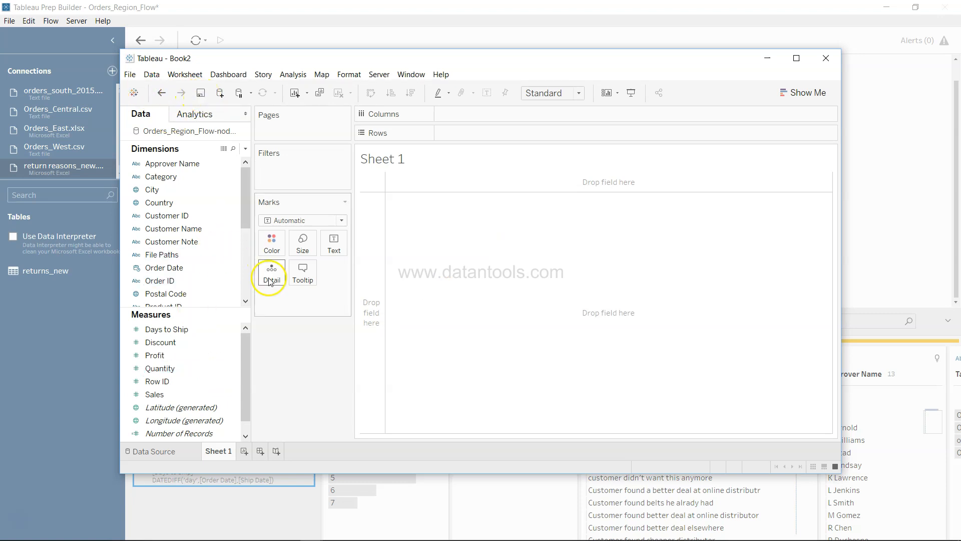
mouse_move(825, 58)
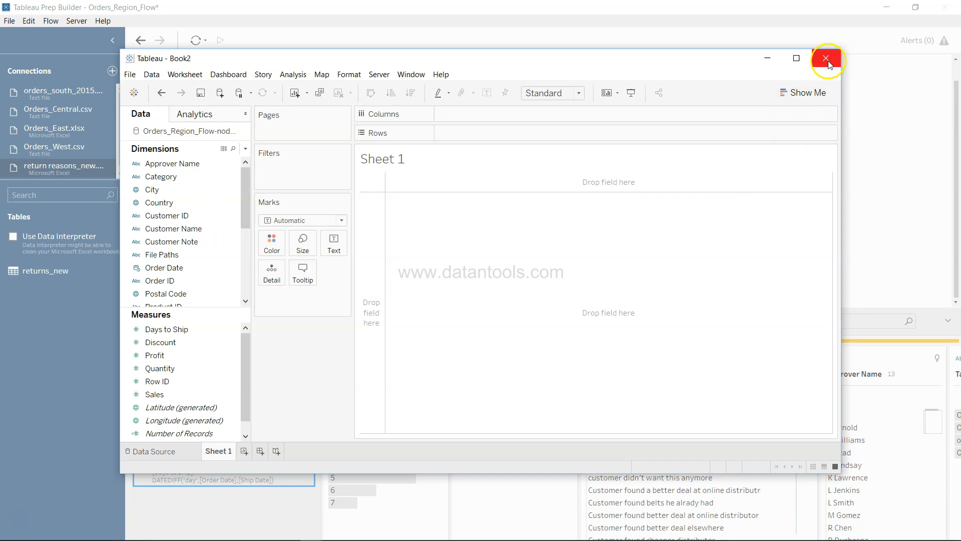
click(826, 58)
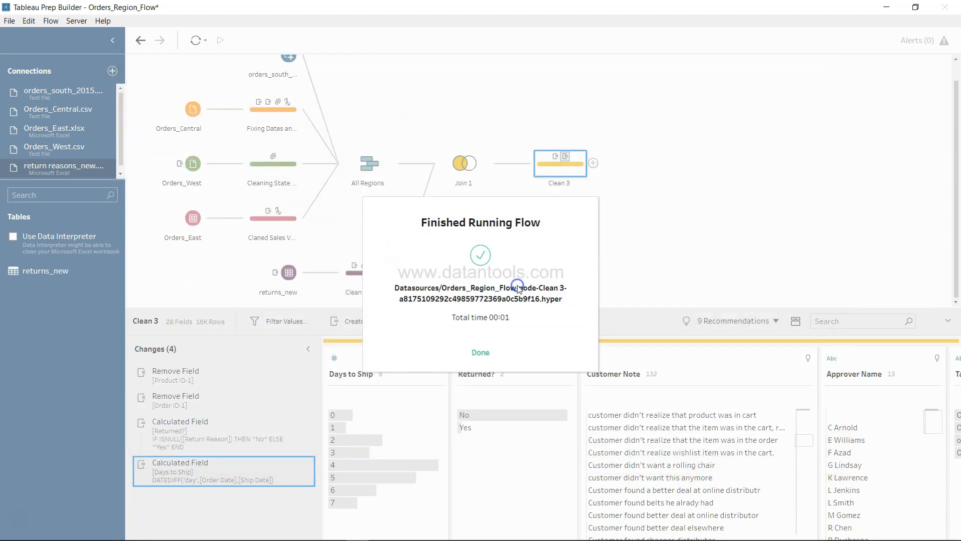
click(481, 352)
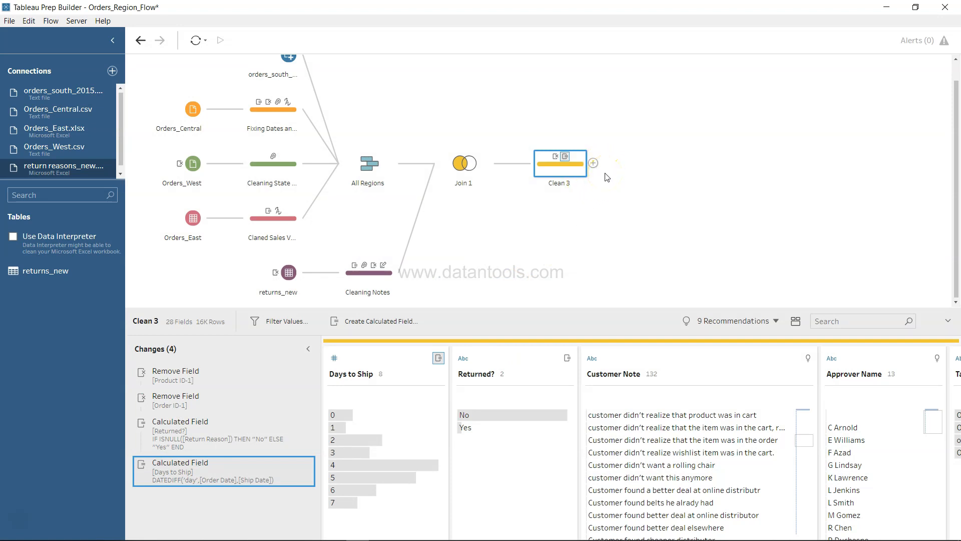
Add an Output step after Clean 3 that saves to file, and look through the output file types
click(593, 164)
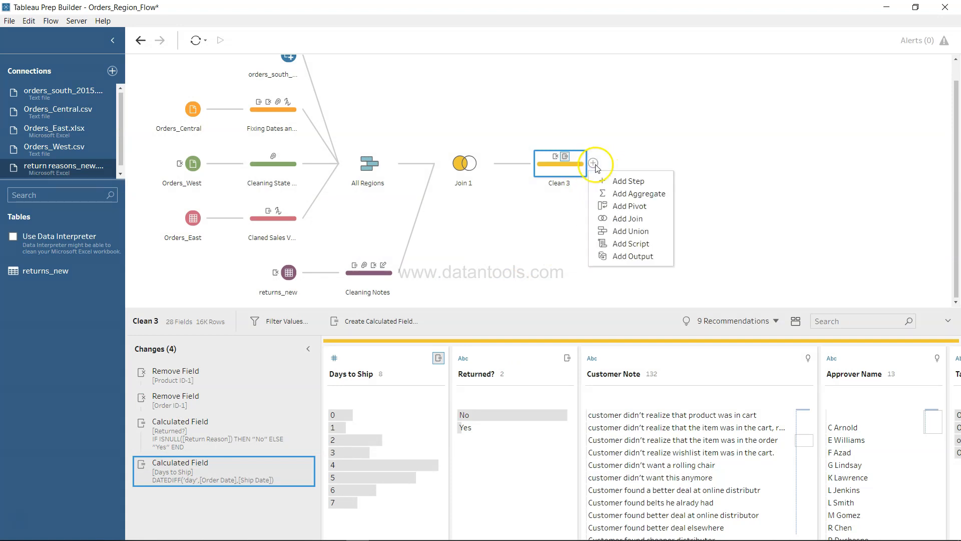
click(631, 256)
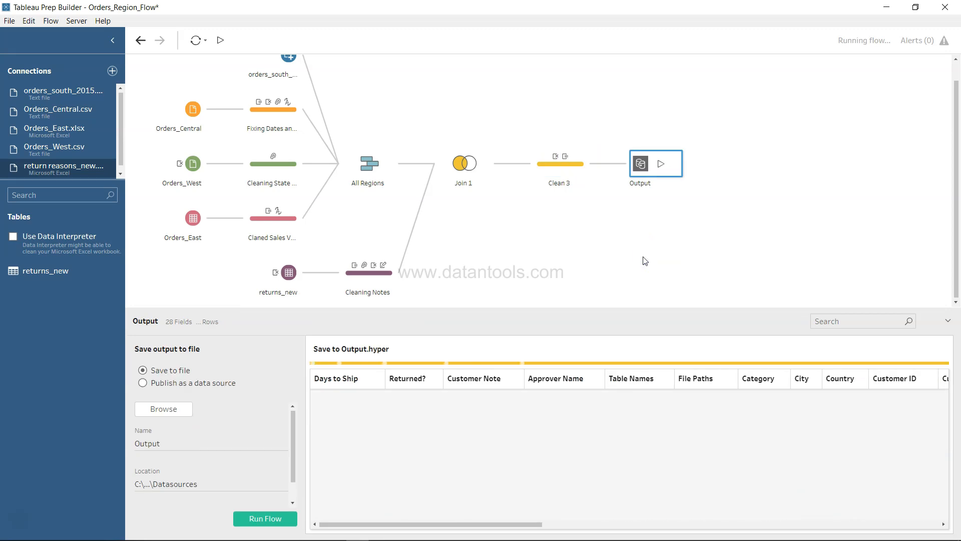
click(265, 518)
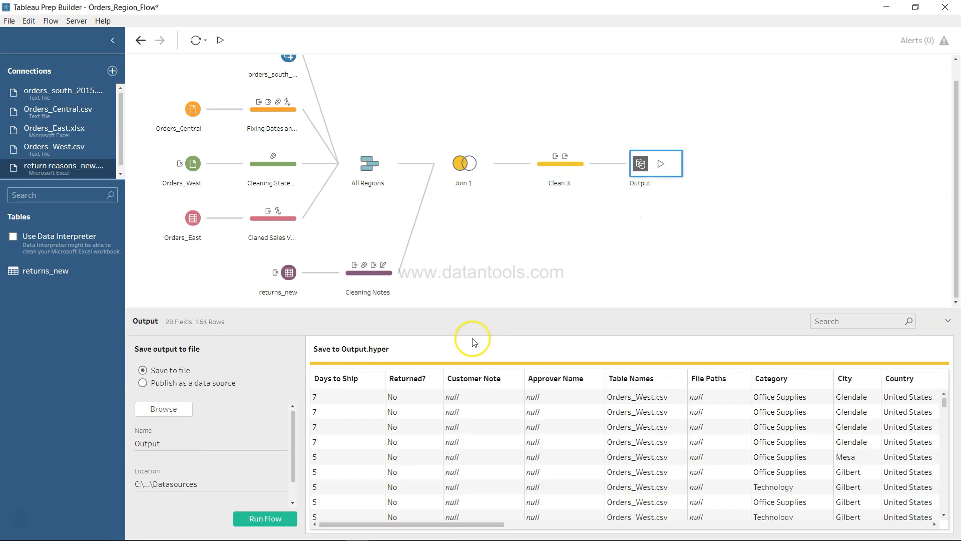
mouse_move(166, 354)
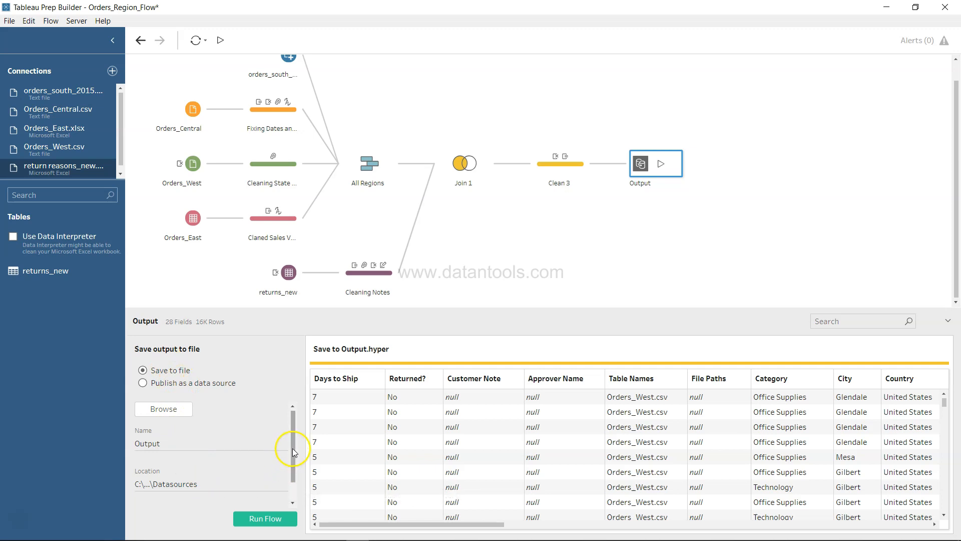
scroll(down, 3)
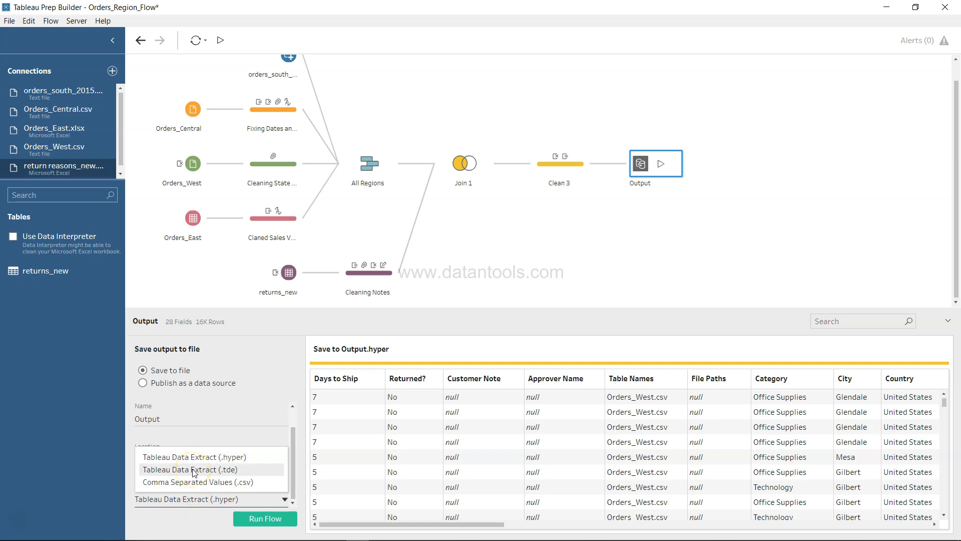
mouse_move(202, 484)
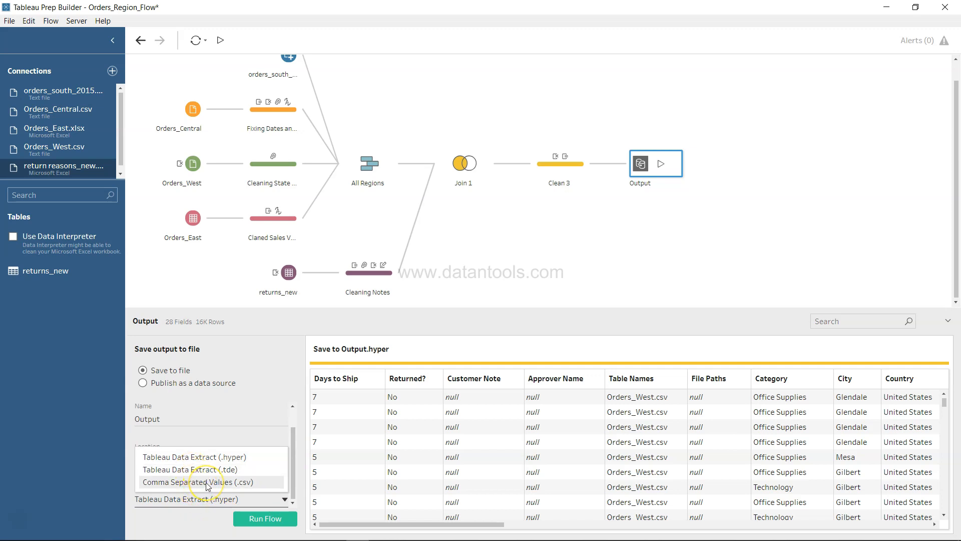
mouse_move(211, 470)
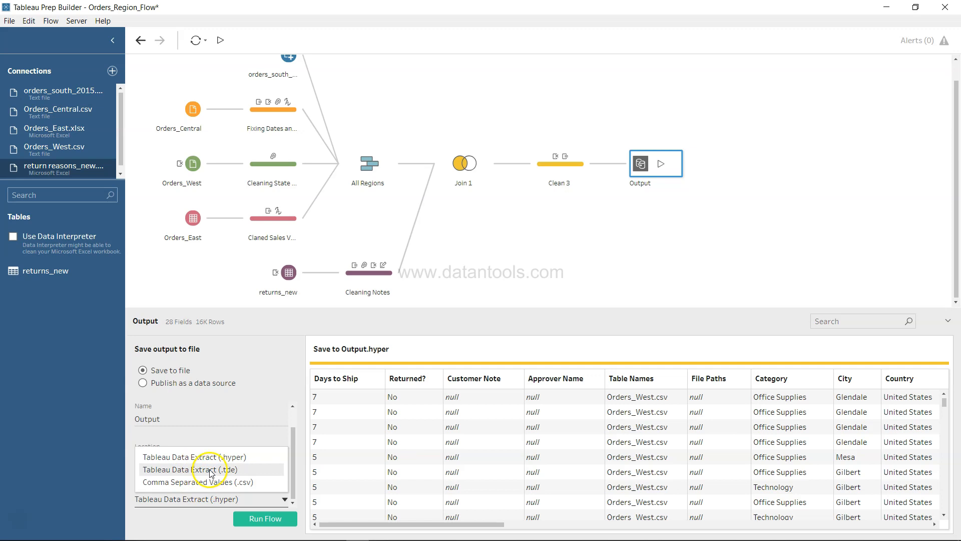
Select the full save-location path of the Output step to reveal it, then run the flow to write Output.tde
click(190, 470)
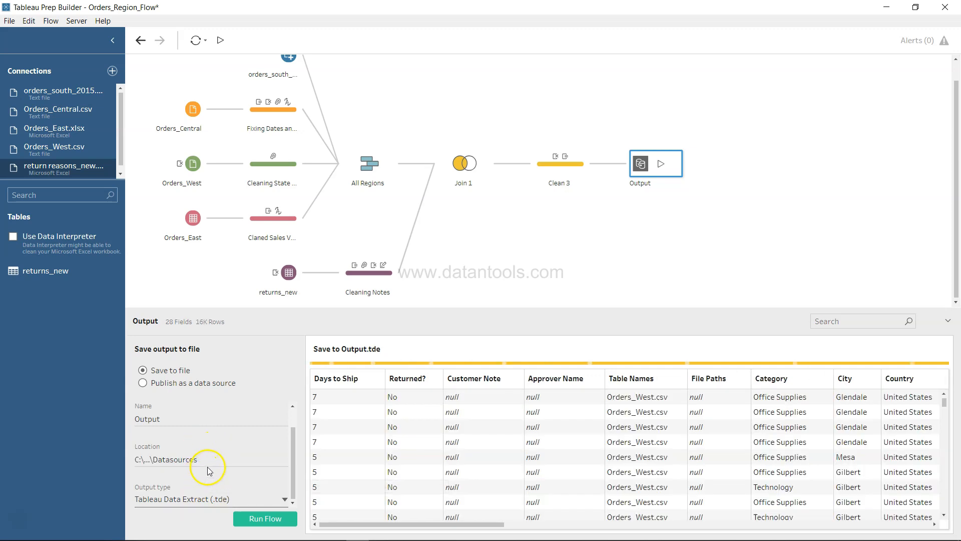
click(178, 459)
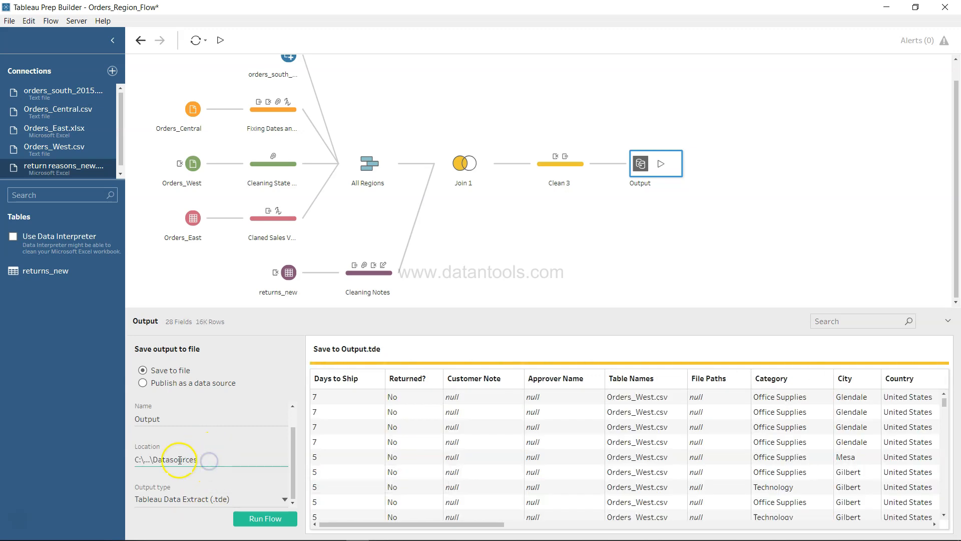
triple_click(178, 459)
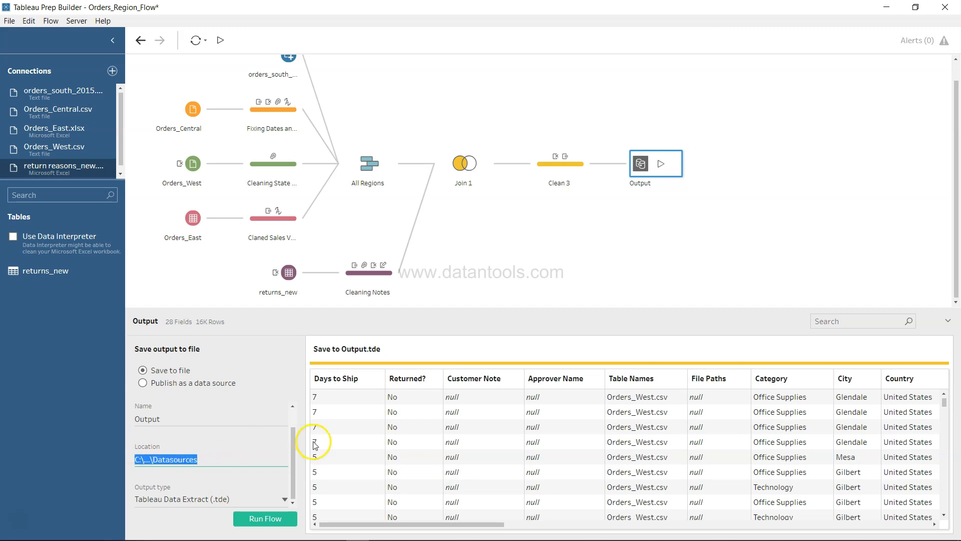
mouse_move(309, 446)
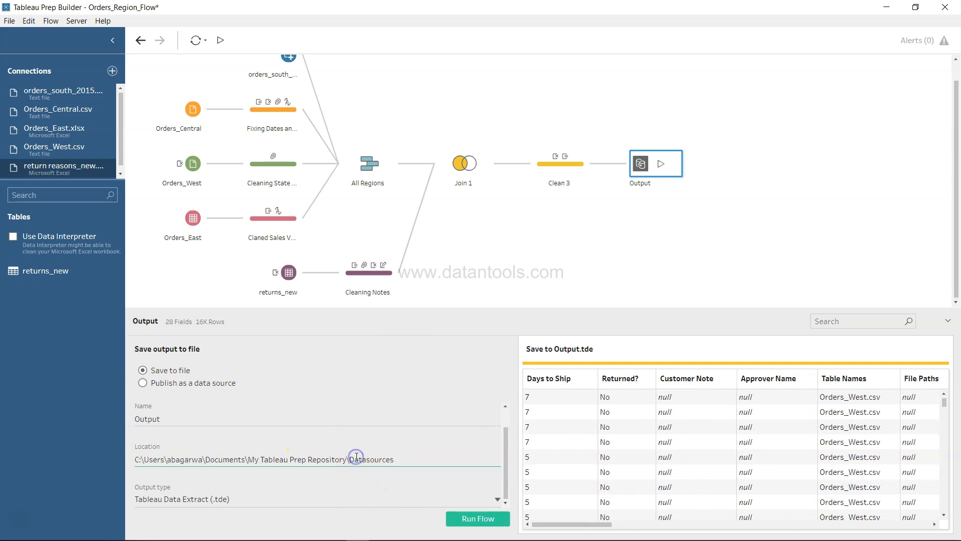
triple_click(264, 459)
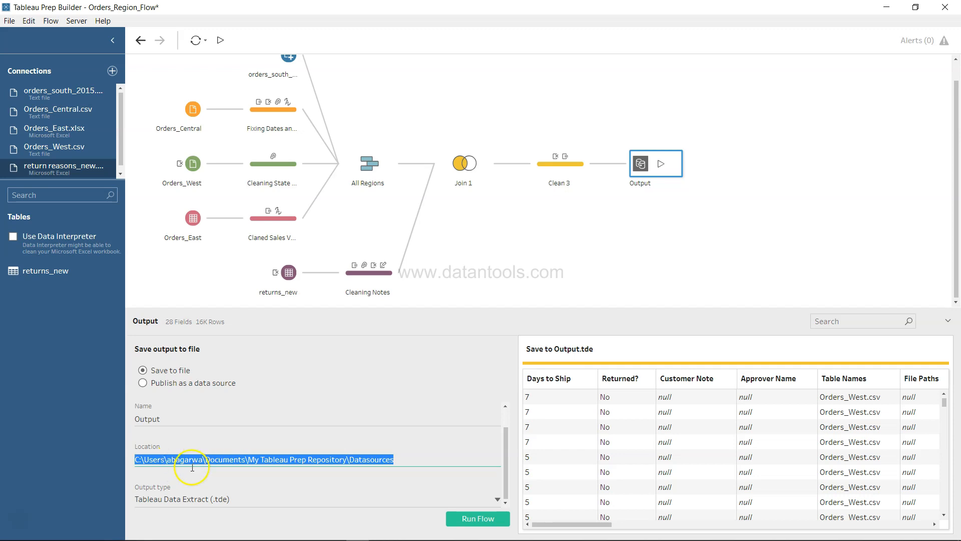
click(363, 464)
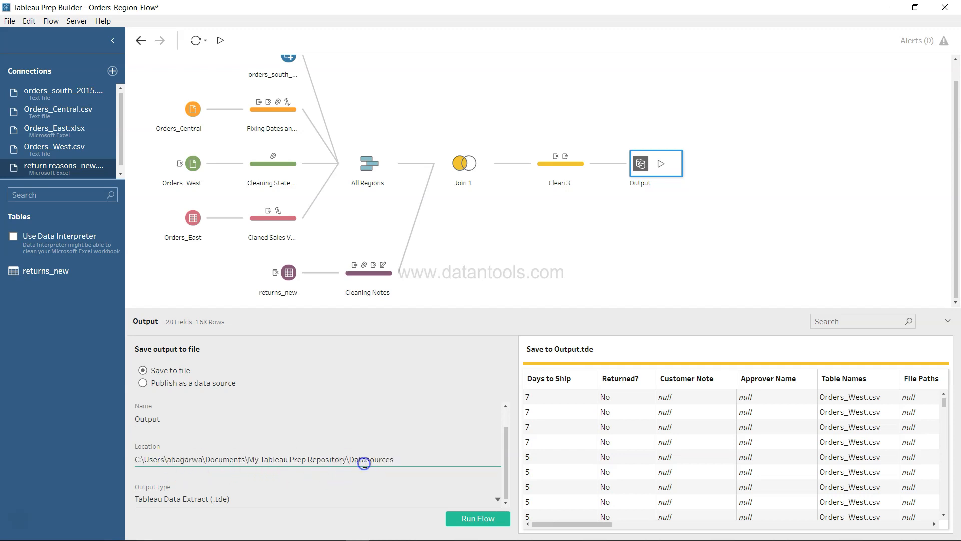
click(477, 518)
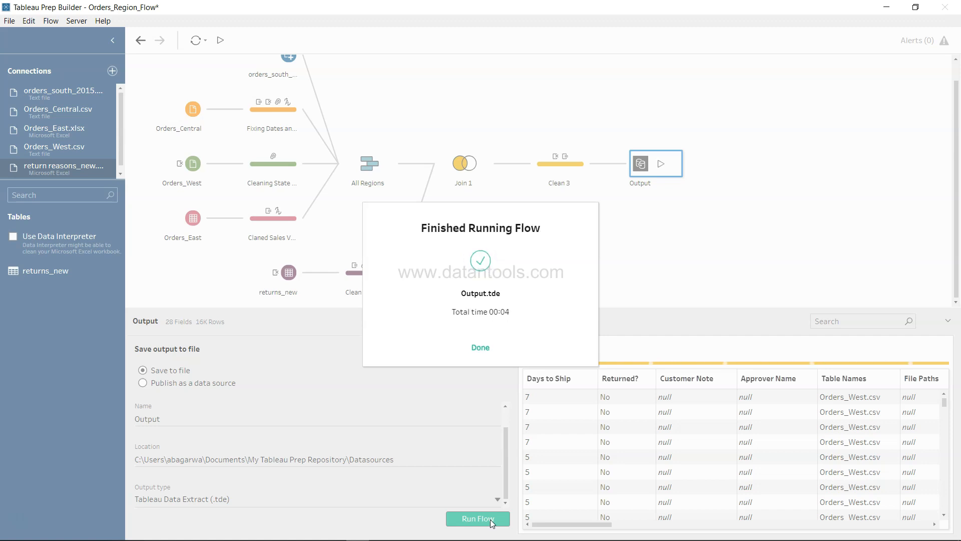
mouse_move(478, 481)
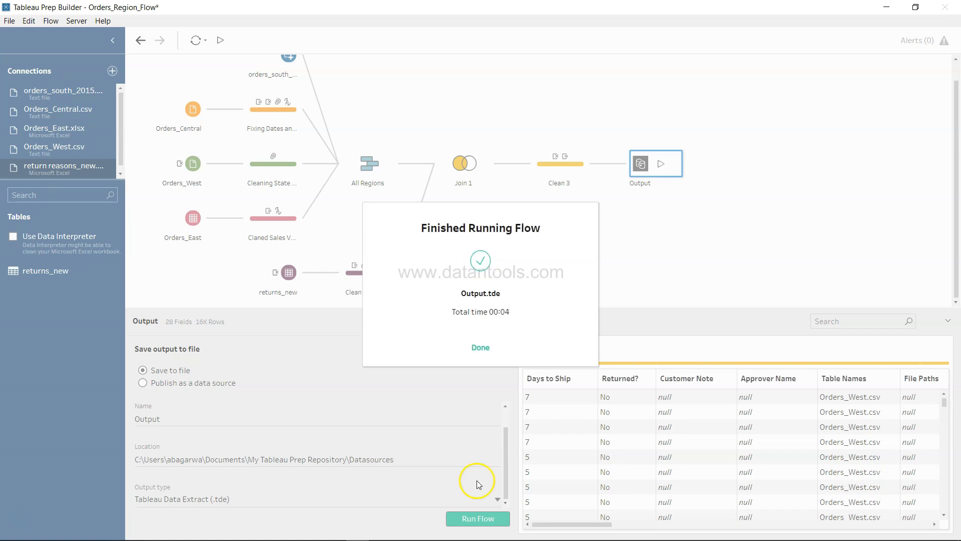
Dismiss the Finished Running Flow message and select the entire output save path
click(480, 347)
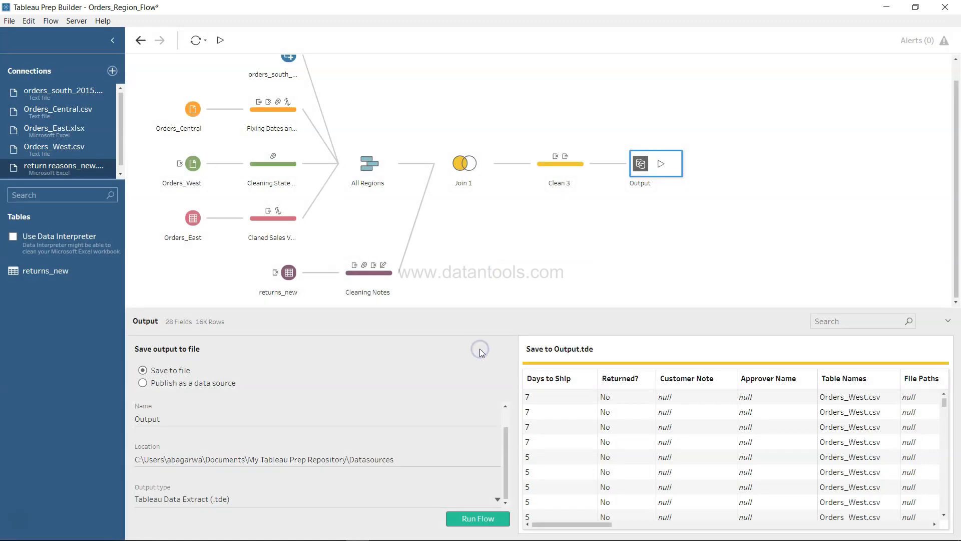
mouse_move(282, 490)
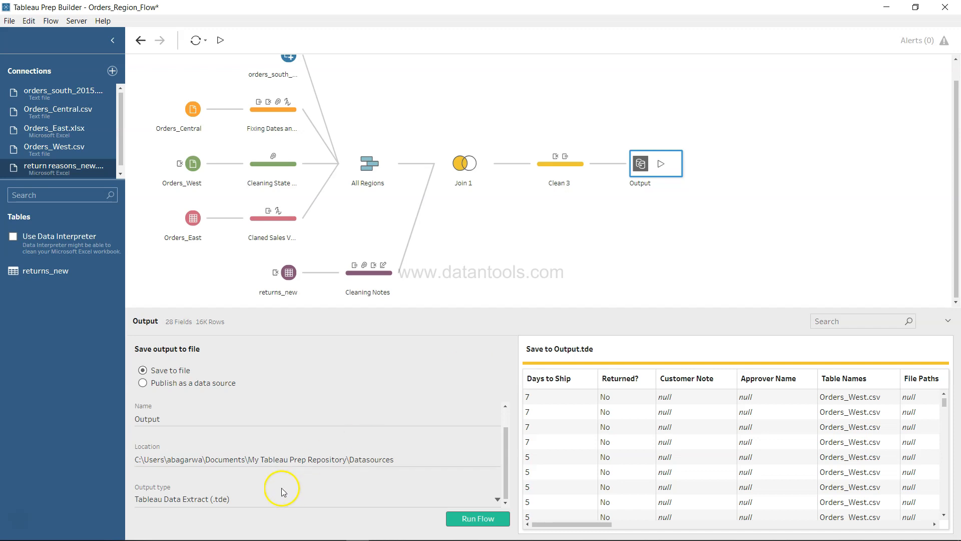
double_click(297, 459)
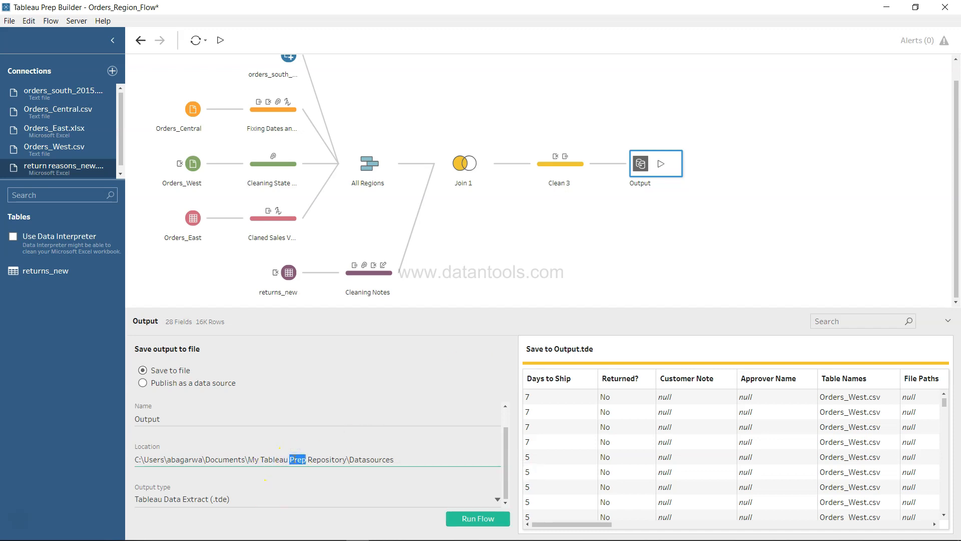
triple_click(263, 459)
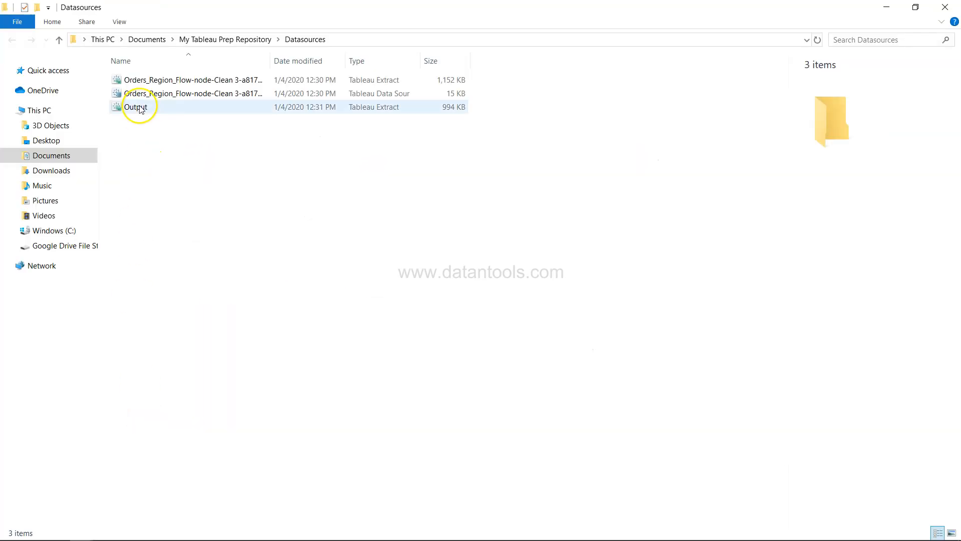
Select the newly created 994 KB Output Tableau Extract in the Datasources folder
click(135, 107)
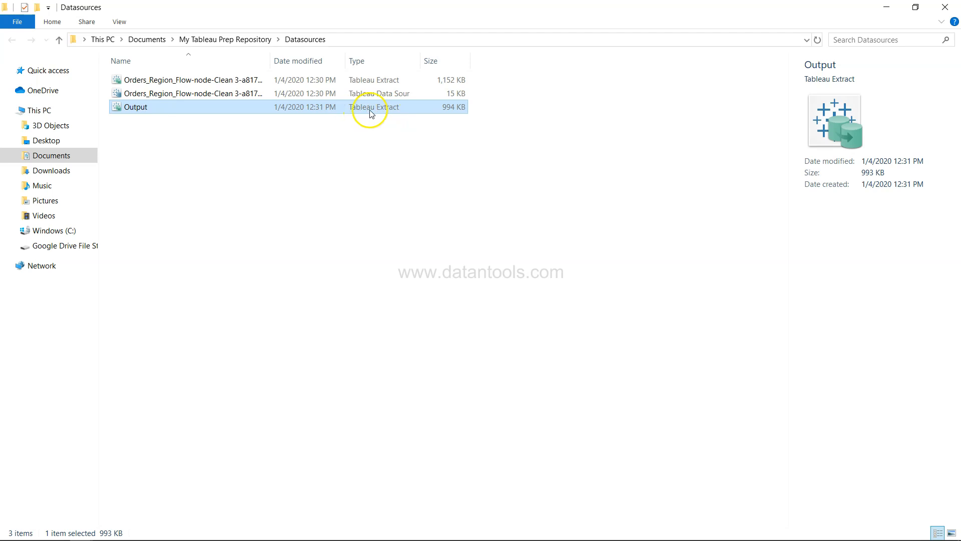
mouse_move(393, 114)
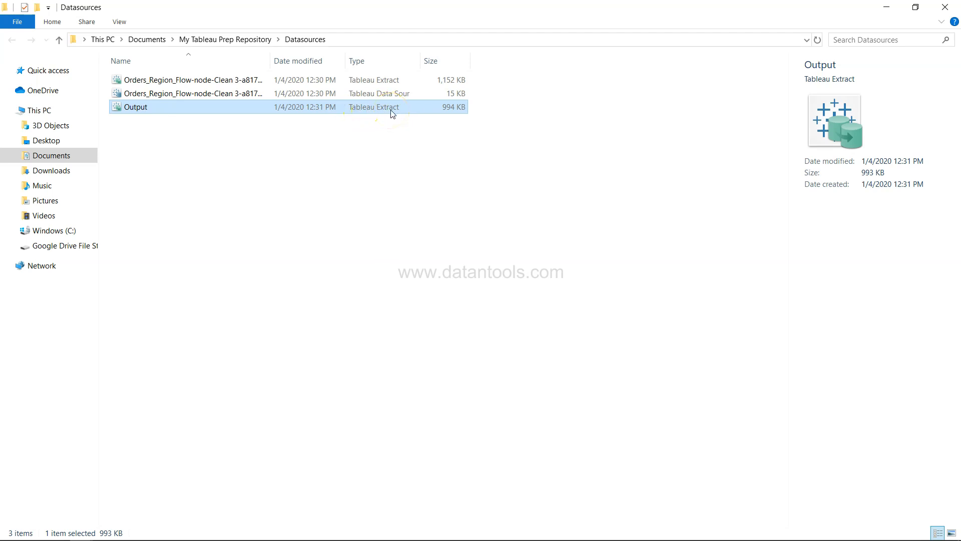
mouse_move(309, 118)
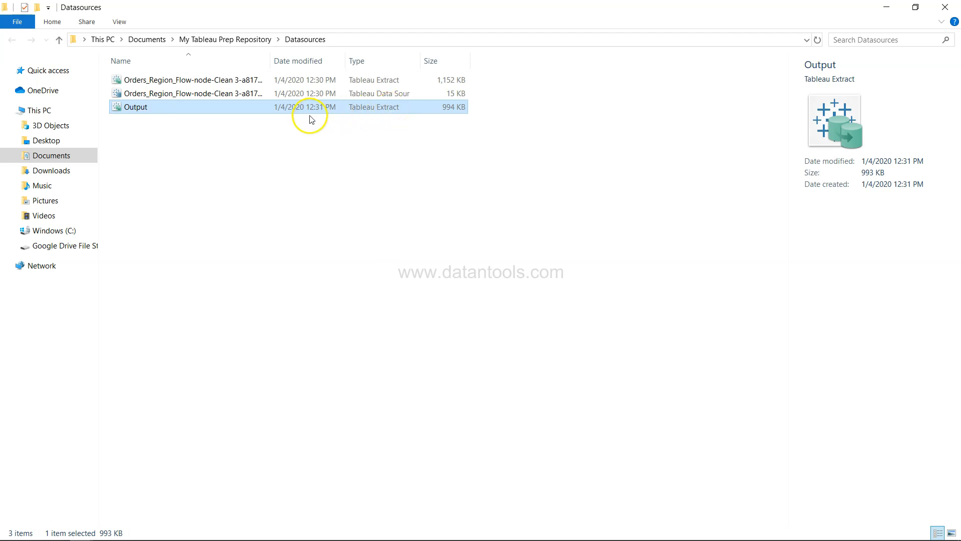
mouse_move(351, 146)
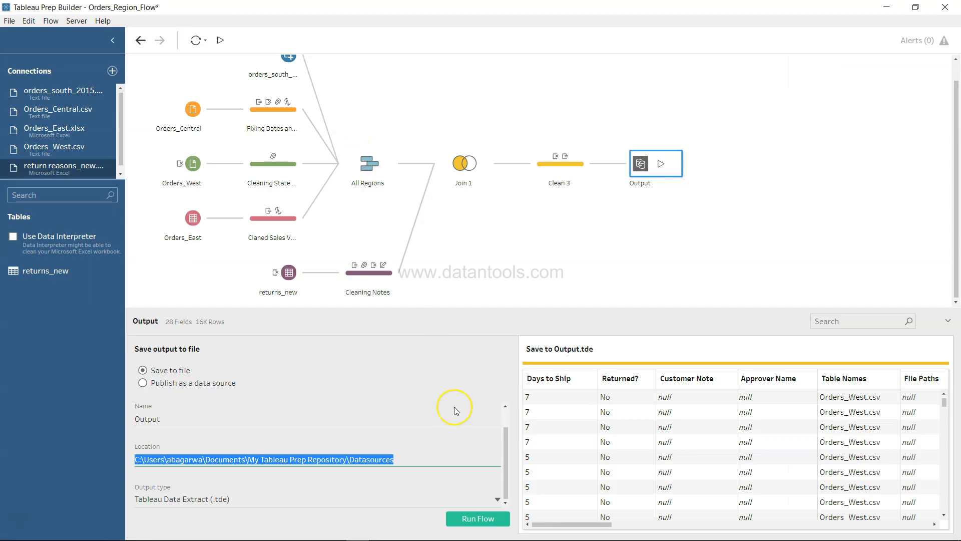
mouse_move(456, 411)
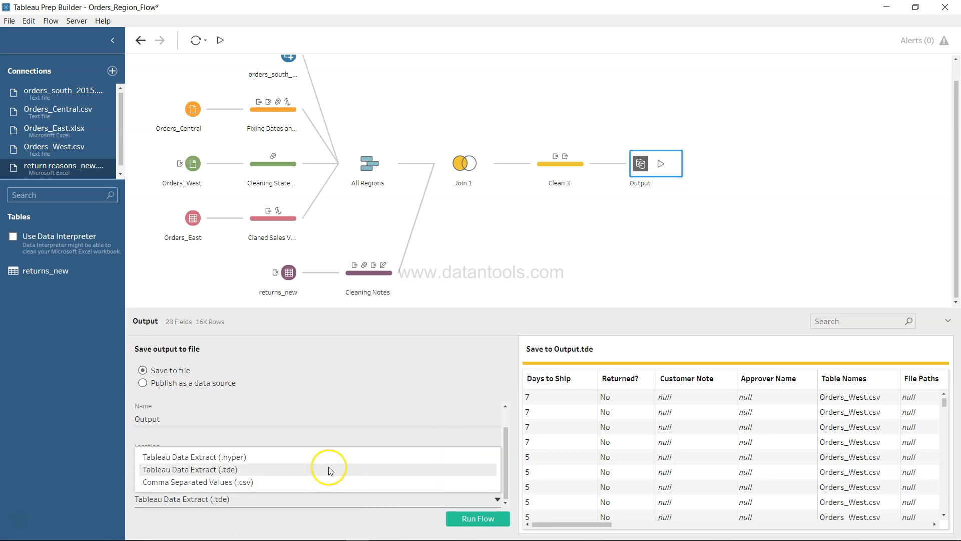
mouse_move(317, 457)
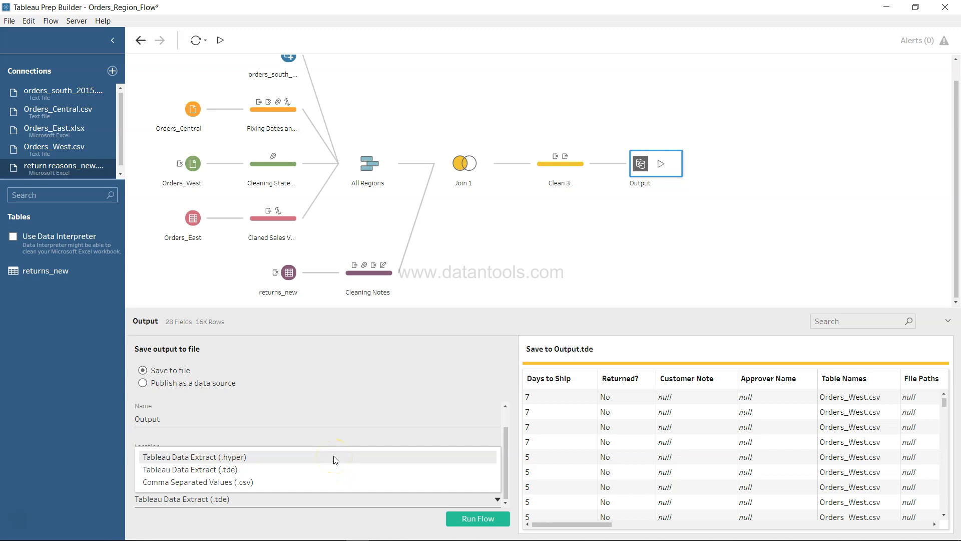
Change the Output type to Comma Separated Values (.csv), saving Output.csv, and run the flow
click(189, 469)
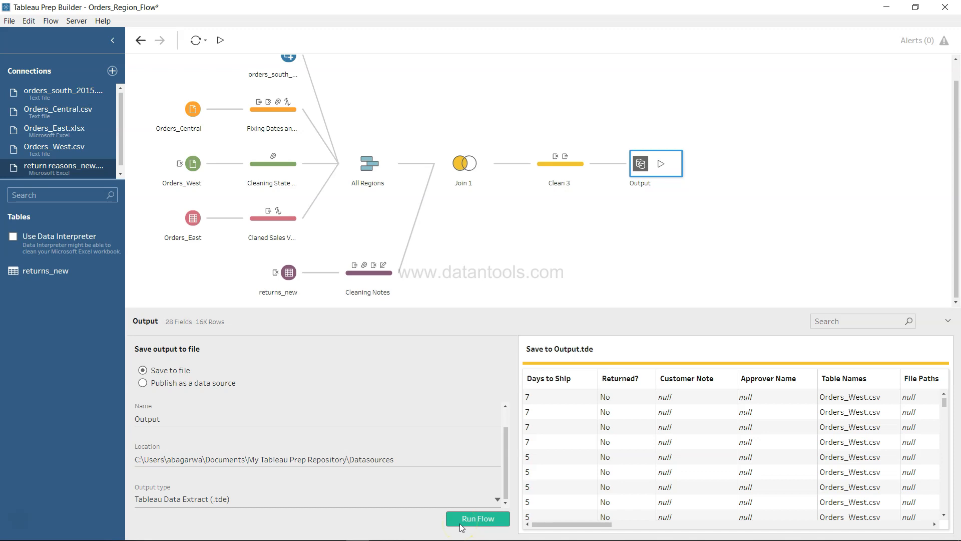
click(497, 499)
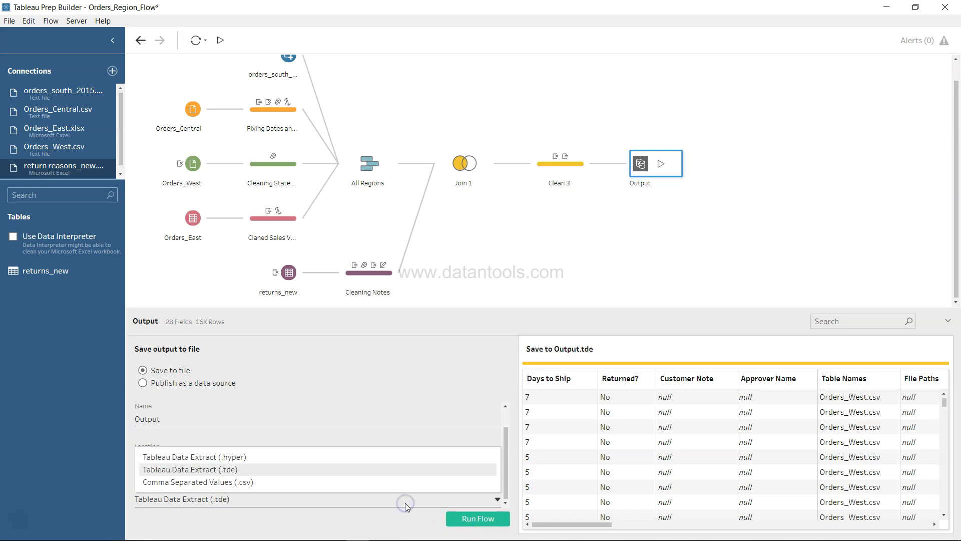
mouse_move(317, 456)
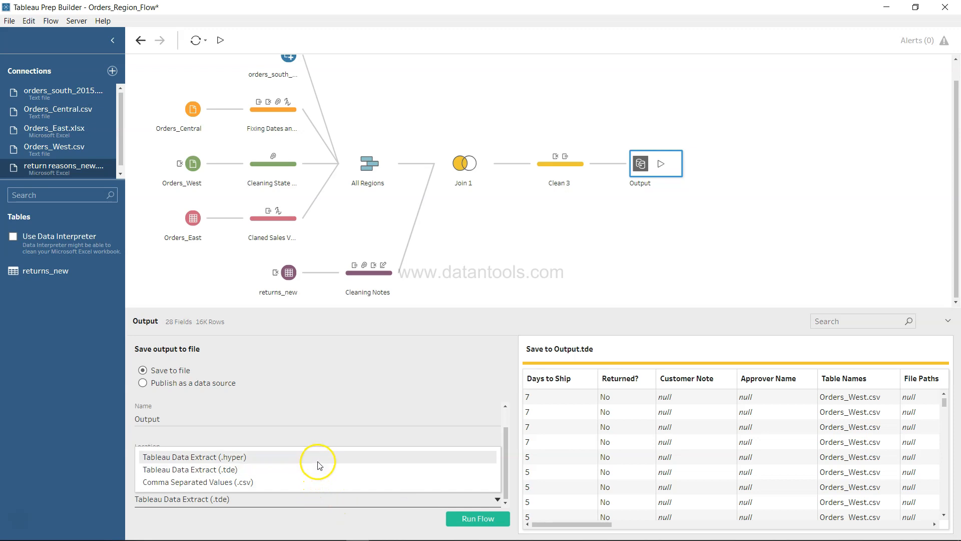
mouse_move(258, 464)
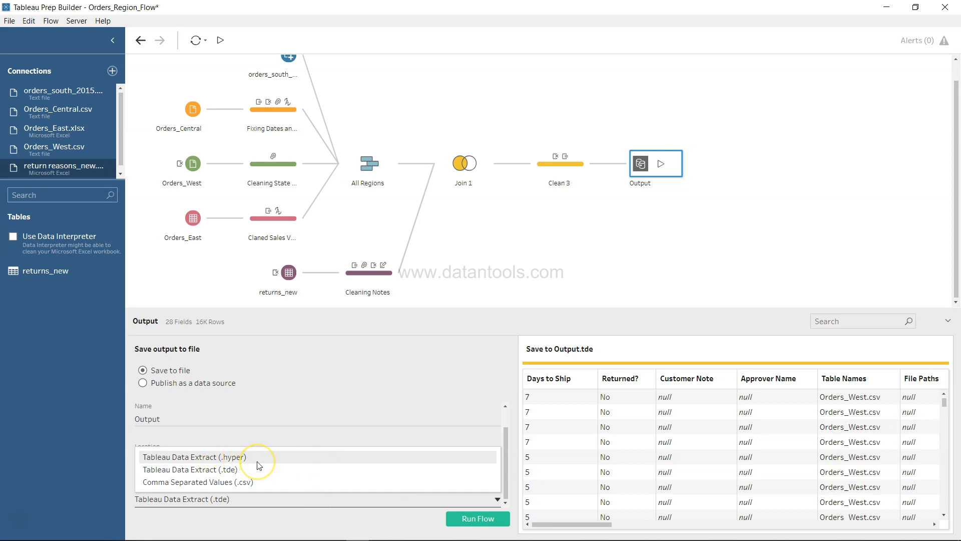
mouse_move(262, 461)
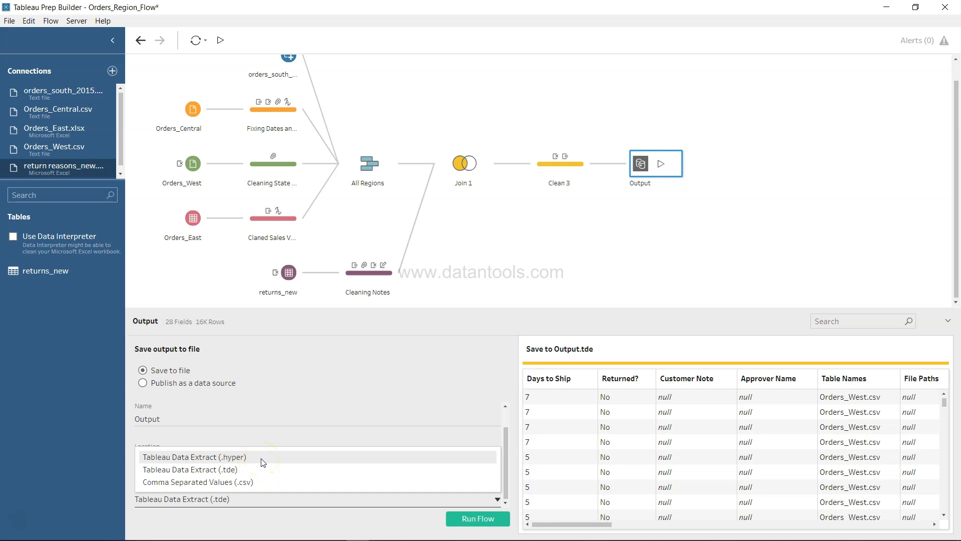
mouse_move(257, 473)
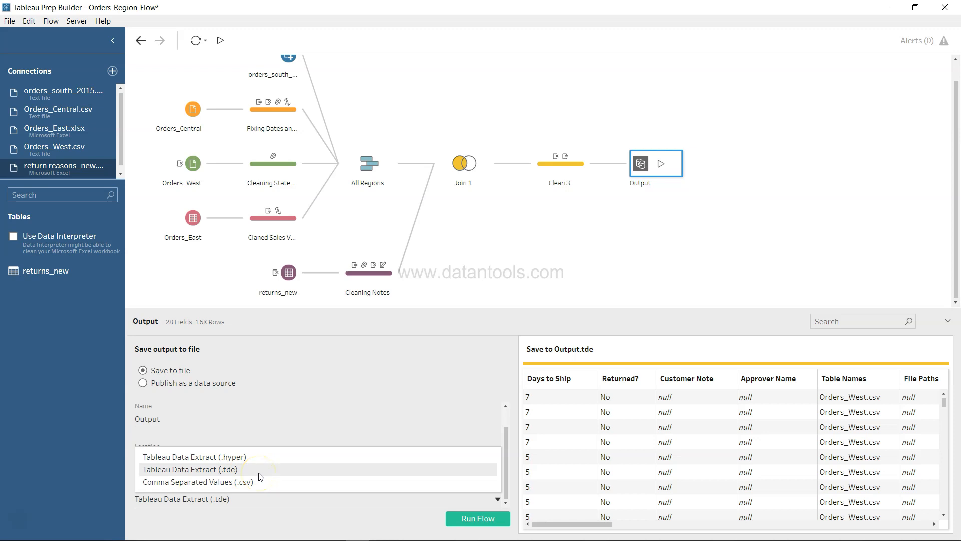
mouse_move(266, 476)
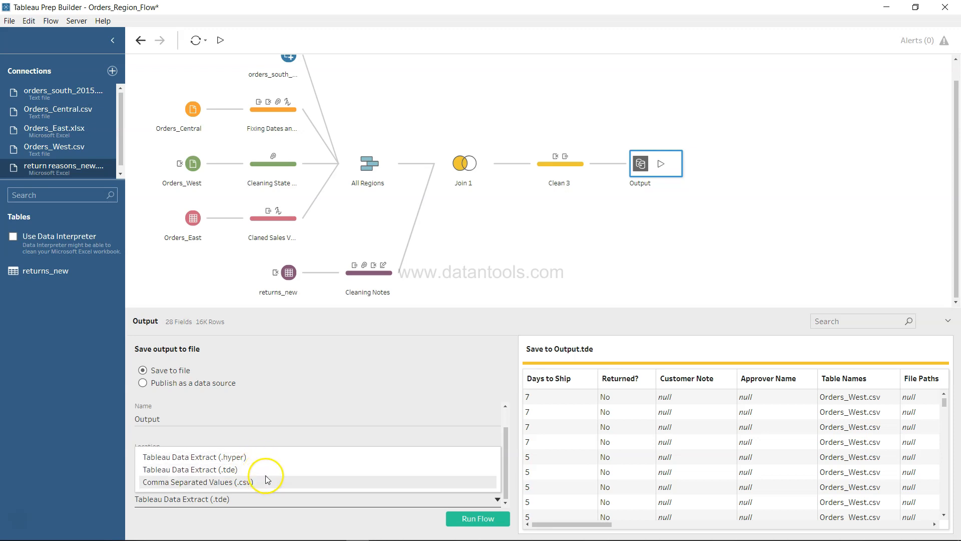
mouse_move(266, 488)
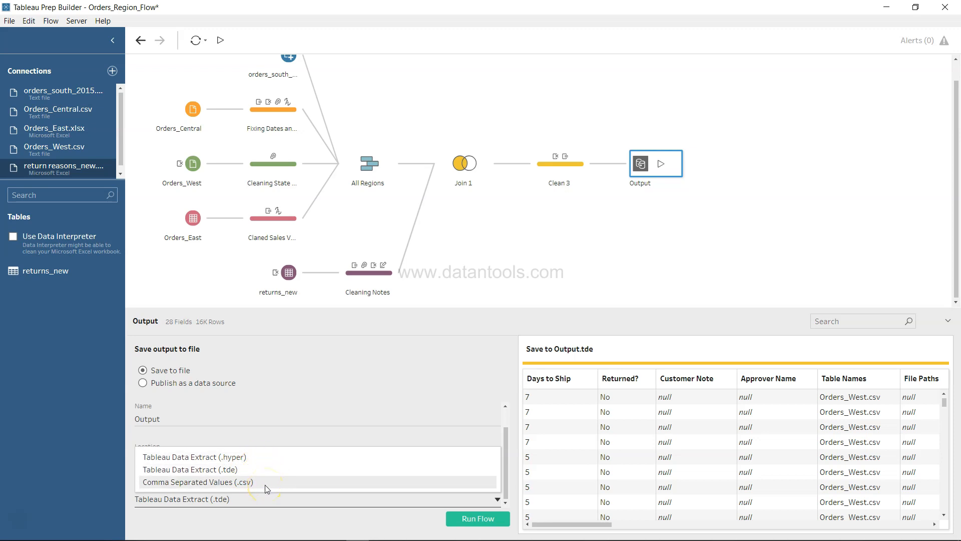
click(197, 481)
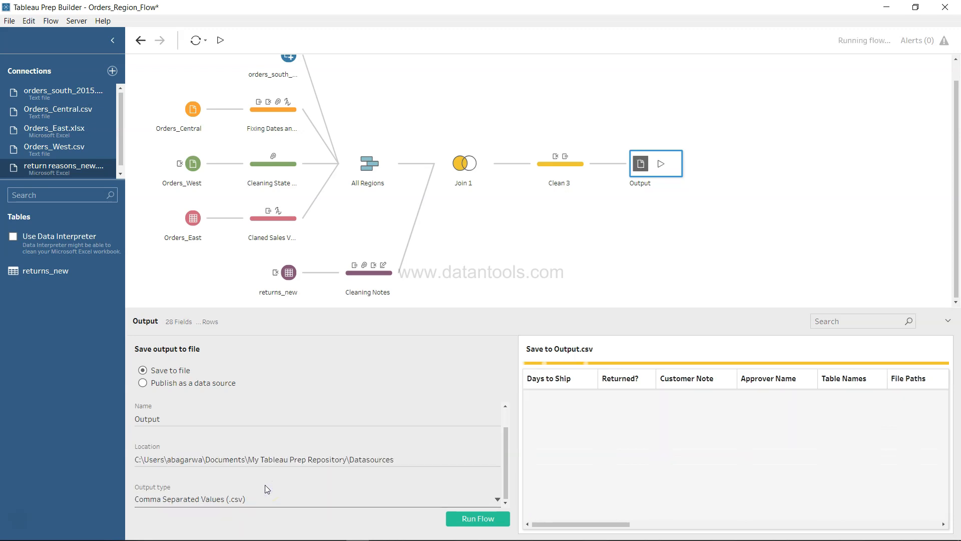
click(477, 518)
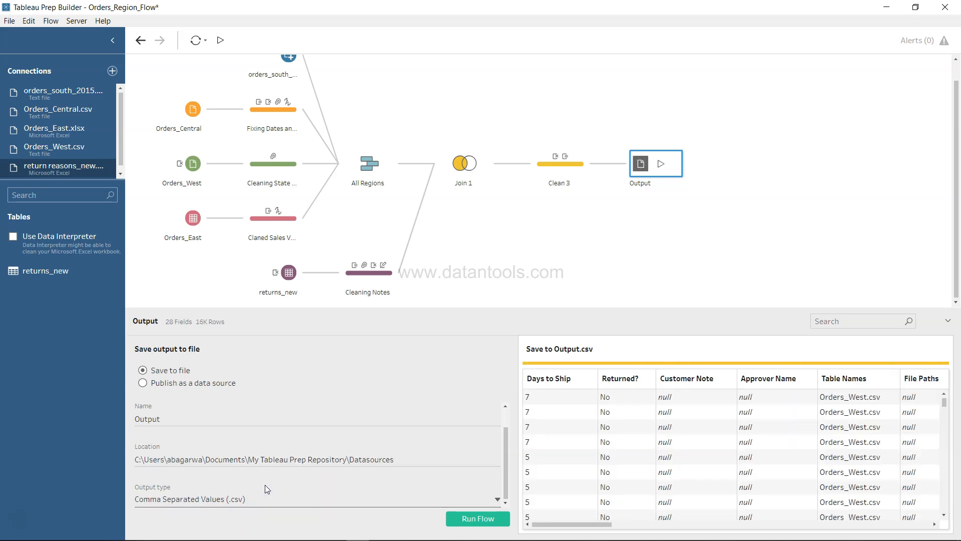